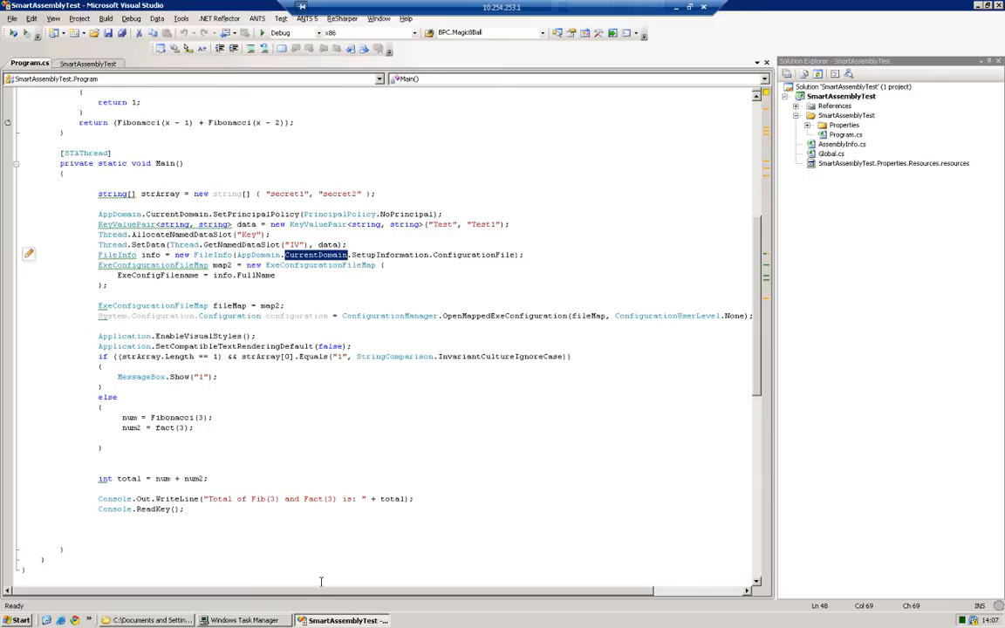
Switch from Visual Studio to the bin\Release output folder in Windows Explorer.
left_click(146, 621)
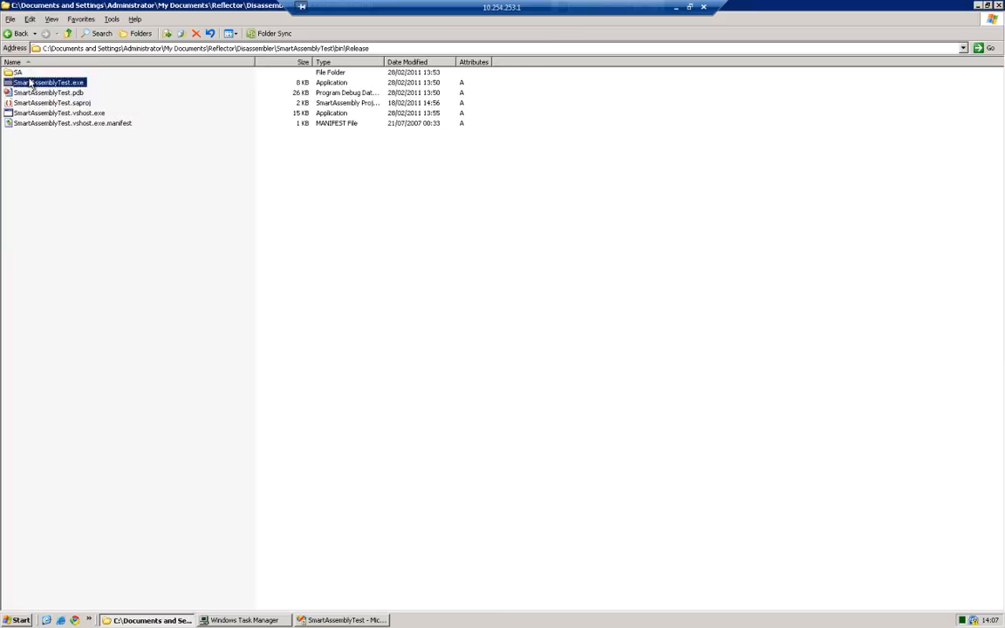
mouse_move(139, 244)
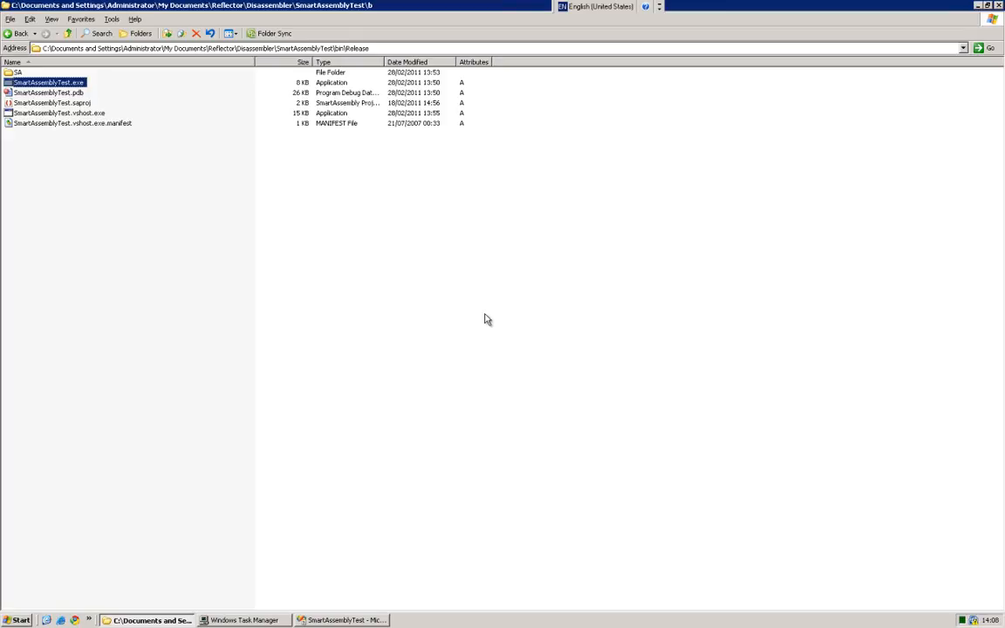
mouse_move(54, 92)
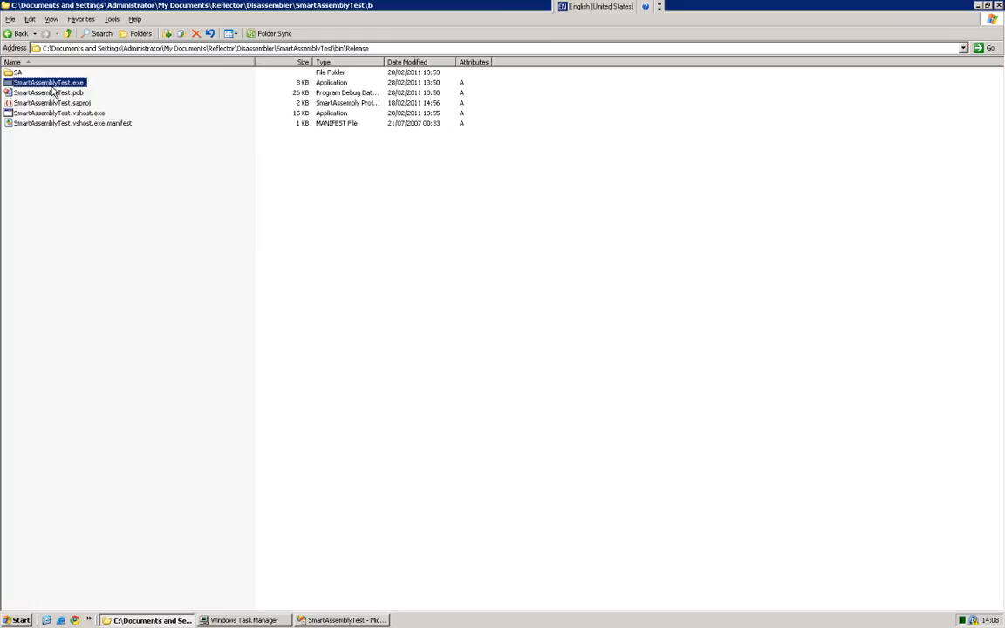
Load SmartAssemblyTest.exe from the Release folder into .NET Reflector.
right_click(49, 81)
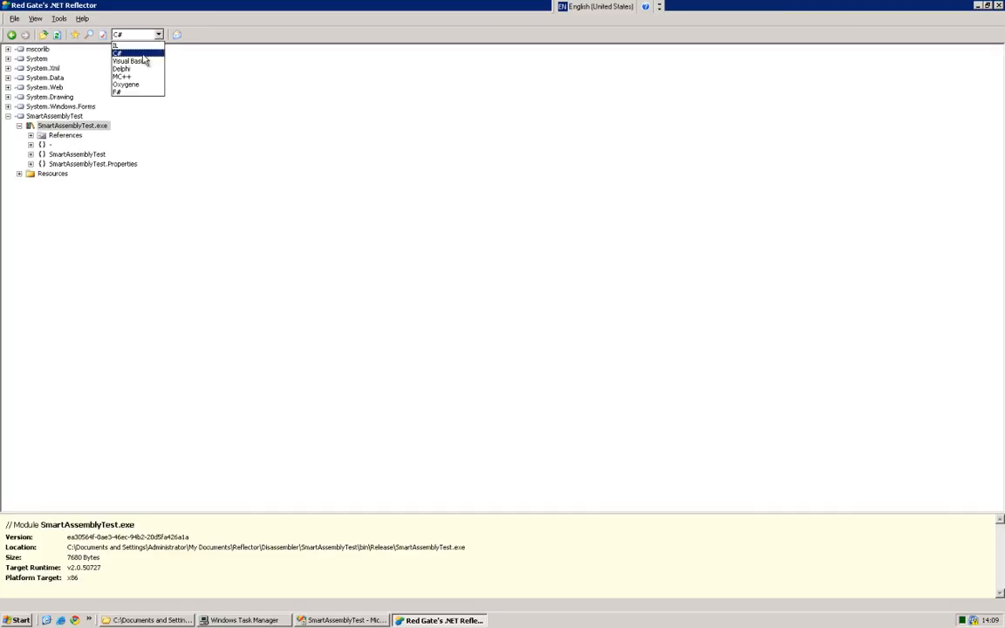
mouse_move(129, 61)
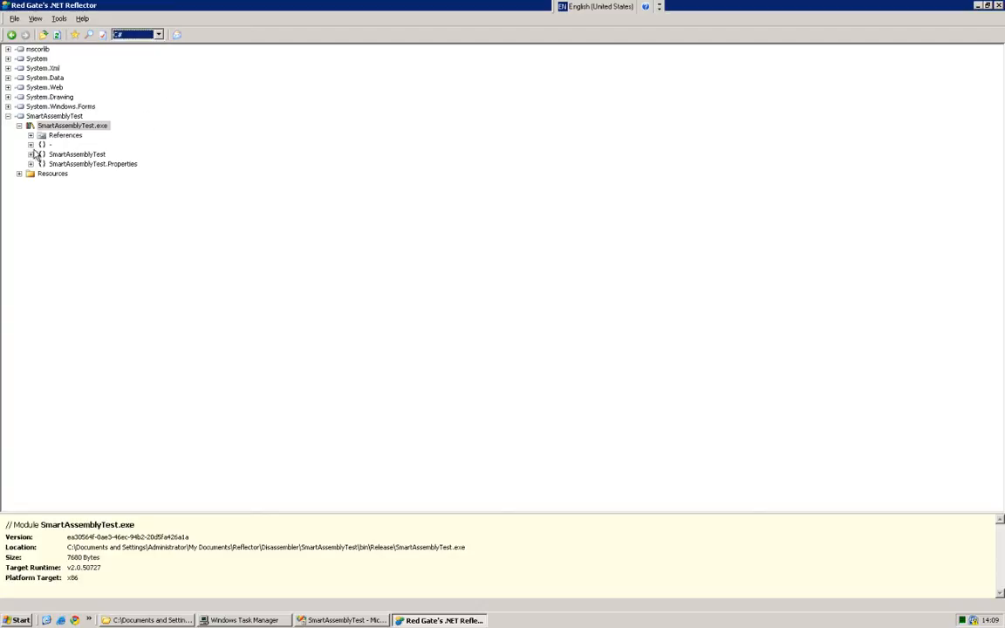
Expand the Program class and show its Main method decompiled to C#.
left_click(42, 164)
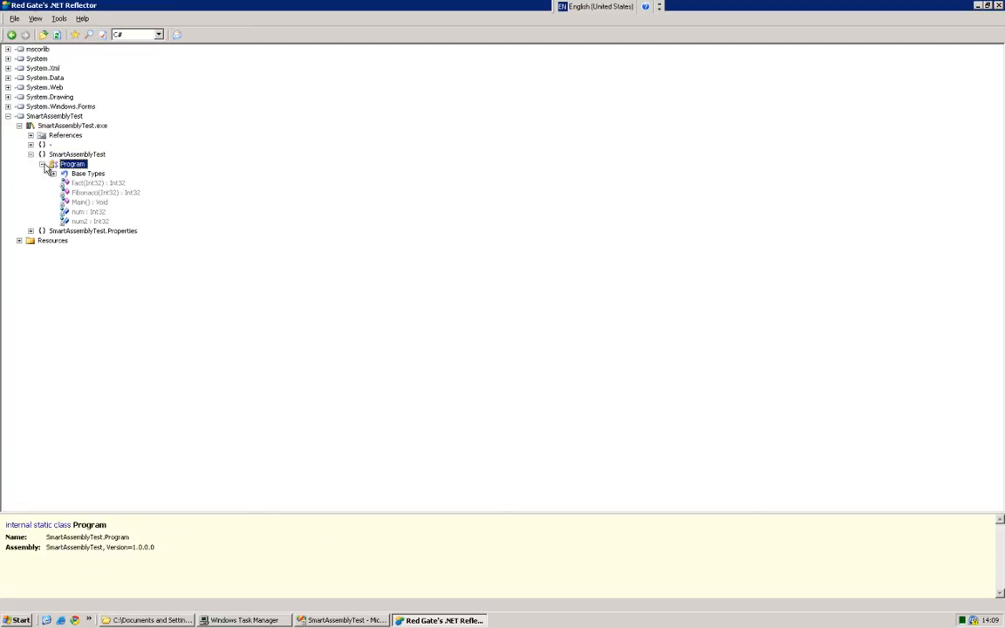
left_click(89, 203)
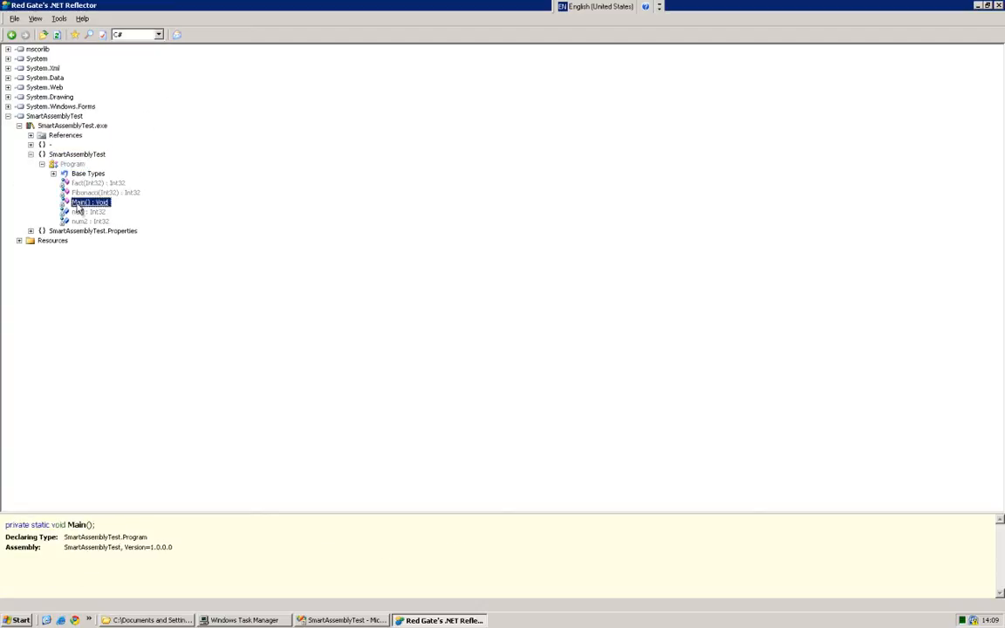
double_click(87, 202)
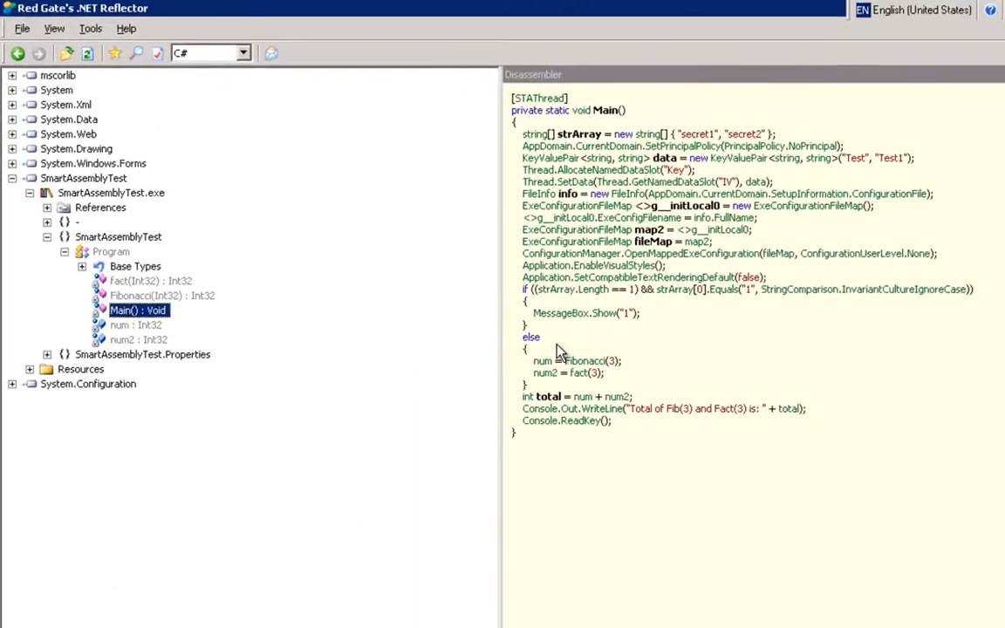
mouse_move(834, 323)
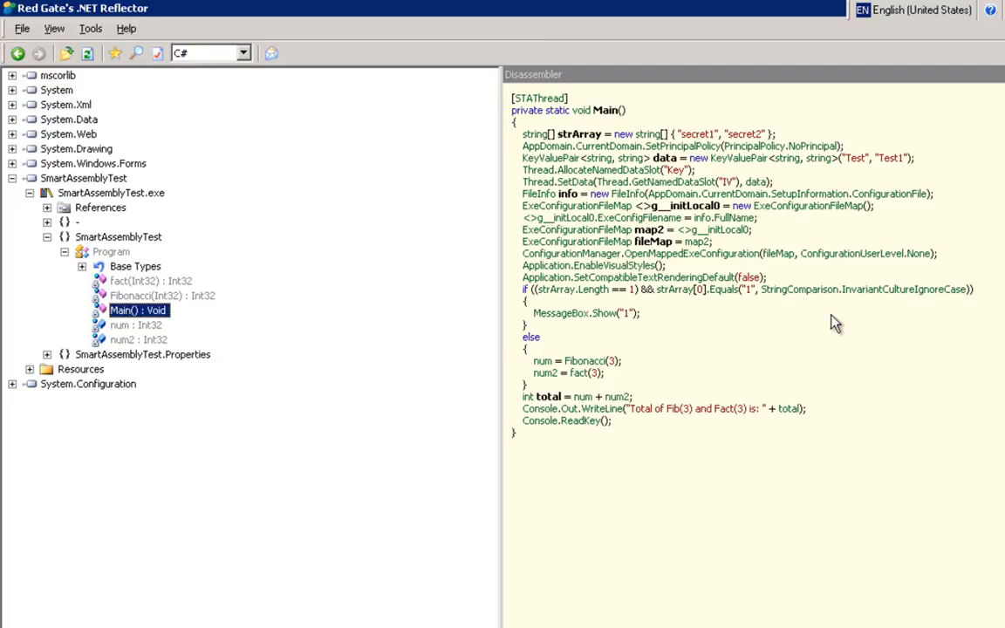
mouse_move(579, 277)
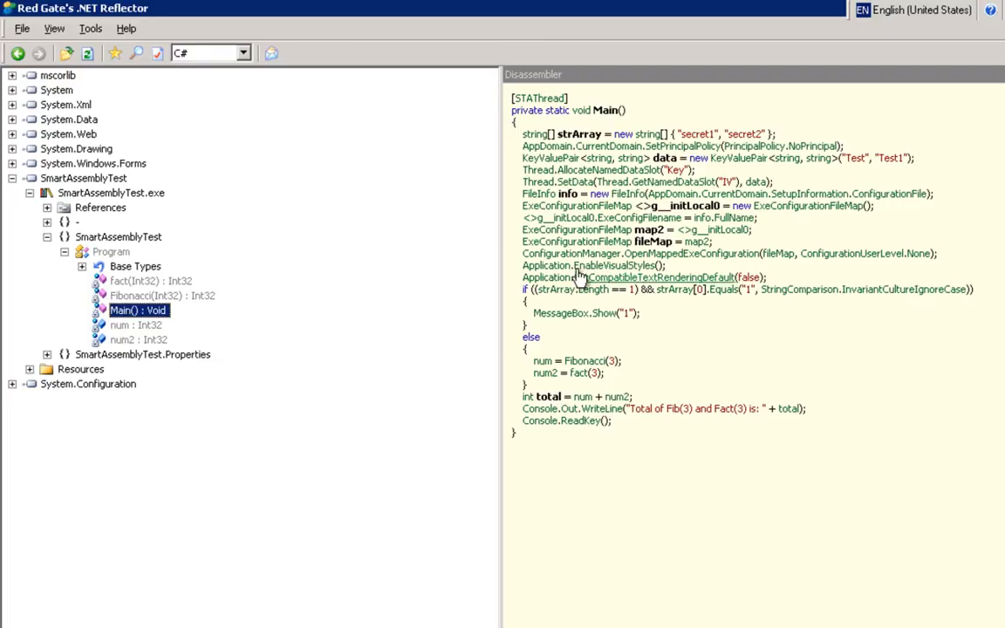
mouse_move(251, 71)
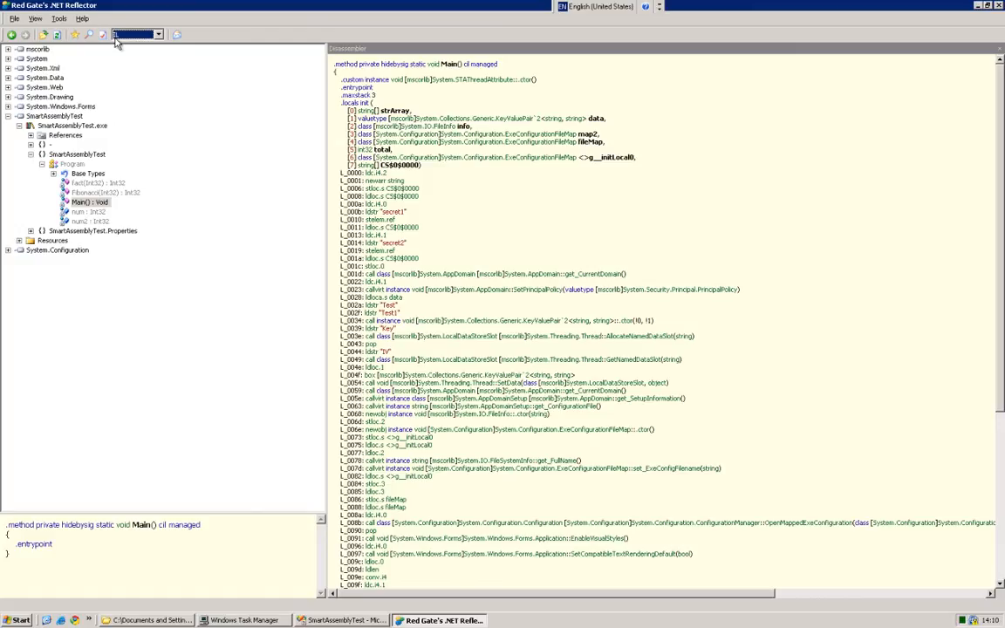
mouse_move(422, 216)
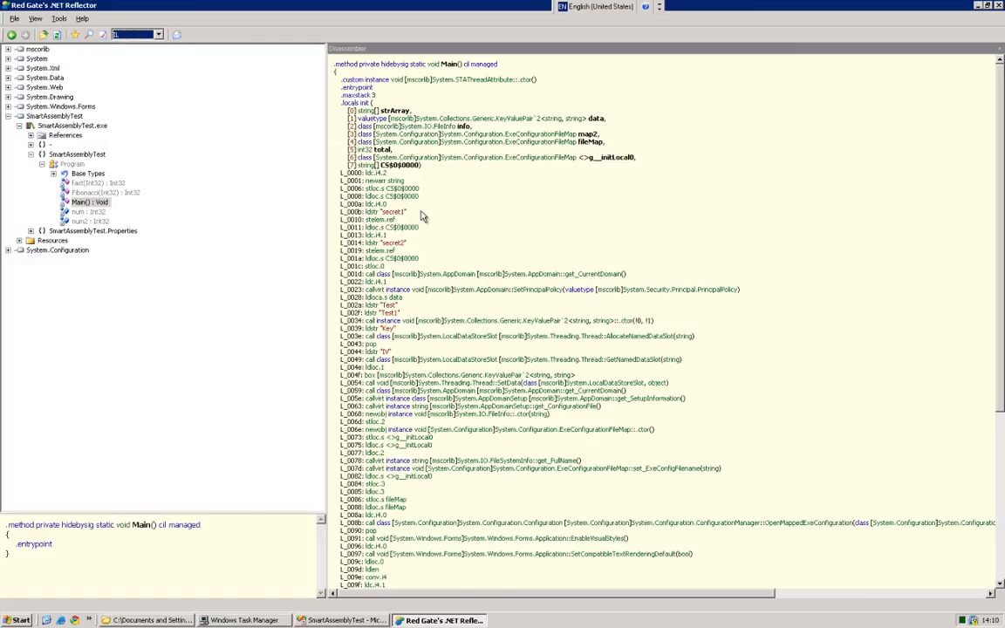
mouse_move(418, 213)
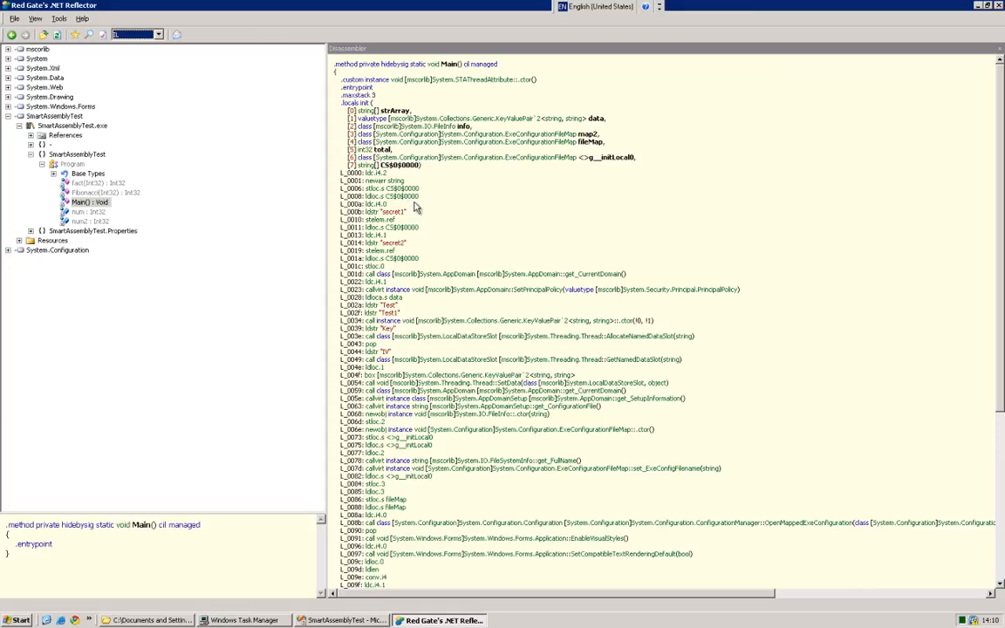
mouse_move(439, 185)
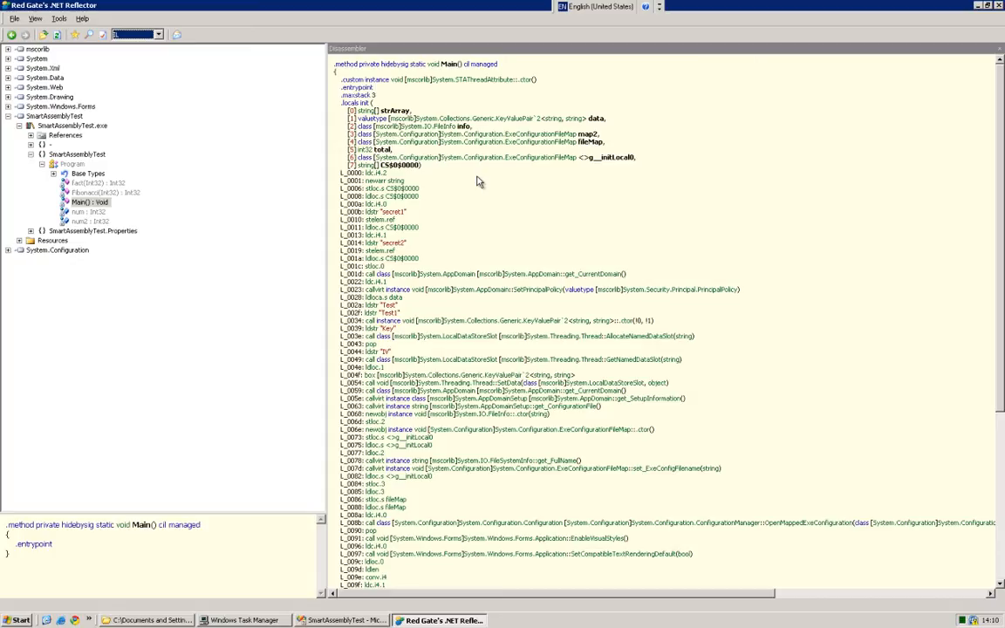
mouse_move(471, 178)
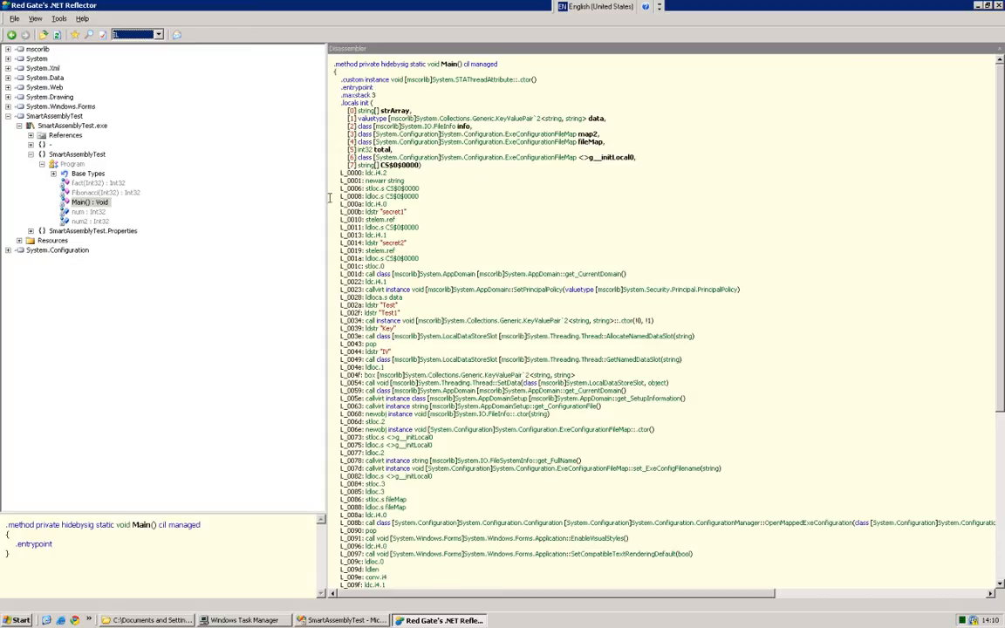
mouse_move(317, 131)
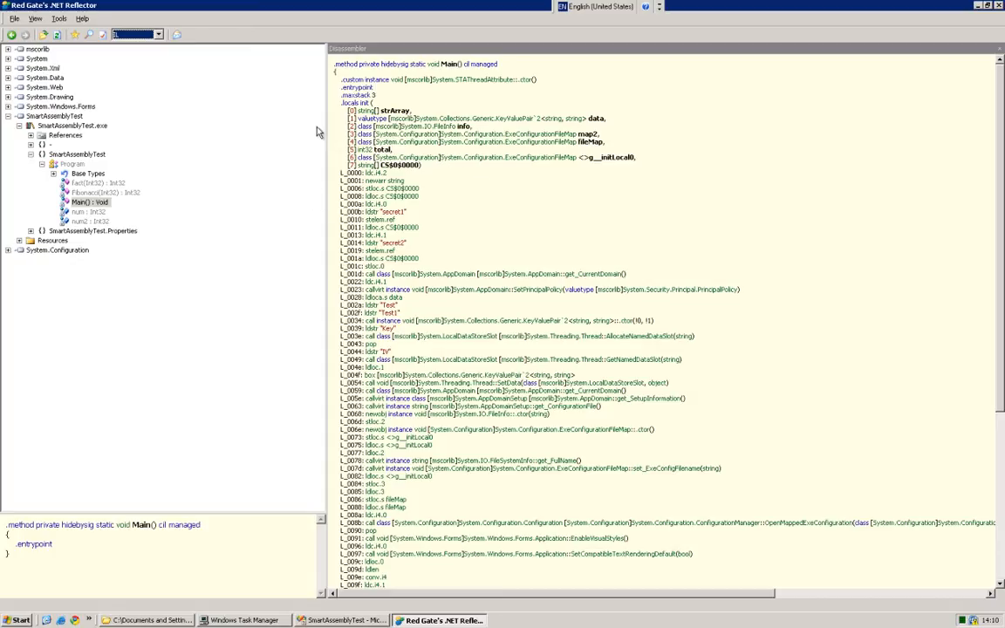
mouse_move(491, 260)
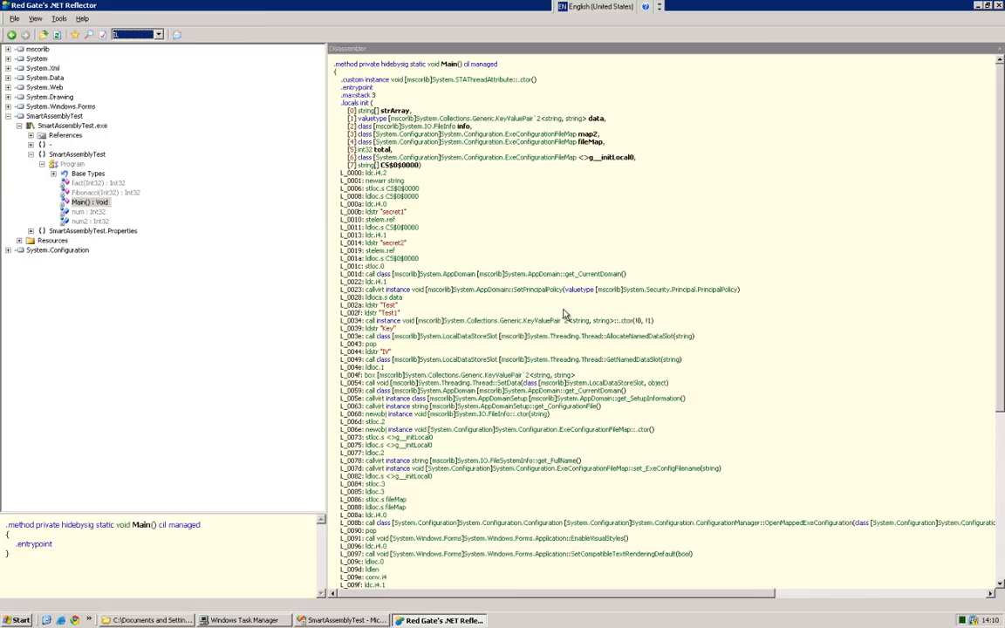
mouse_move(549, 226)
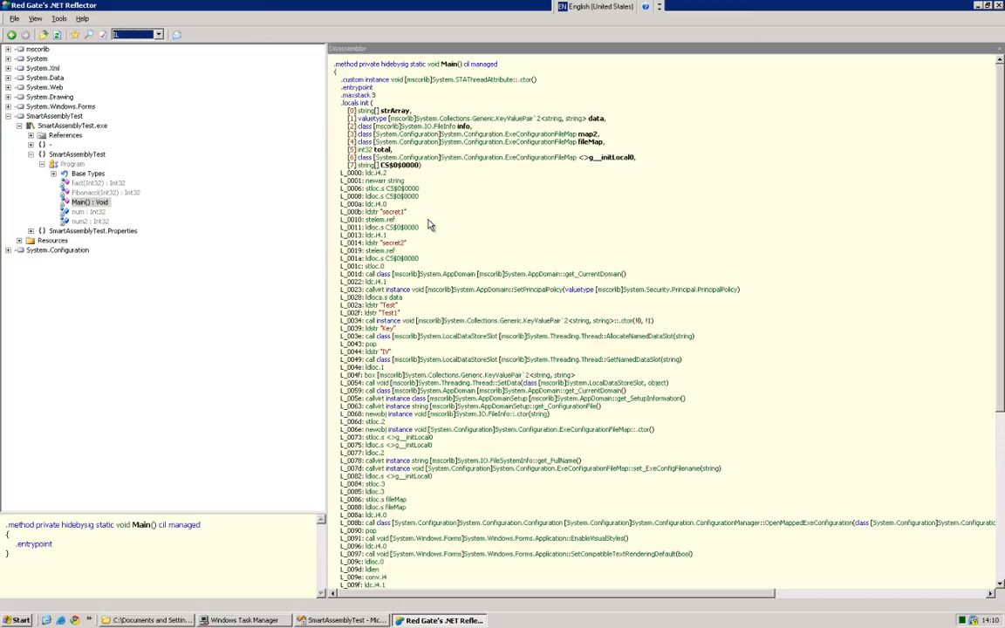
mouse_move(413, 226)
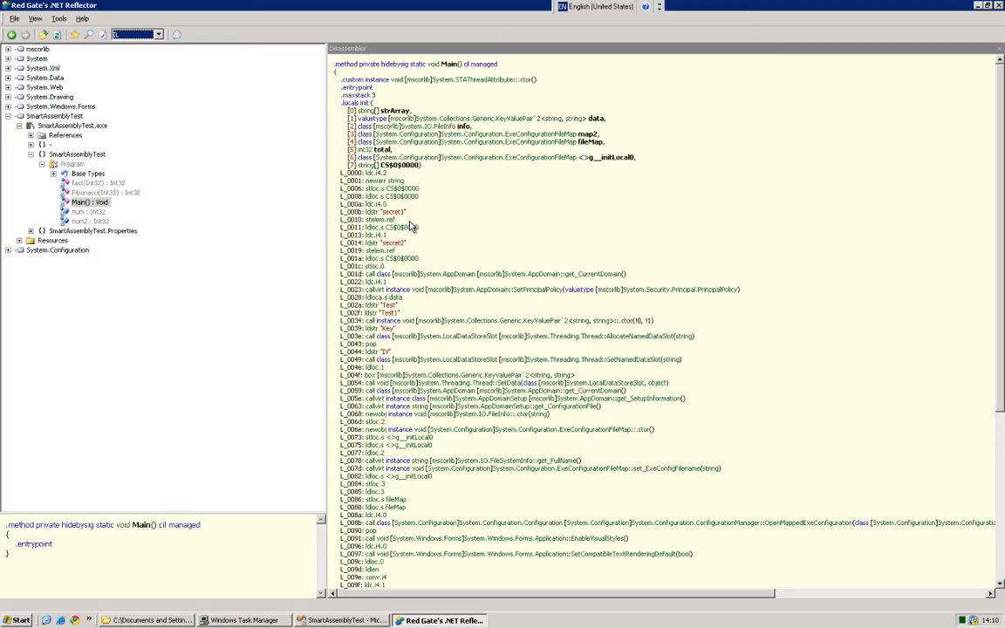
mouse_move(282, 188)
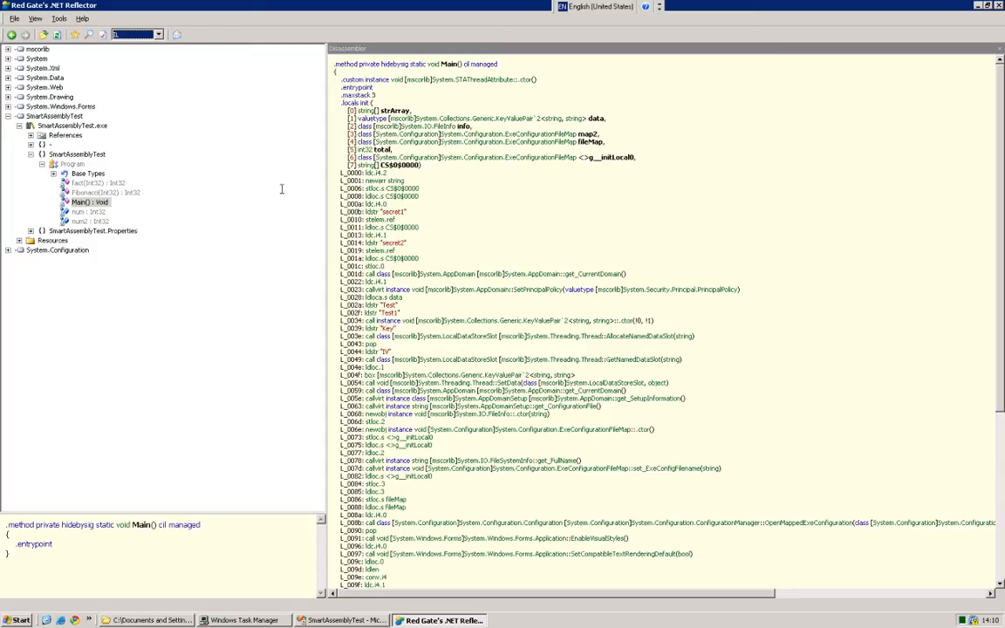
Return to Program.cs in Visual Studio and review the Main method's original source.
left_click(78, 213)
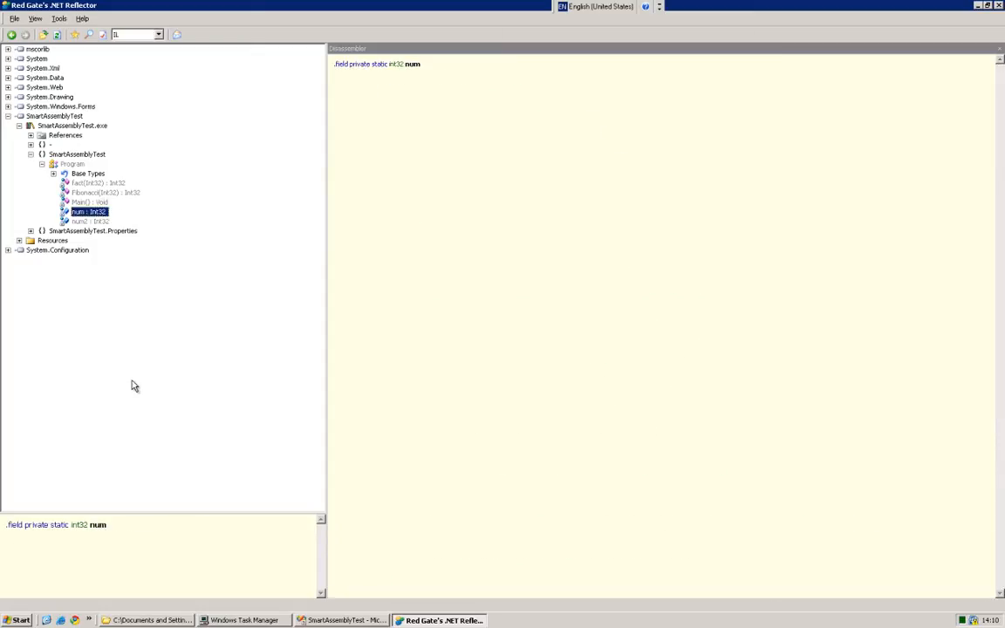
left_click(340, 621)
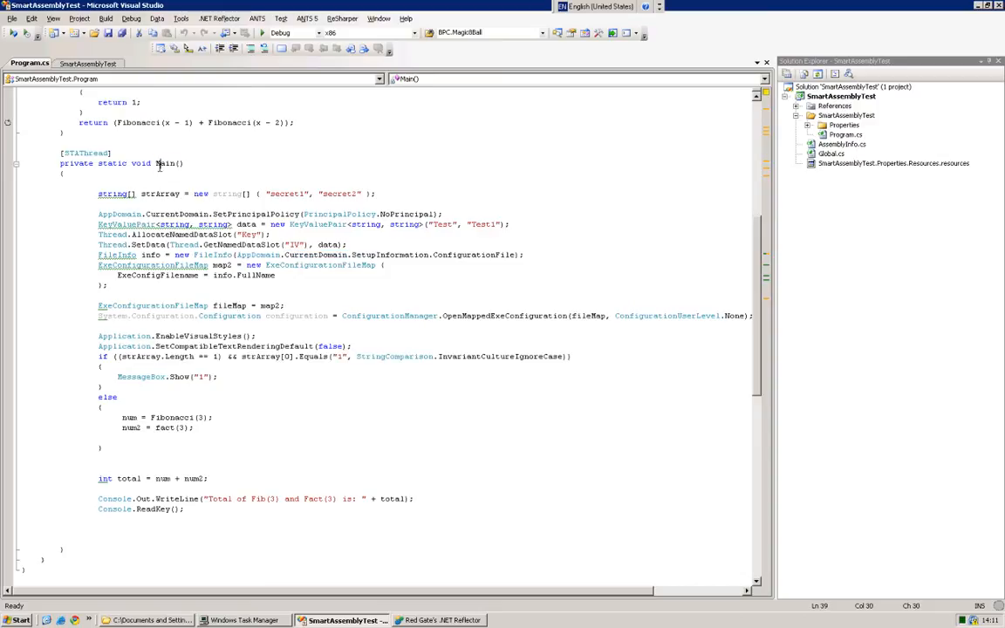
double_click(164, 164)
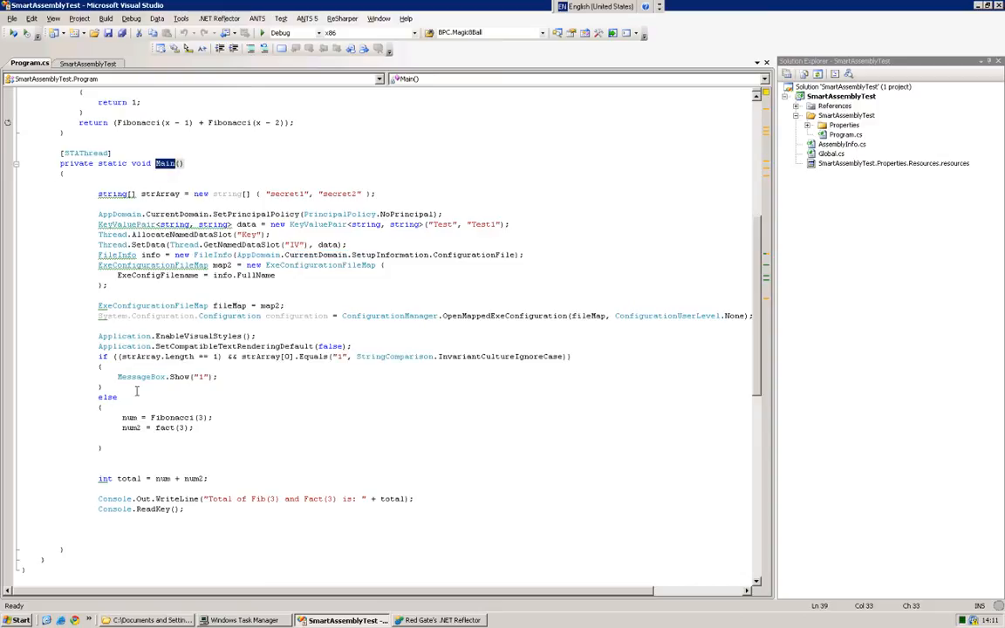
mouse_move(230, 429)
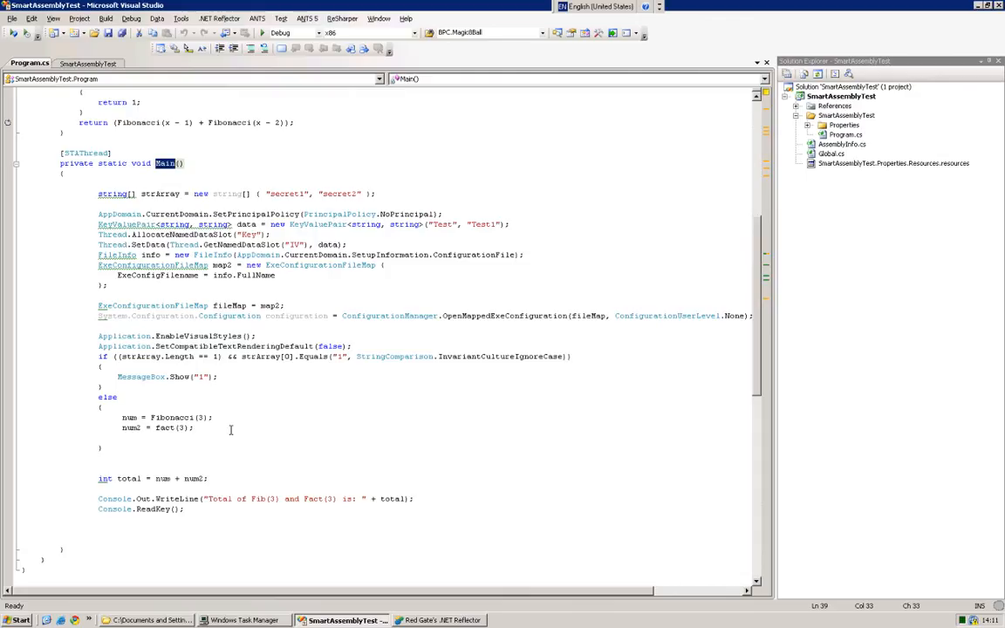
scroll("up", 3)
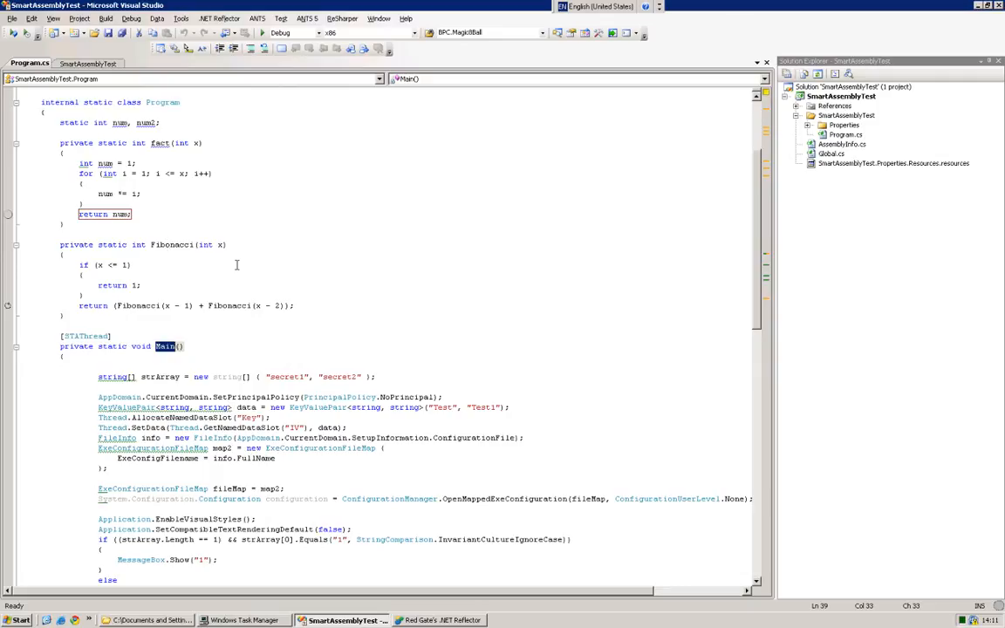
scroll("down", 3)
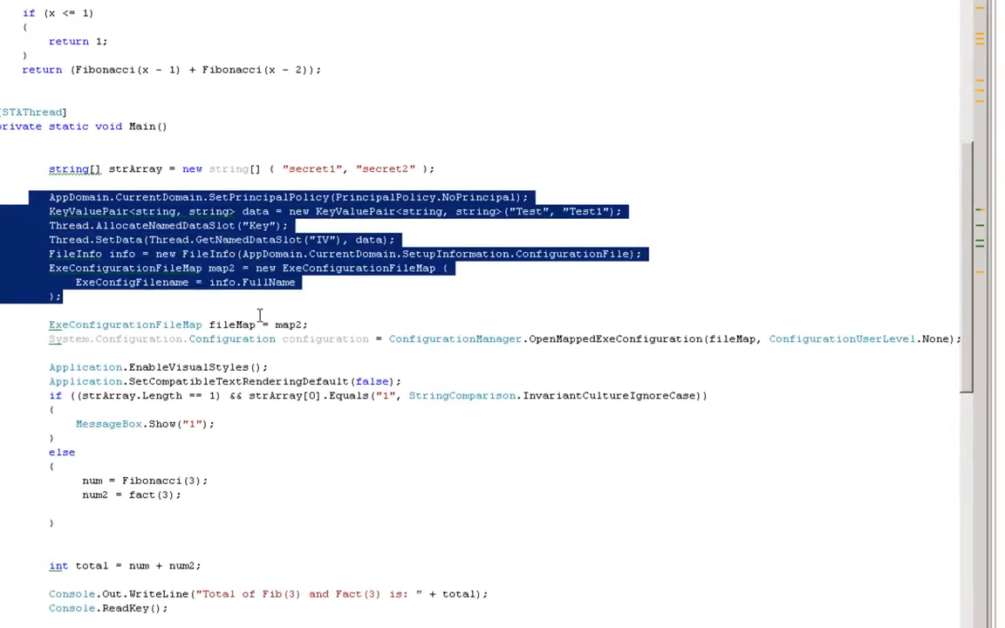
scroll("up", 3)
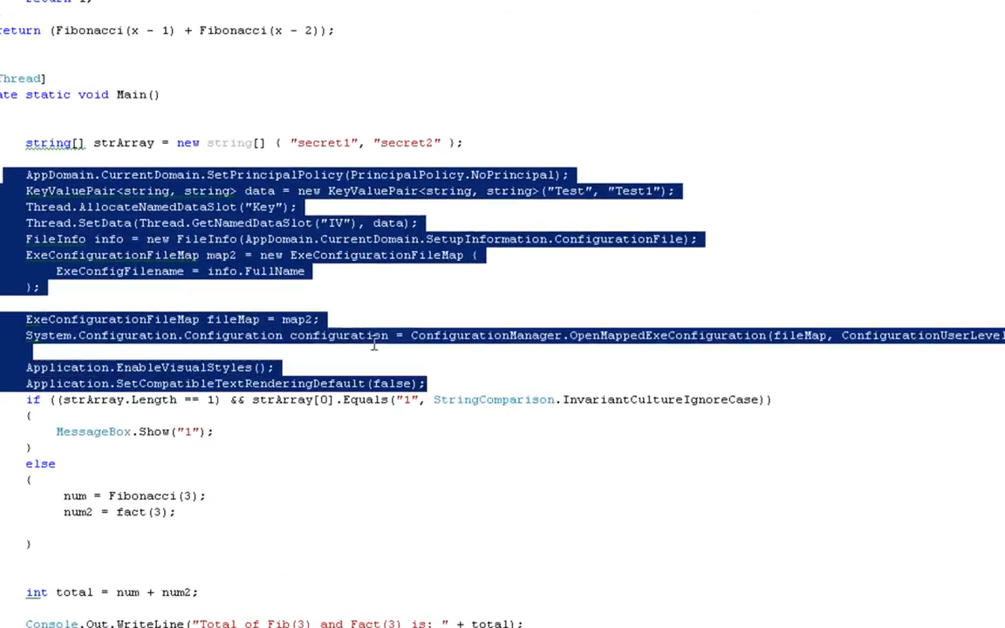
mouse_move(502, 218)
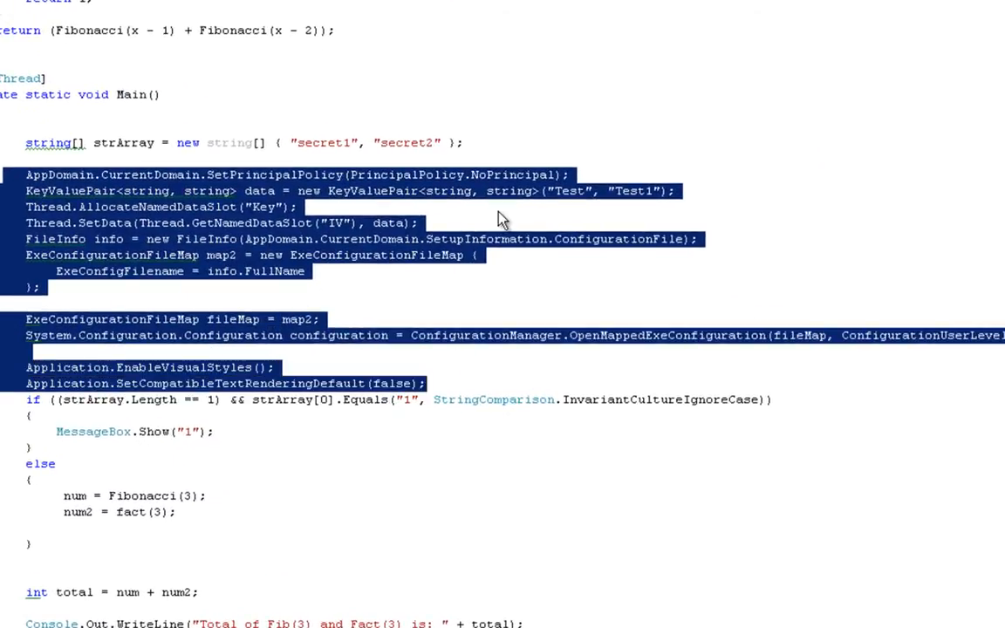
left_click(511, 284)
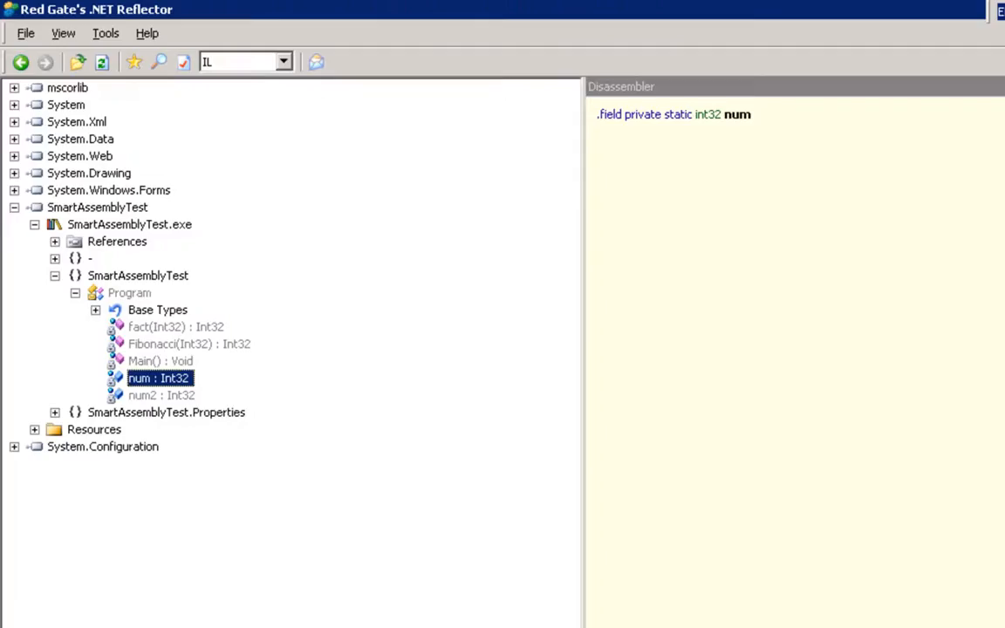
Show Main decompiled as C# instead of IL, with its strings readable in plain text.
left_click(160, 361)
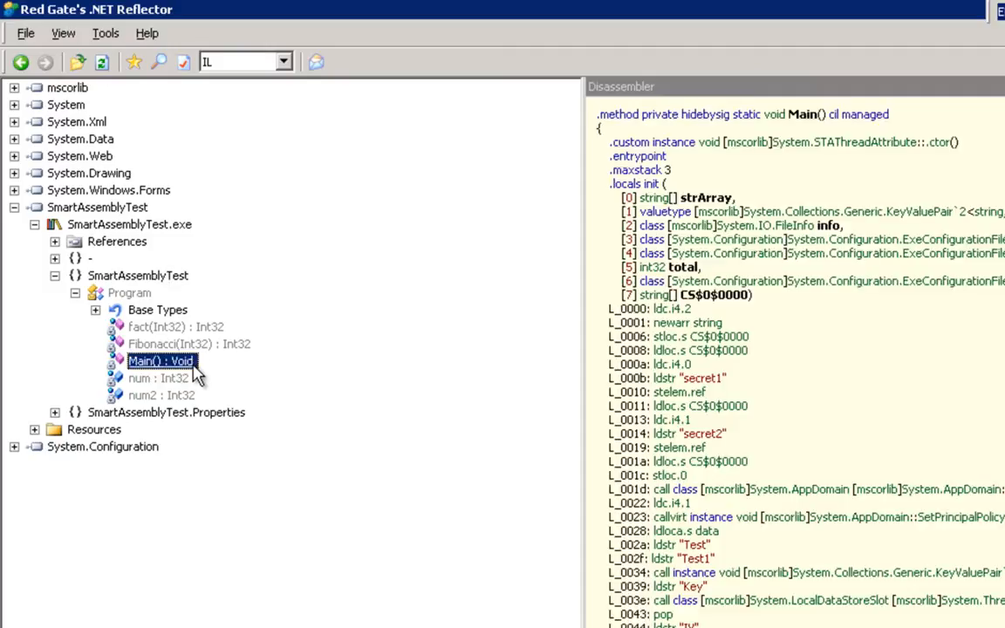
left_click(282, 61)
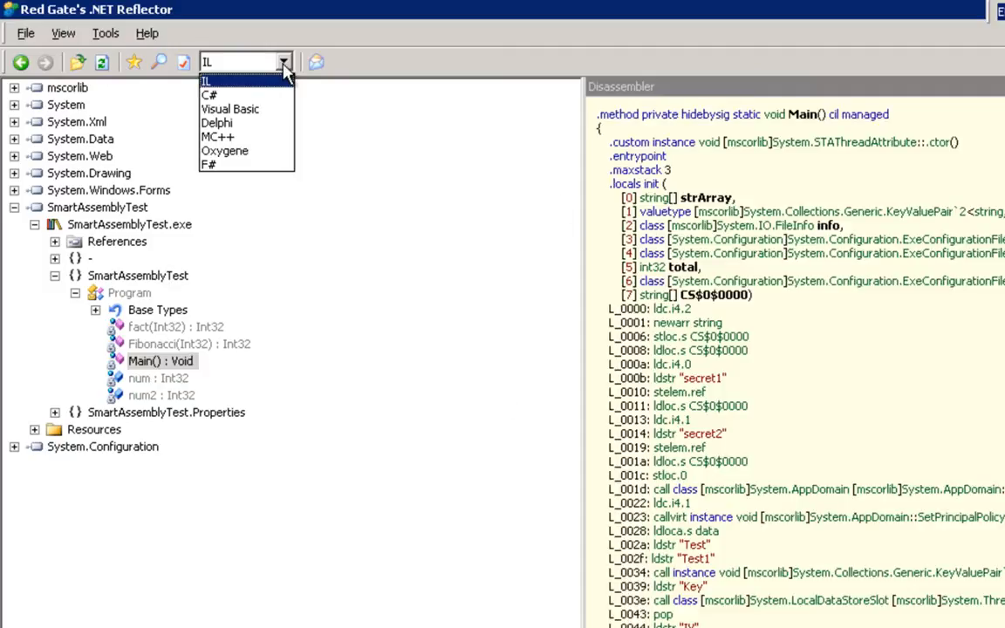
left_click(210, 94)
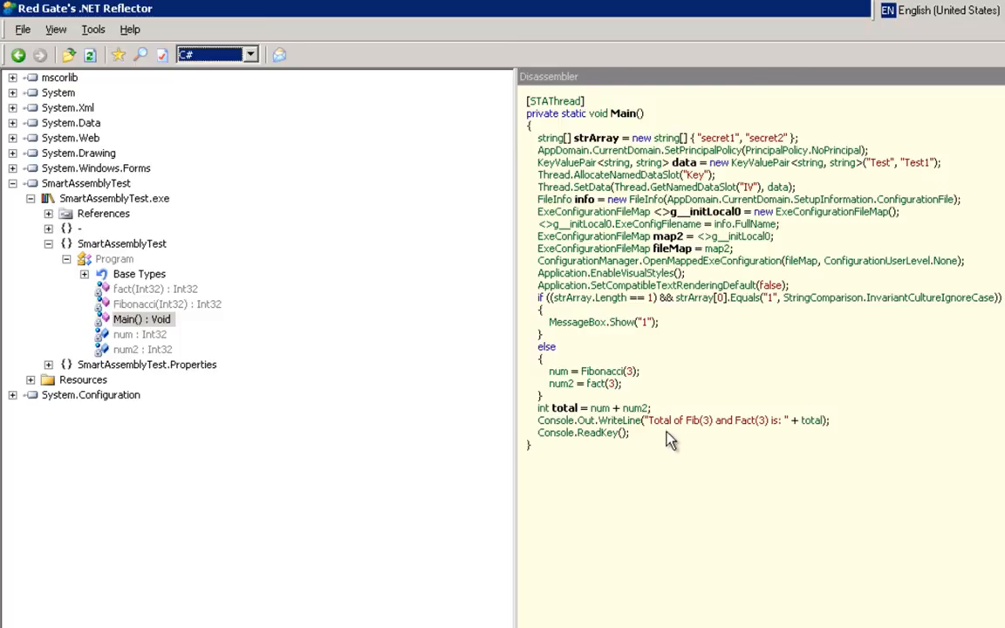
left_click_drag(540, 408, 630, 432)
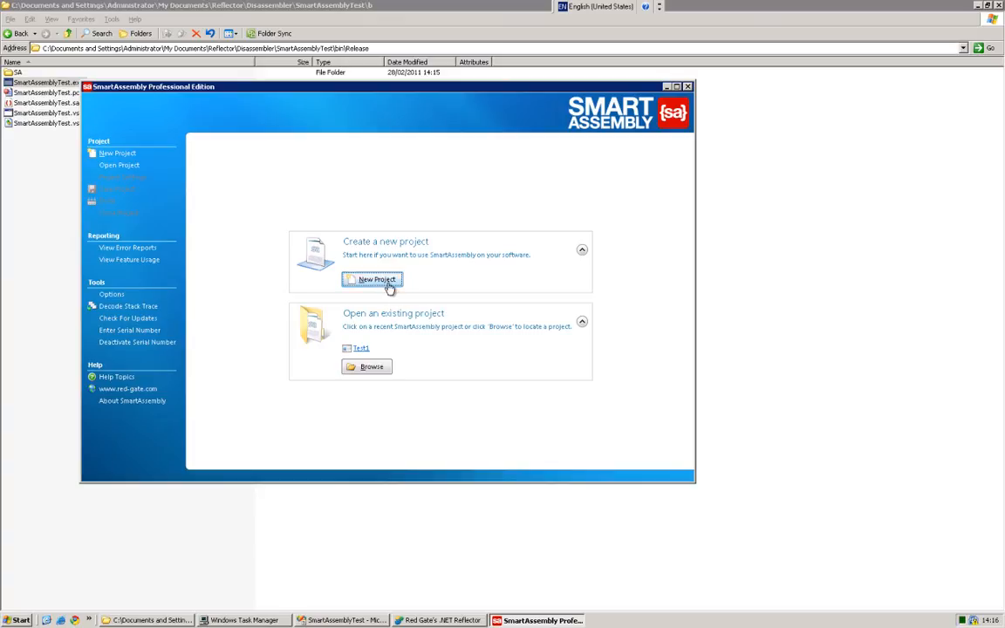
Start a new SmartAssembly project protecting SmartAssemblyTest.exe from the Release folder.
left_click(375, 279)
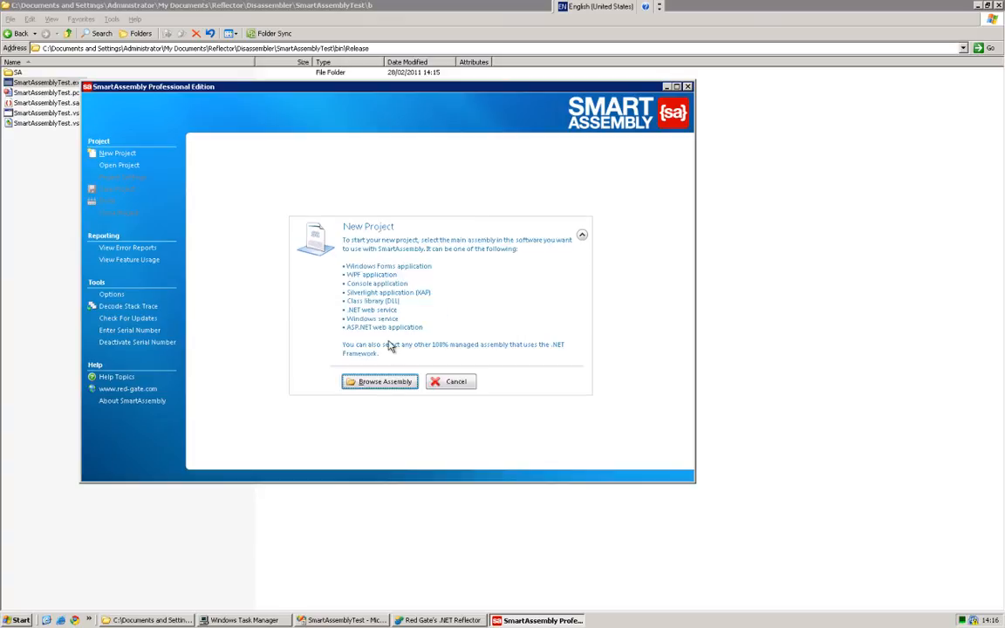
left_click(380, 381)
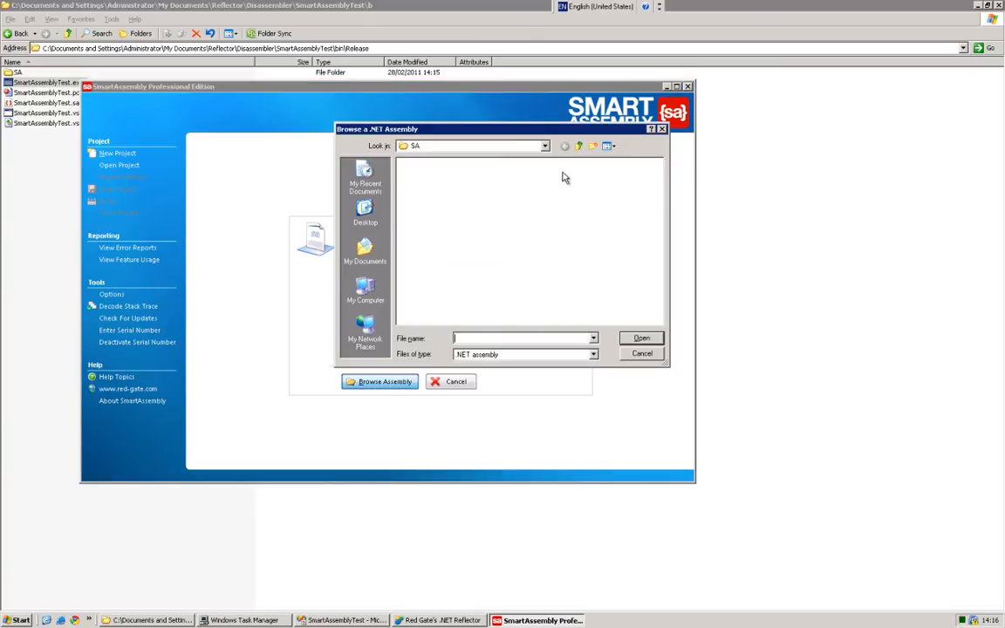
left_click(440, 172)
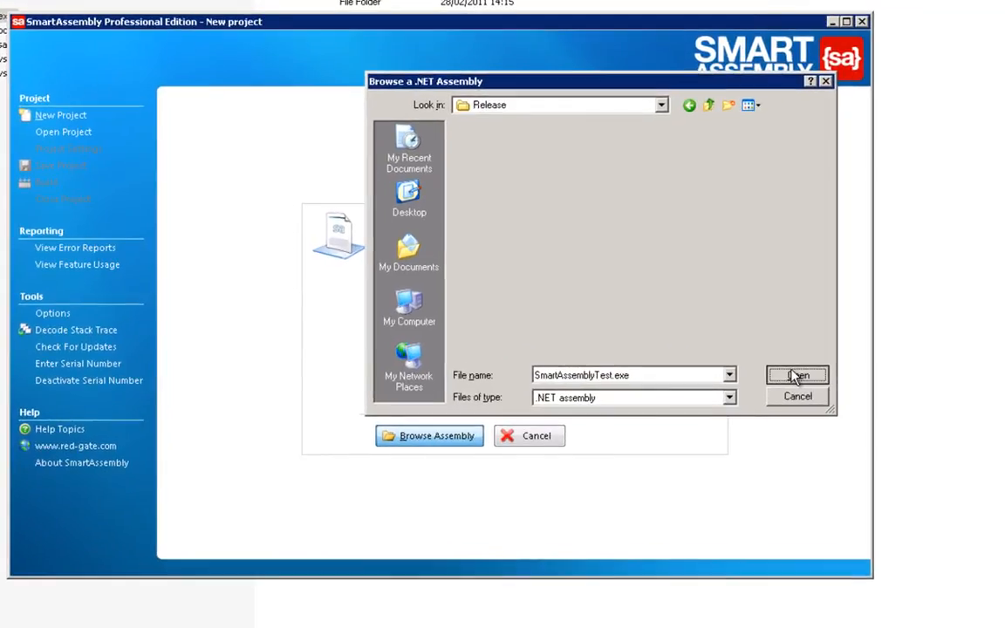
left_click(796, 375)
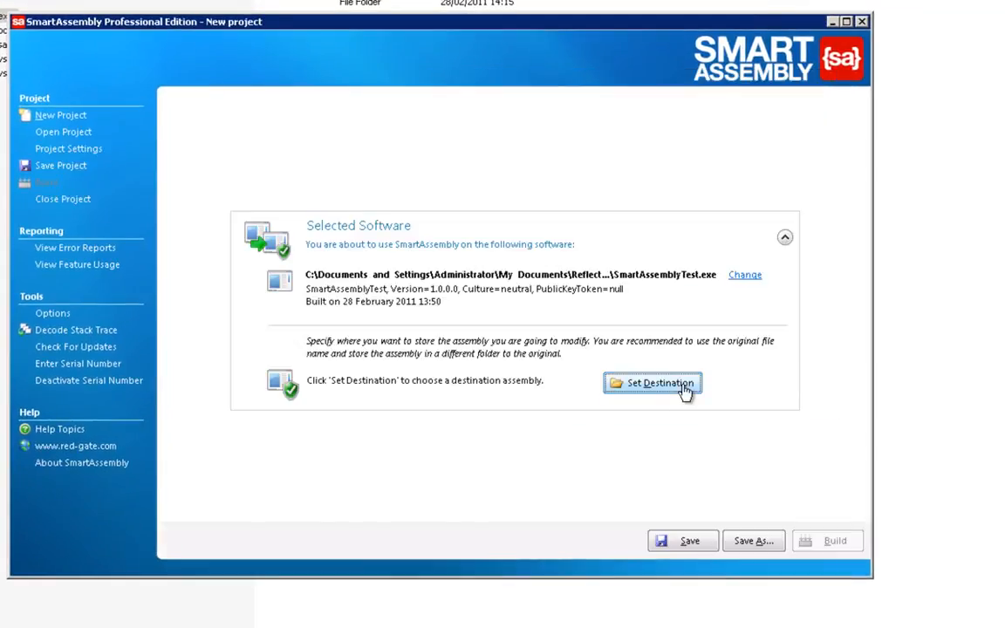
Set the destination assembly to SmartAssemblyTest.exe inside the SA subfolder.
left_click(659, 383)
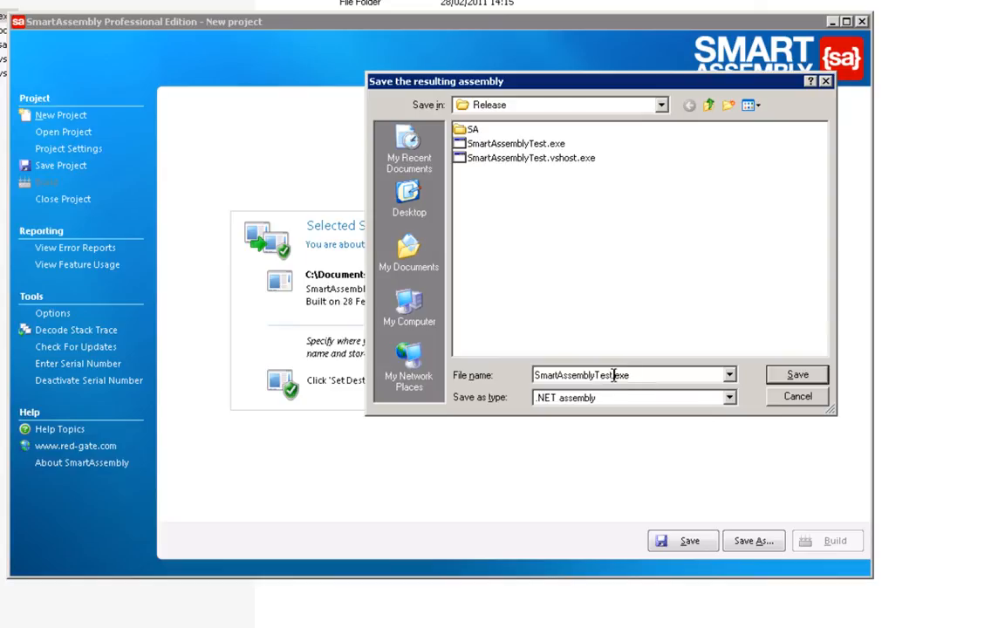
mouse_move(681, 364)
type("_obfusca")
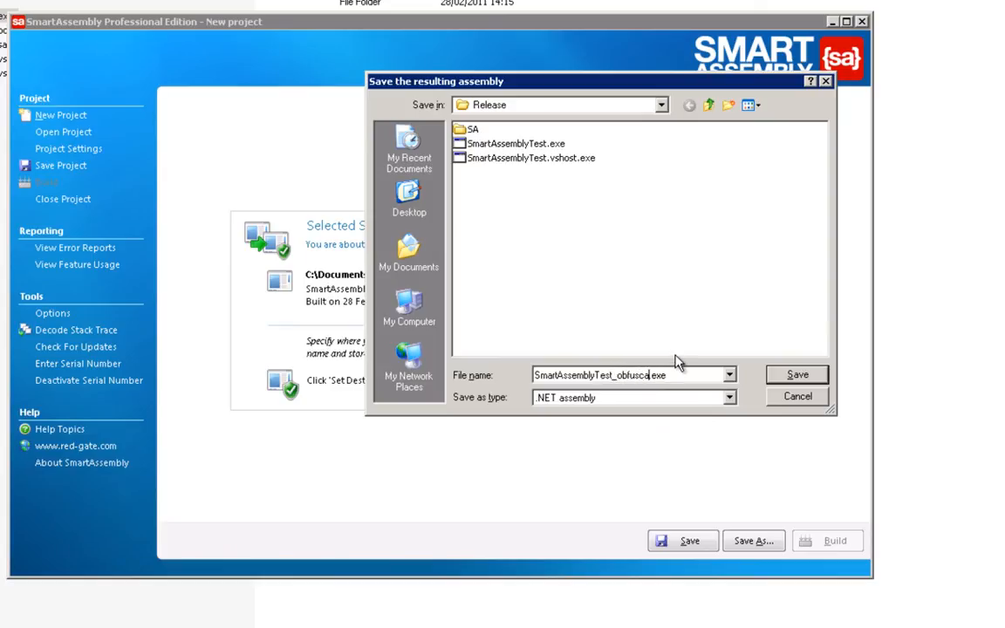
type("ted")
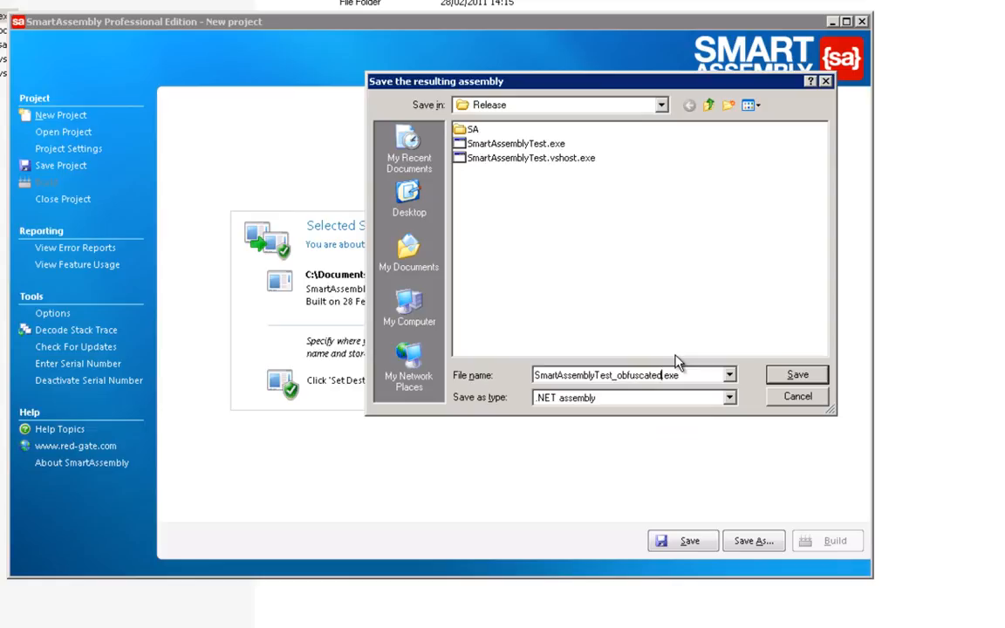
left_click(795, 374)
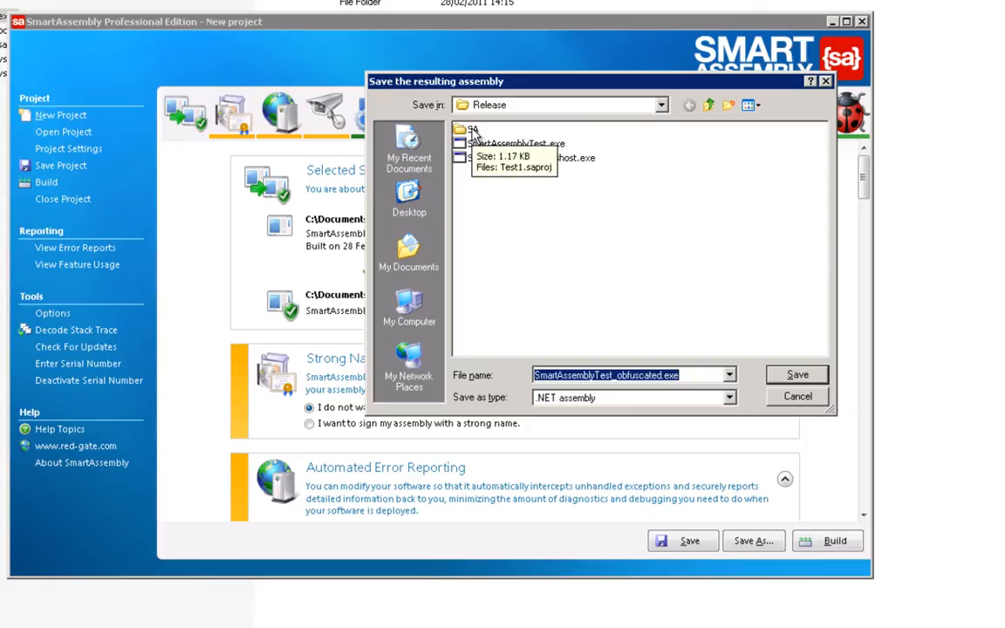
double_click(471, 129)
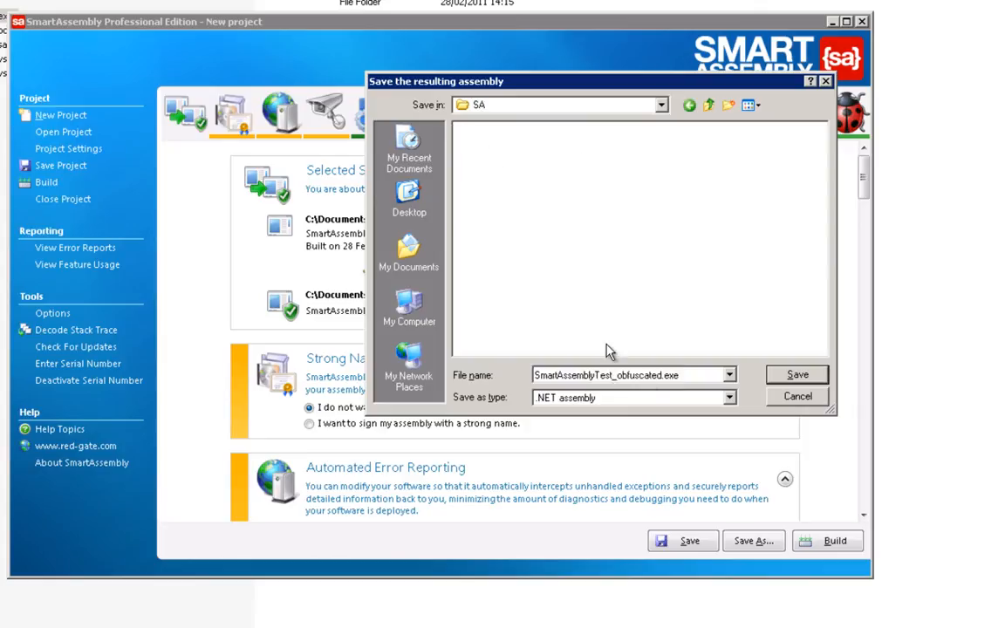
triple_click(628, 375)
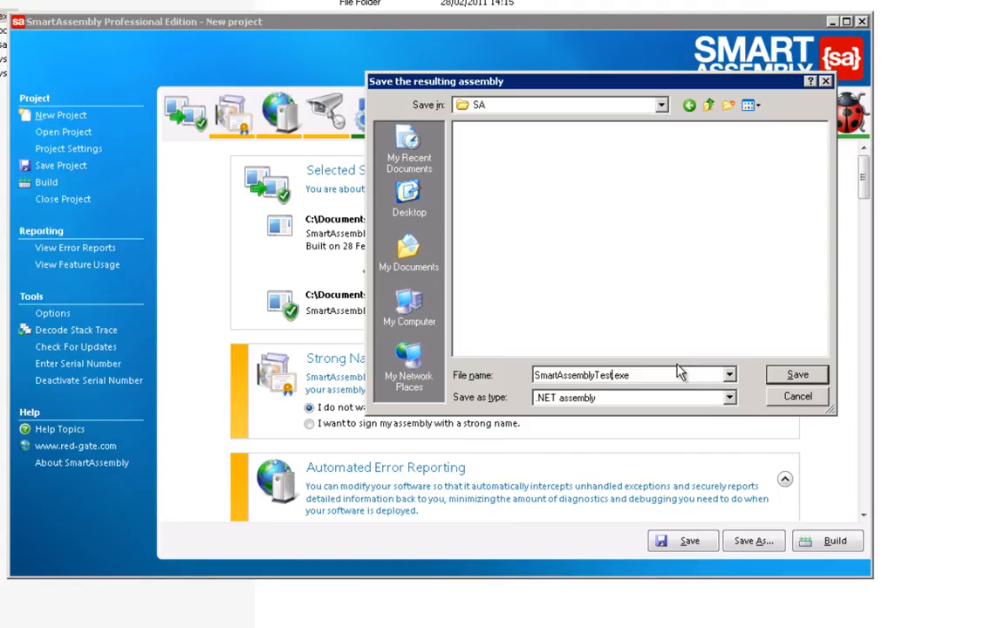
left_click(795, 373)
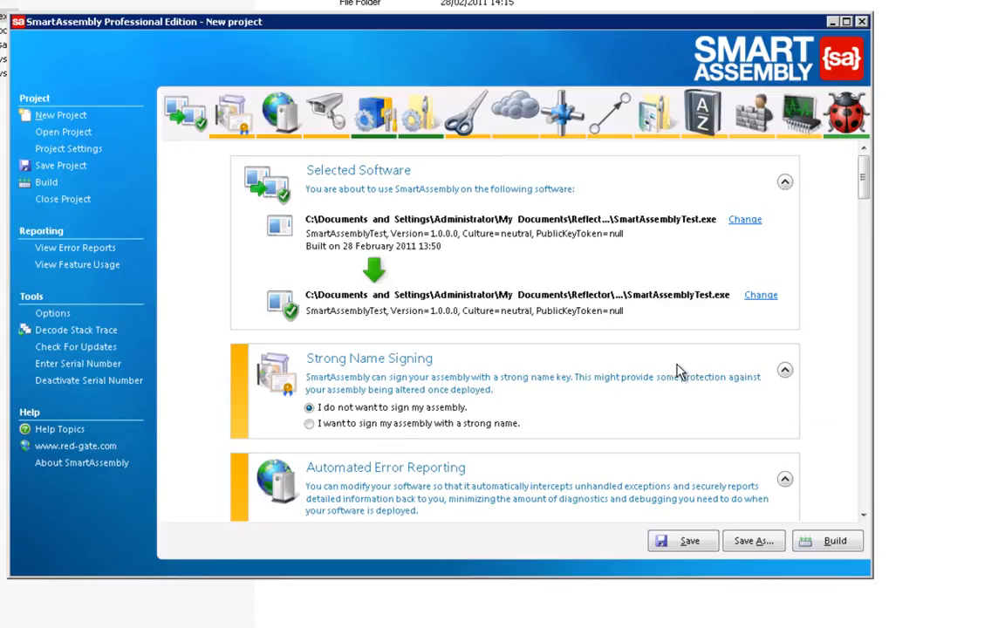
mouse_move(783, 305)
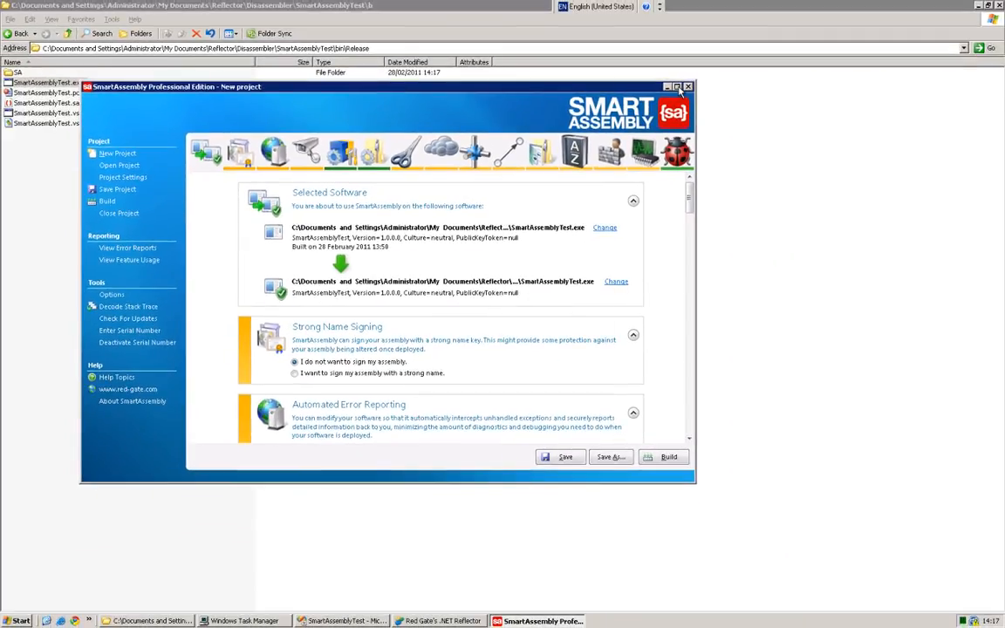
left_click(676, 87)
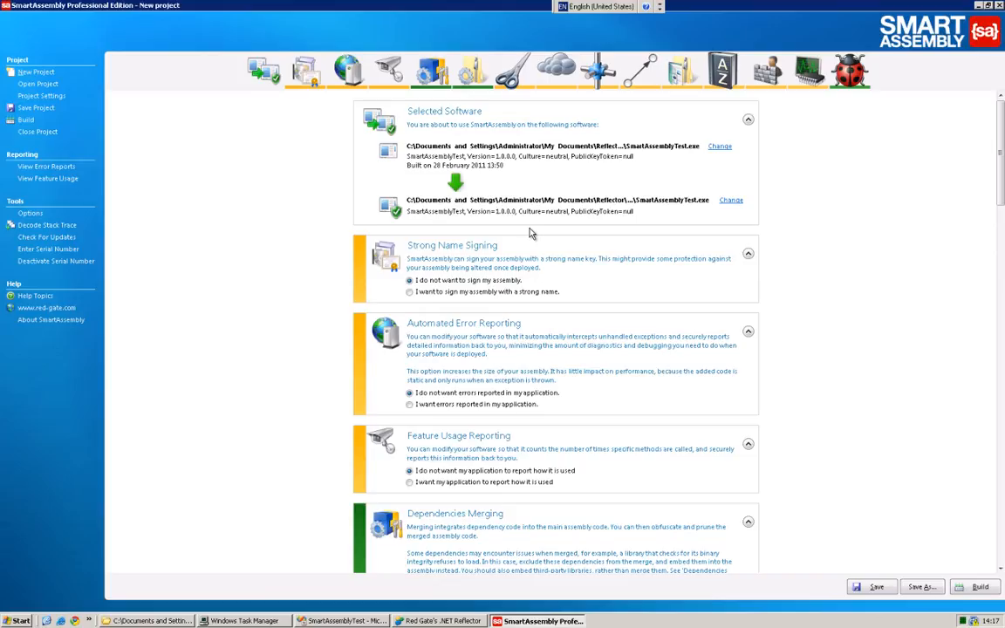
mouse_move(506, 241)
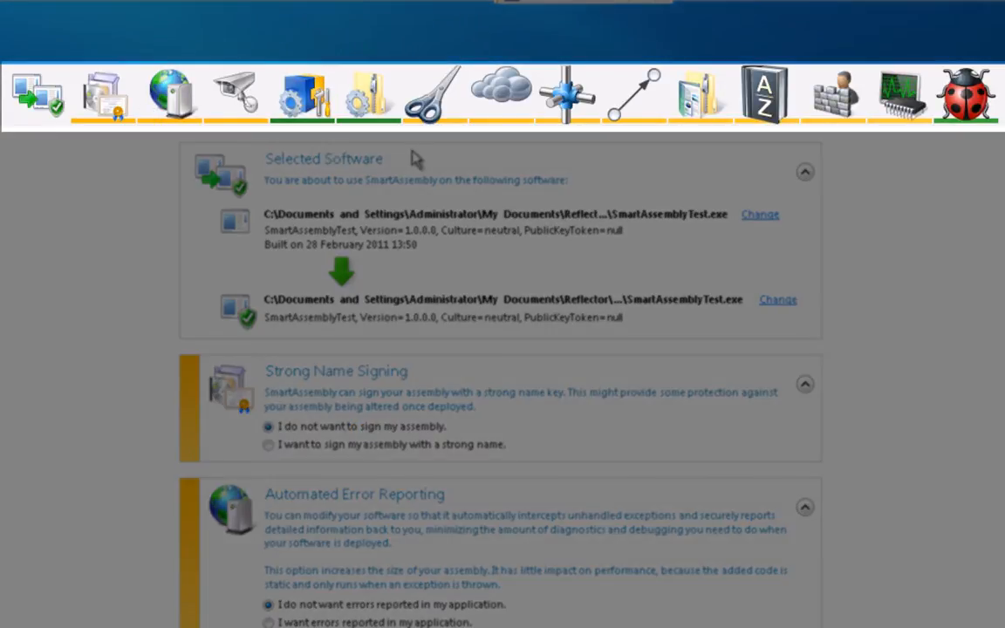
mouse_move(611, 198)
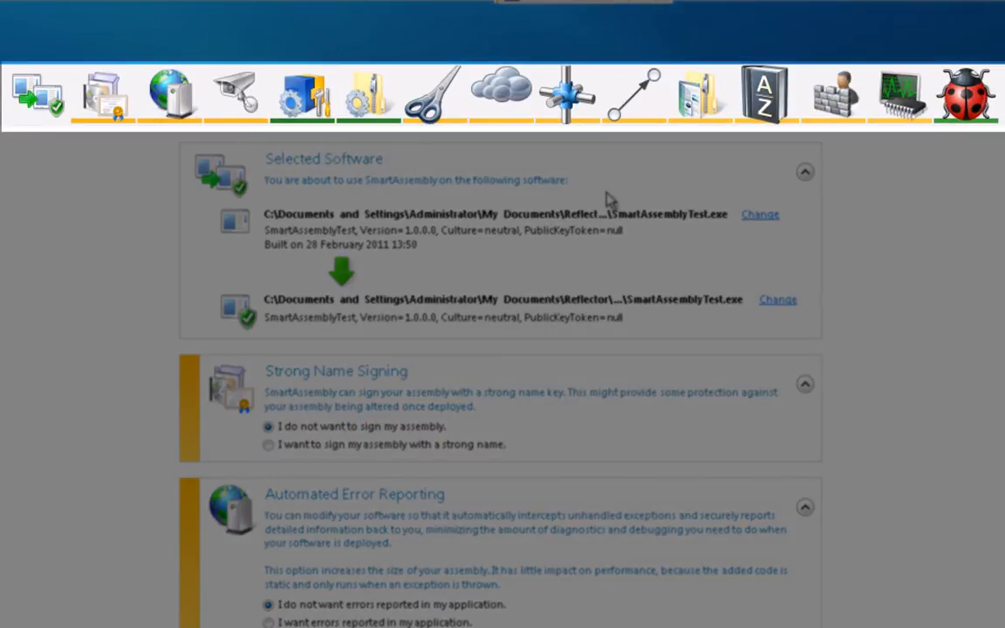
mouse_move(115, 139)
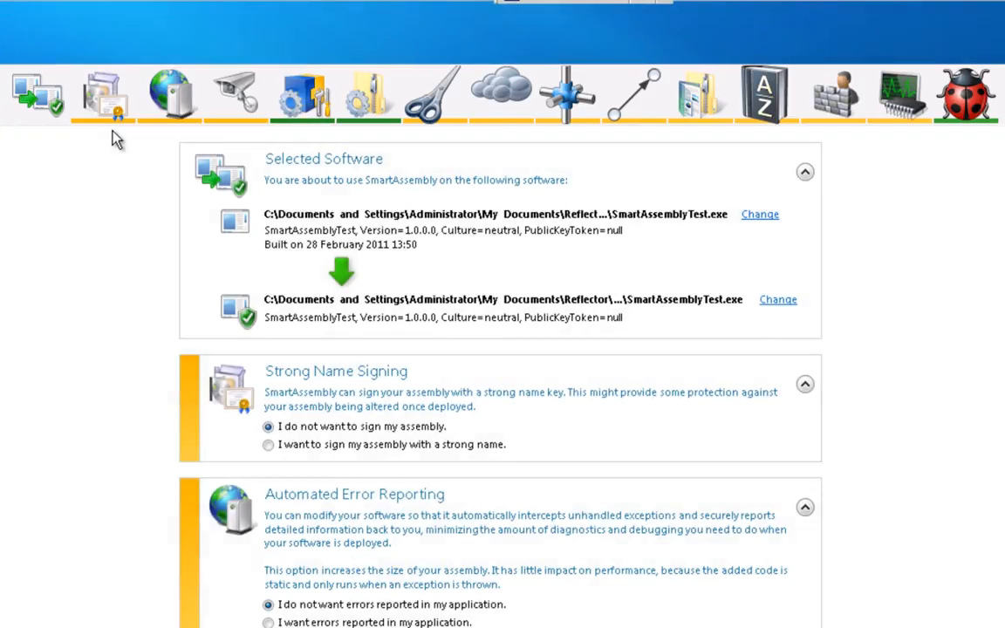
mouse_move(848, 373)
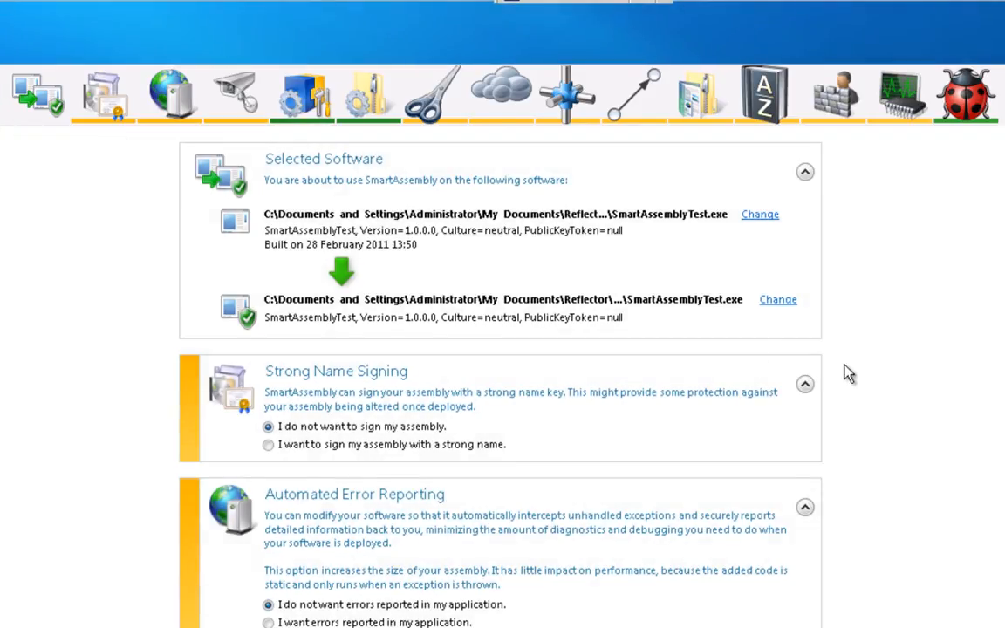
mouse_move(977, 230)
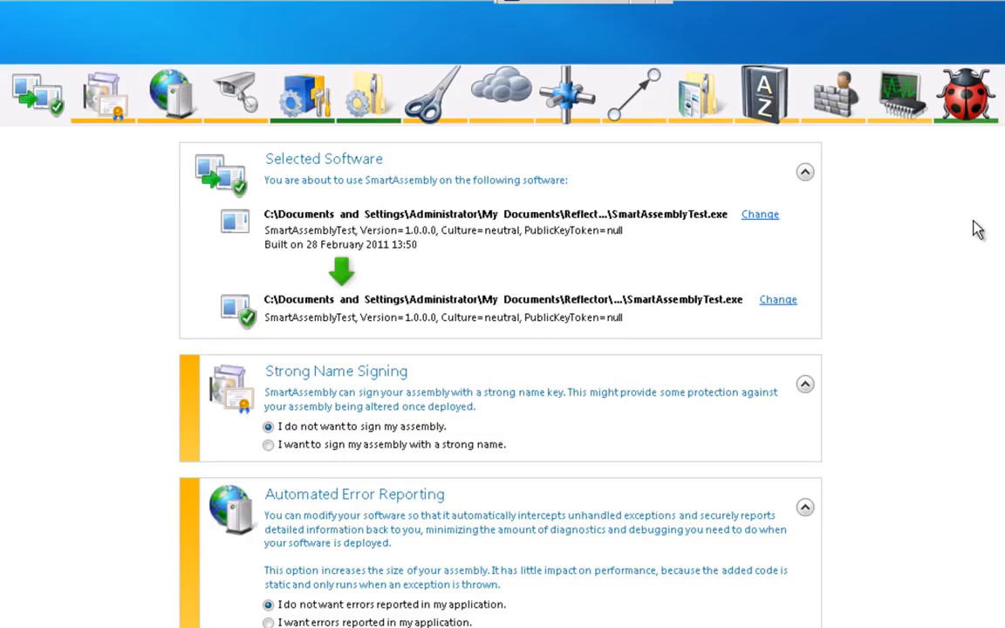
mouse_move(966, 223)
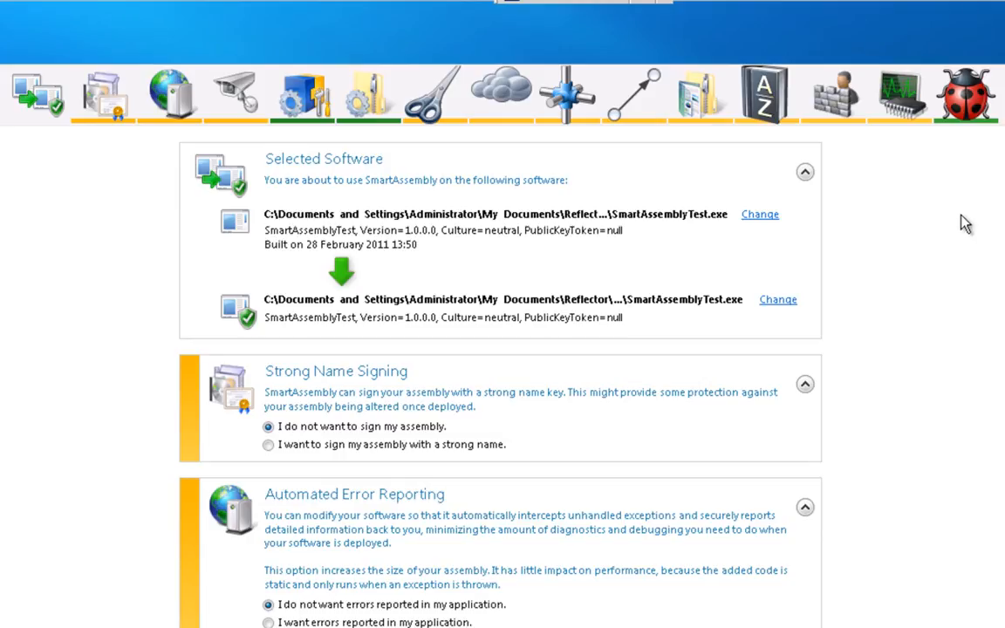
mouse_move(422, 178)
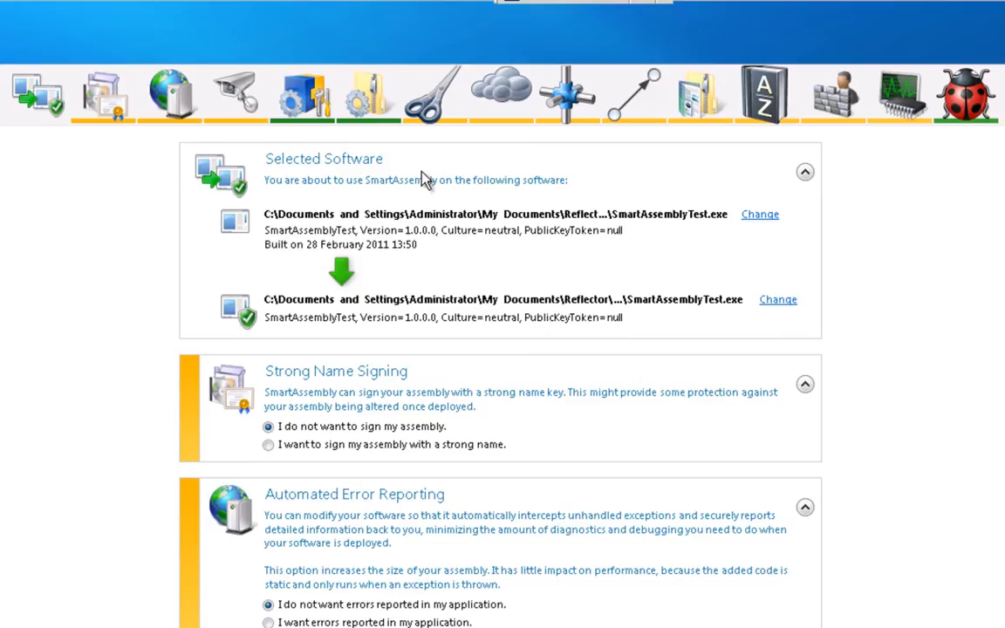
mouse_move(509, 103)
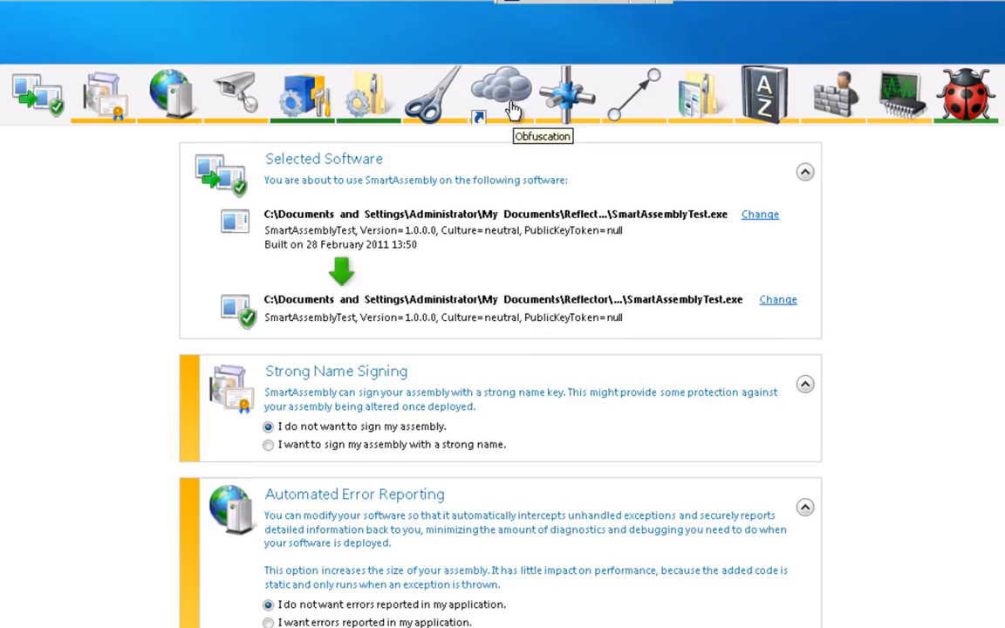
mouse_move(567, 96)
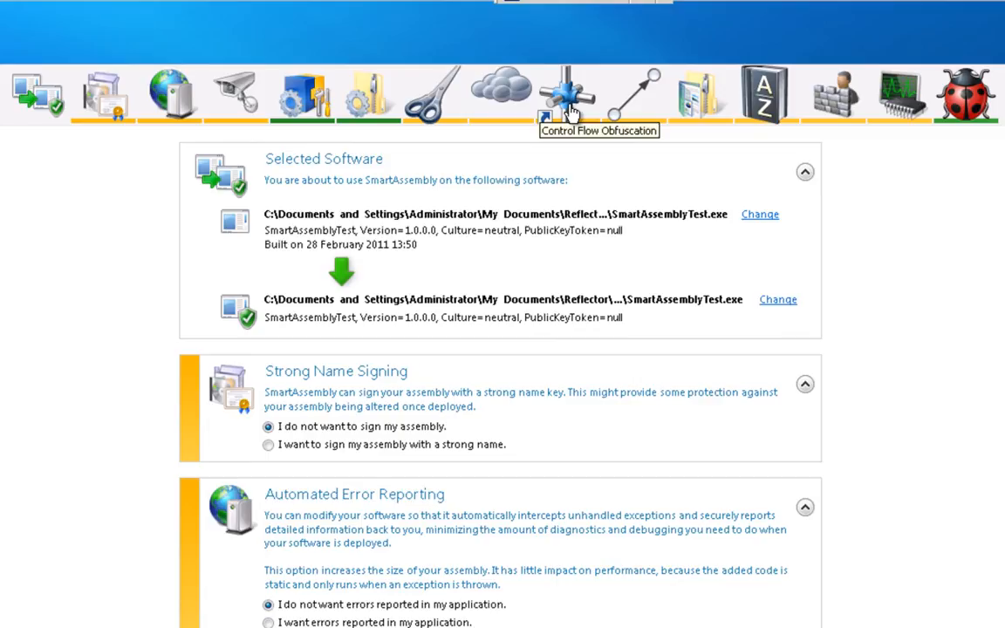
mouse_move(766, 113)
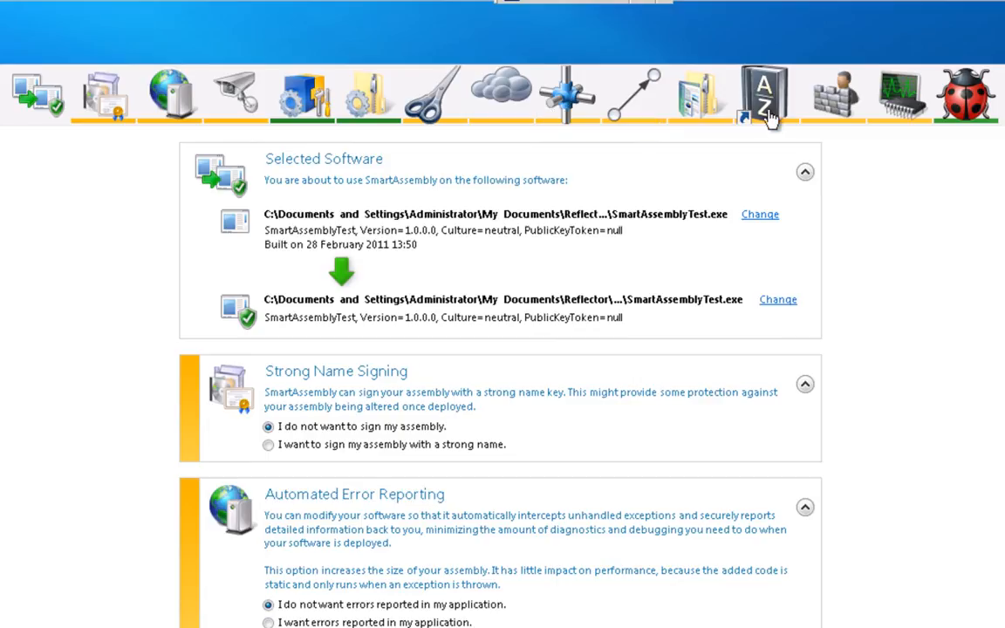
mouse_move(776, 105)
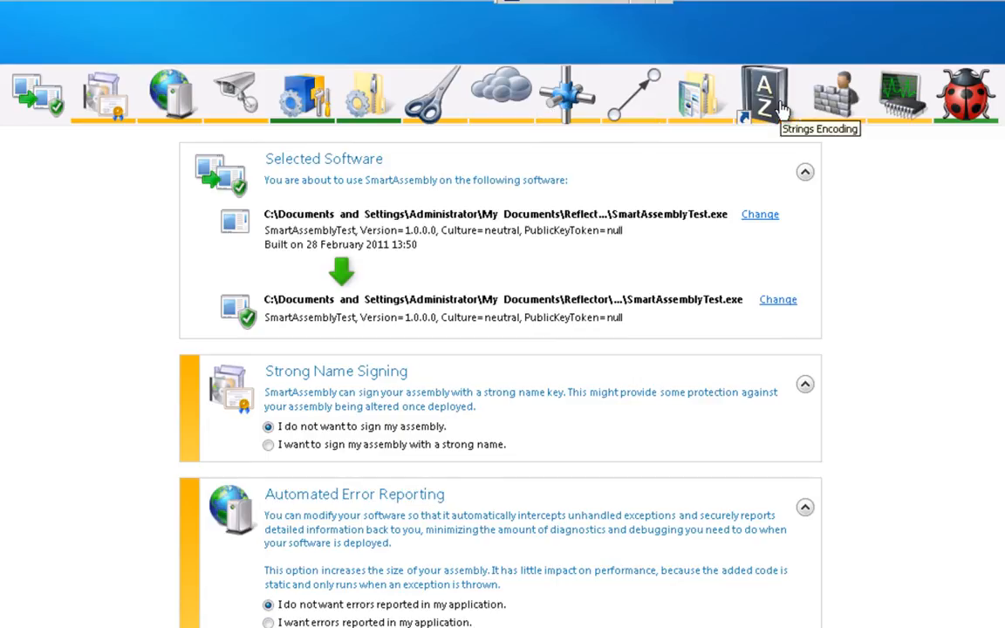
mouse_move(482, 203)
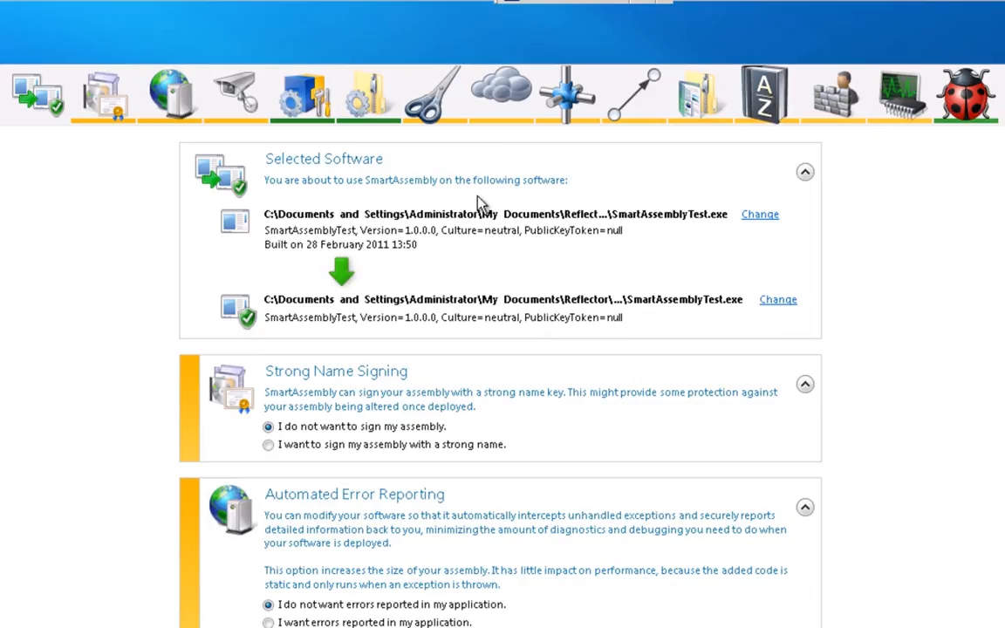
mouse_move(314, 161)
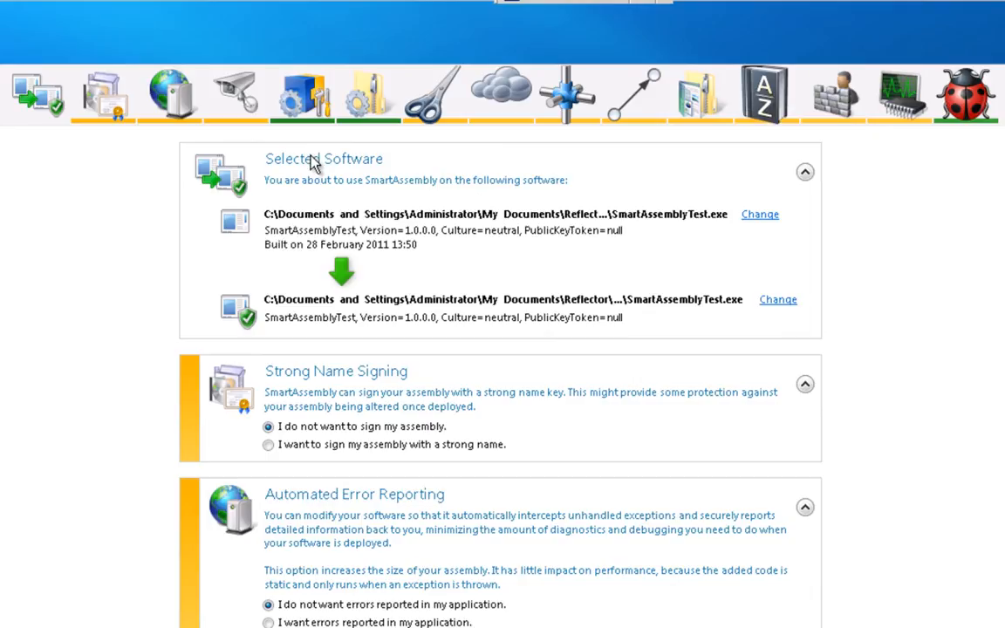
mouse_move(265, 145)
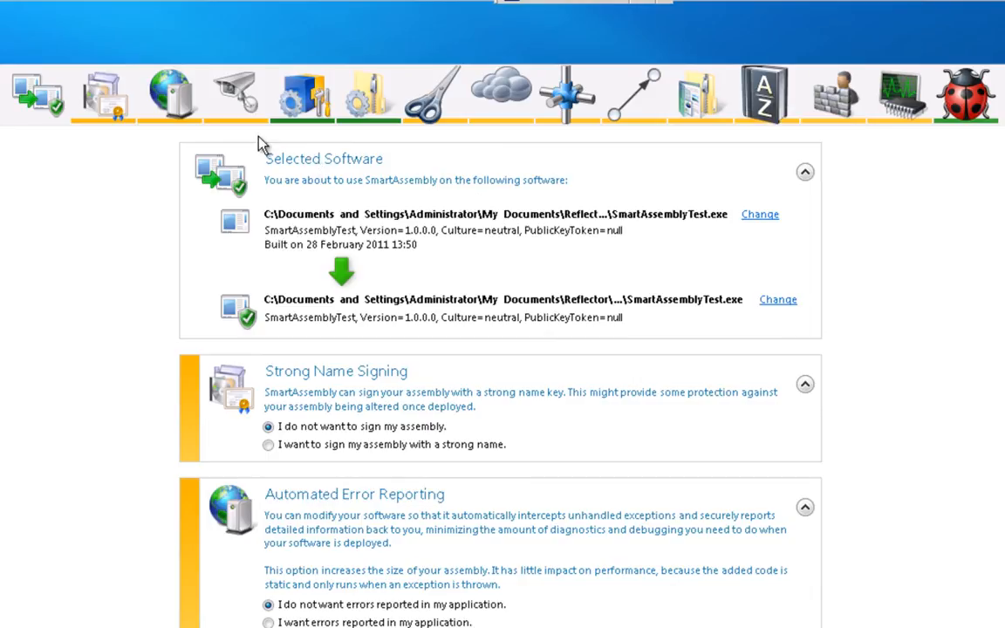
mouse_move(251, 131)
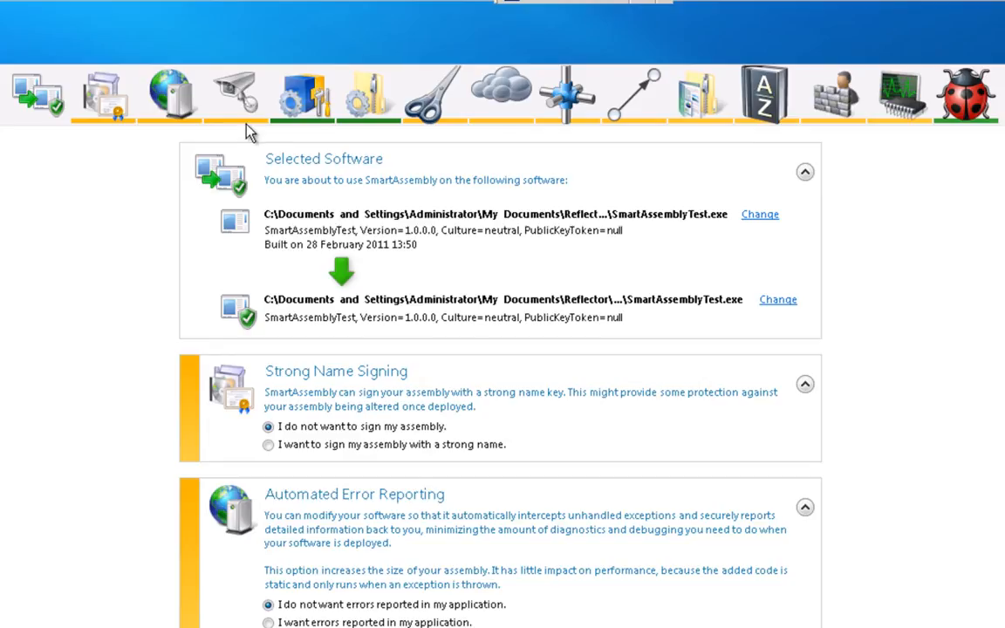
mouse_move(254, 140)
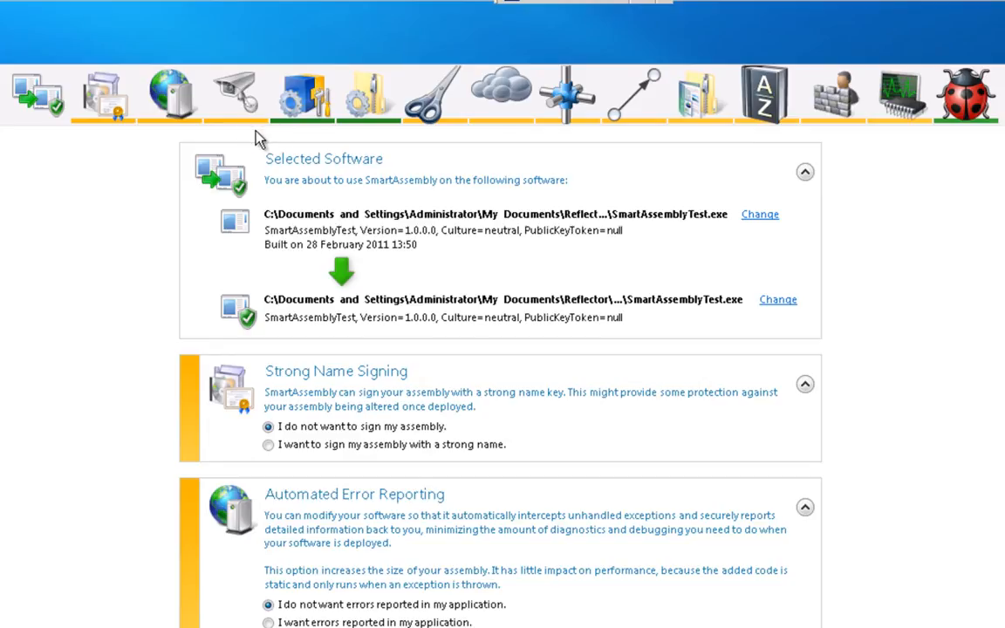
mouse_move(764, 310)
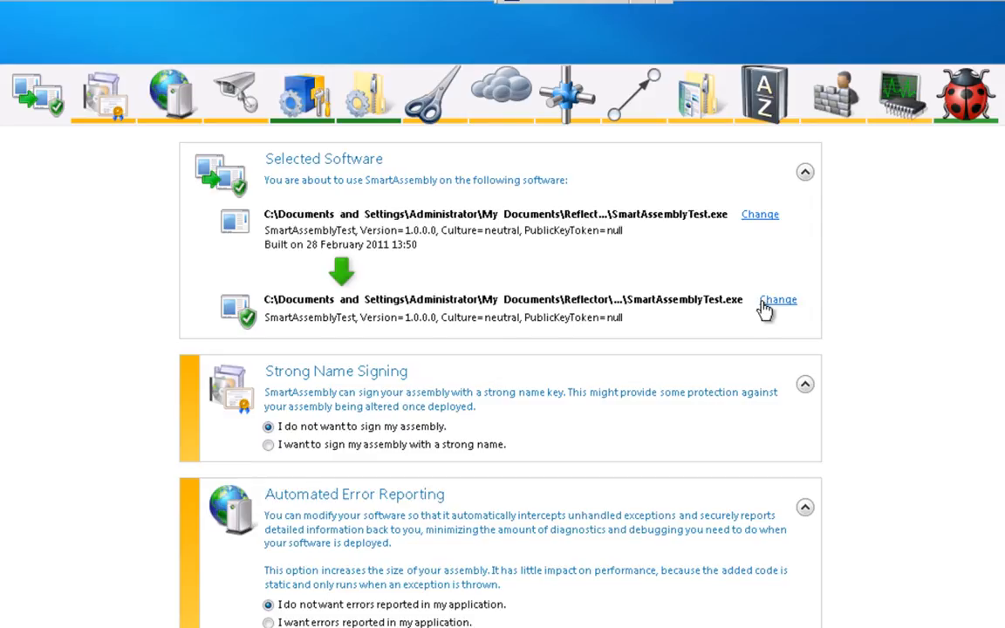
mouse_move(489, 167)
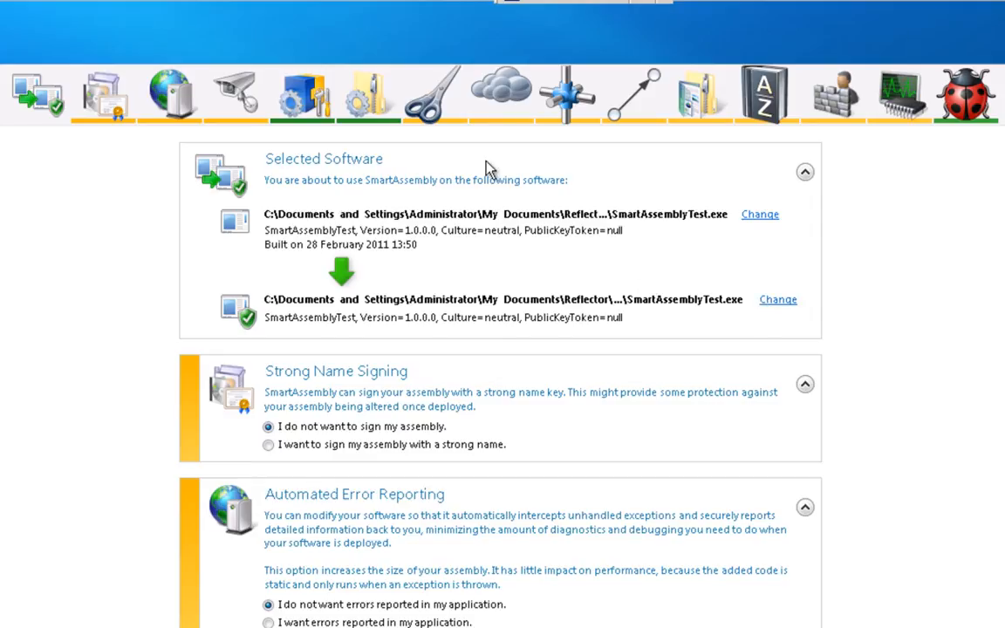
mouse_move(917, 140)
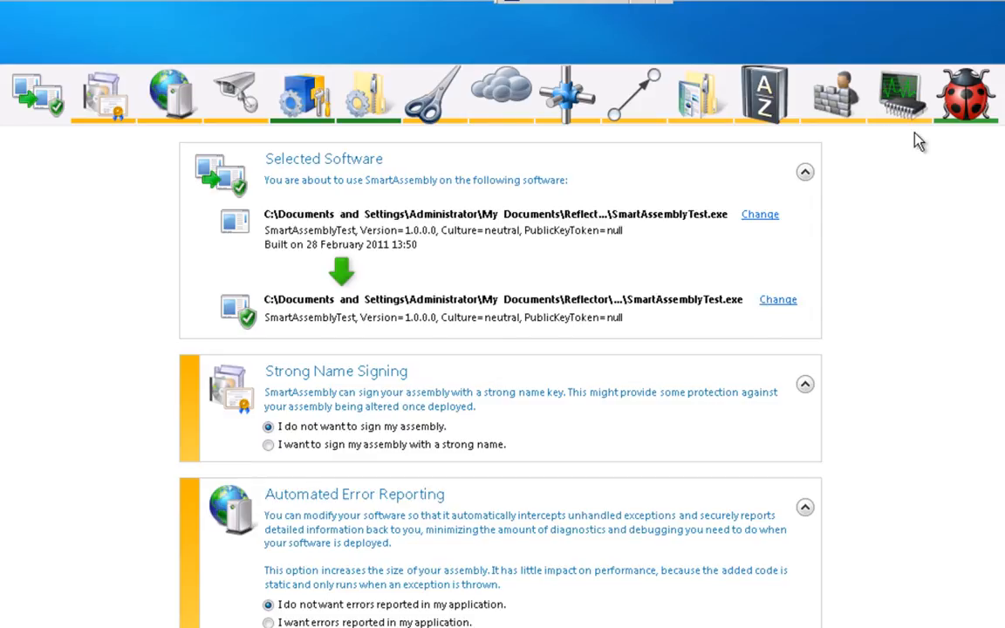
mouse_move(924, 185)
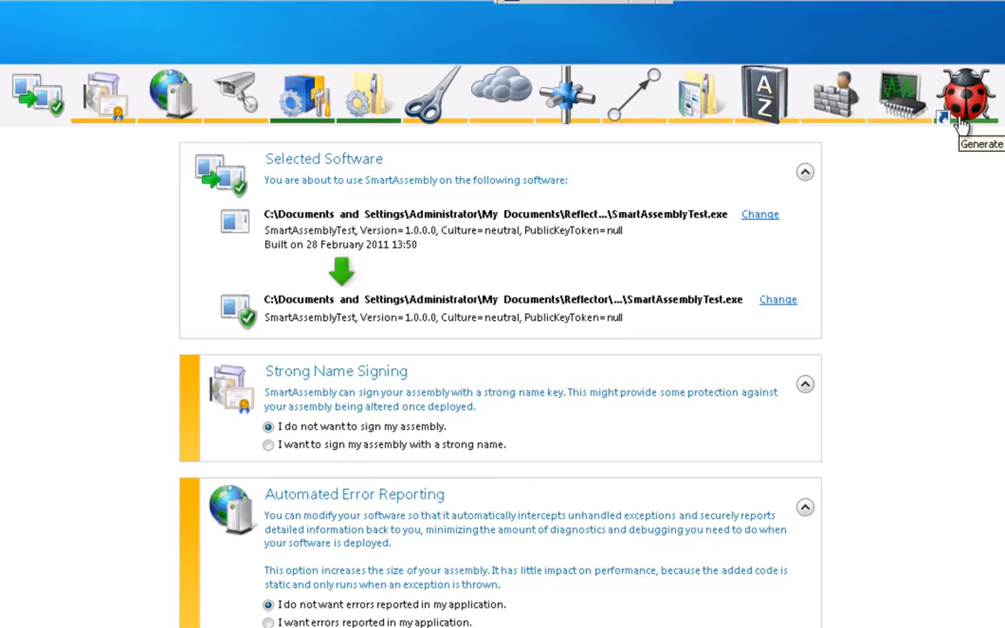
mouse_move(960, 147)
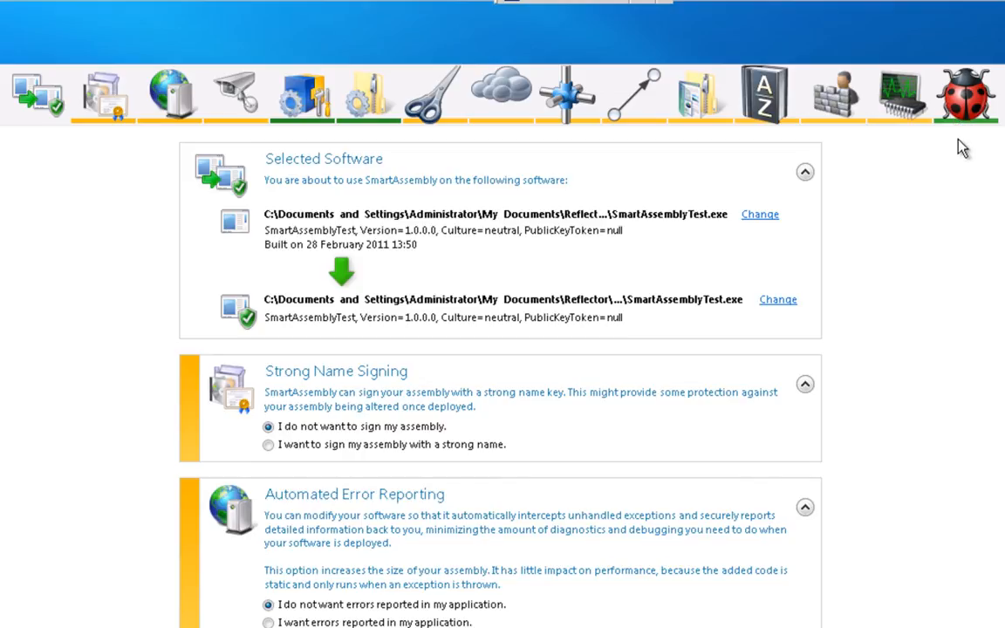
mouse_move(337, 143)
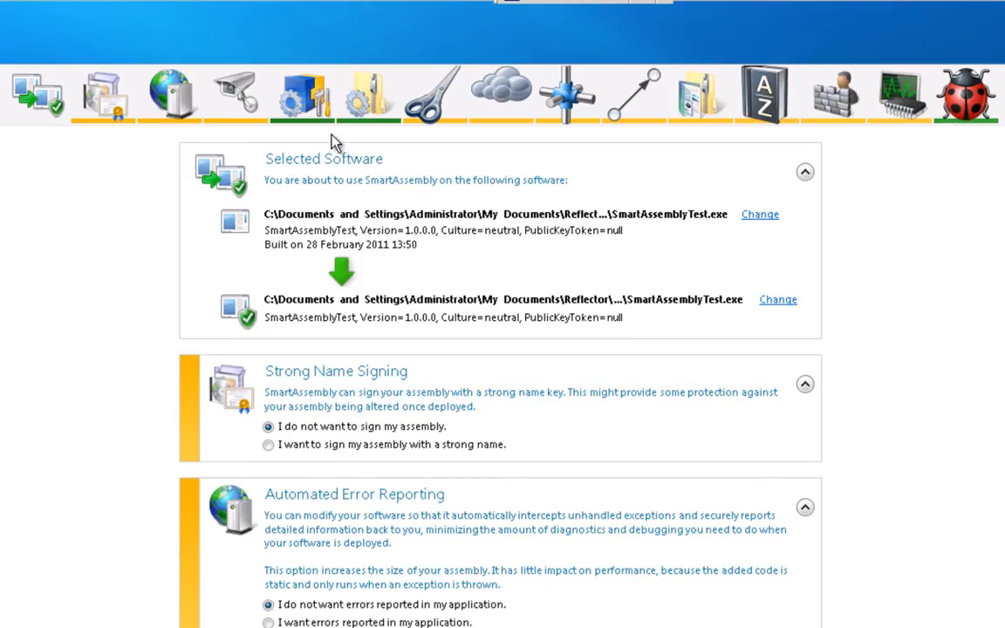
mouse_move(907, 186)
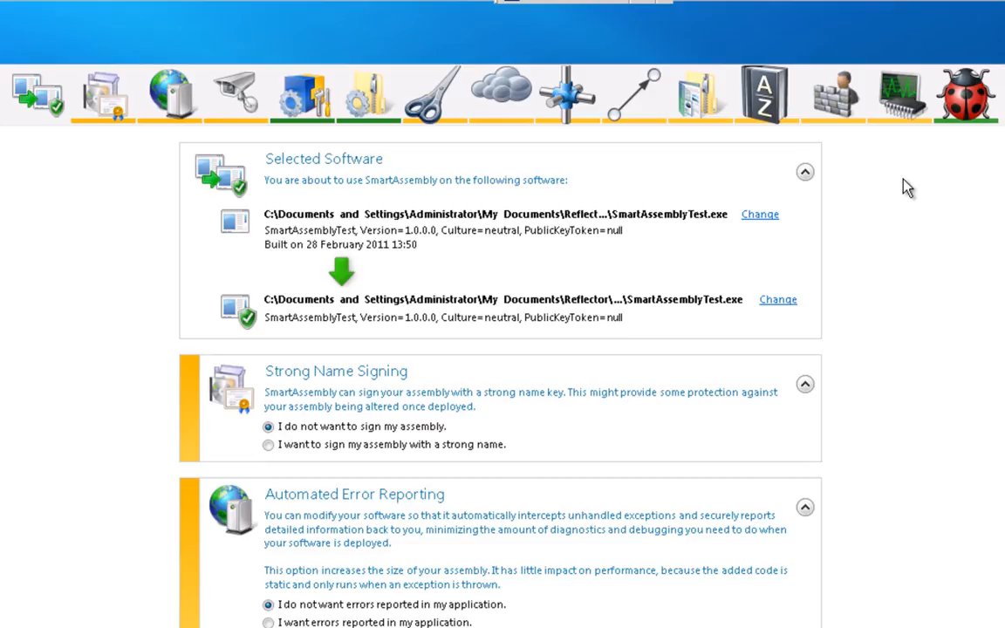
mouse_move(877, 214)
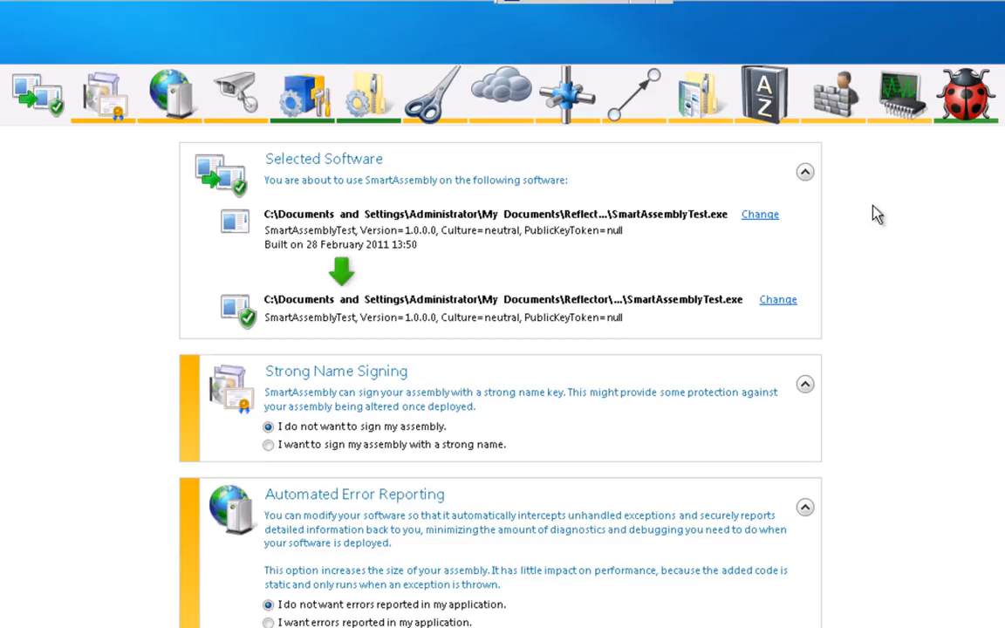
mouse_move(492, 105)
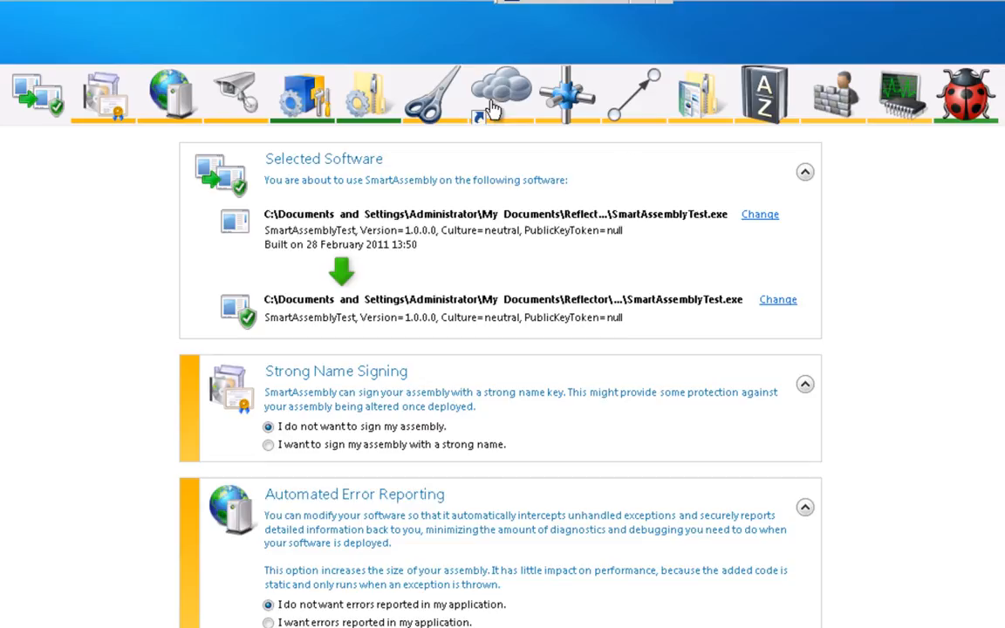
mouse_move(631, 105)
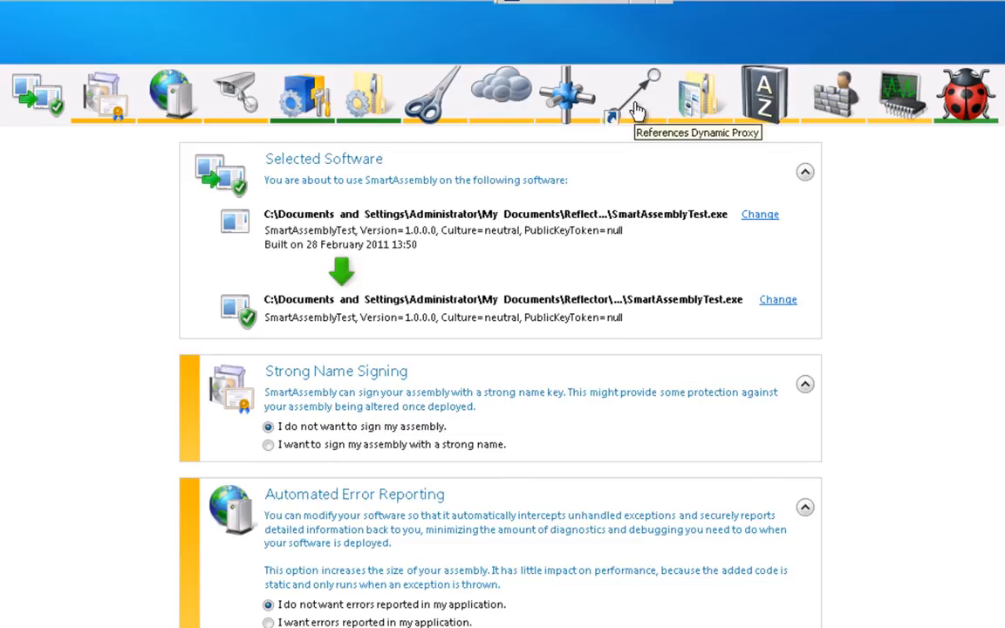
mouse_move(753, 105)
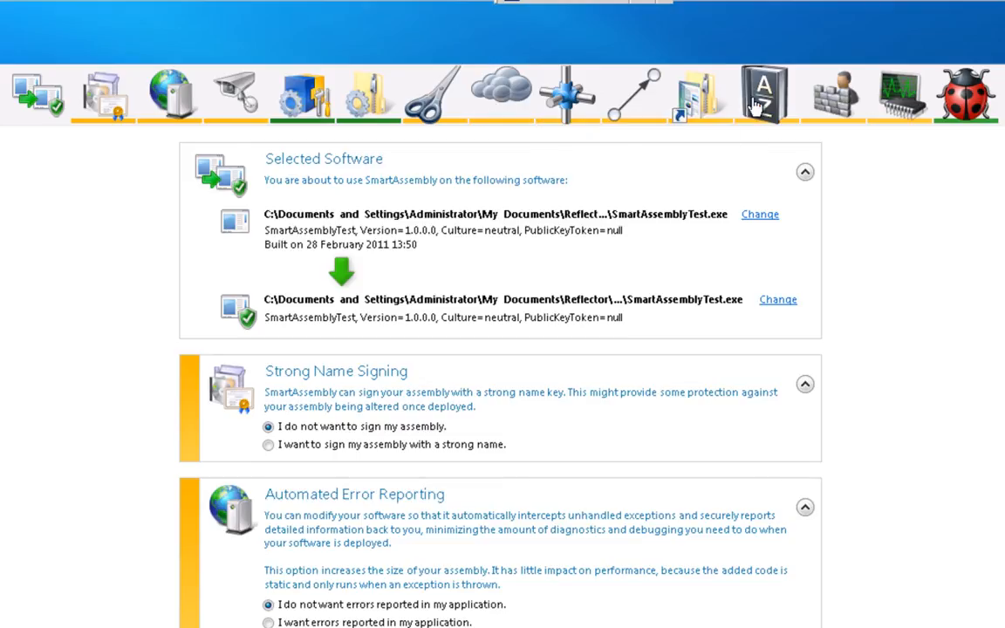
mouse_move(939, 230)
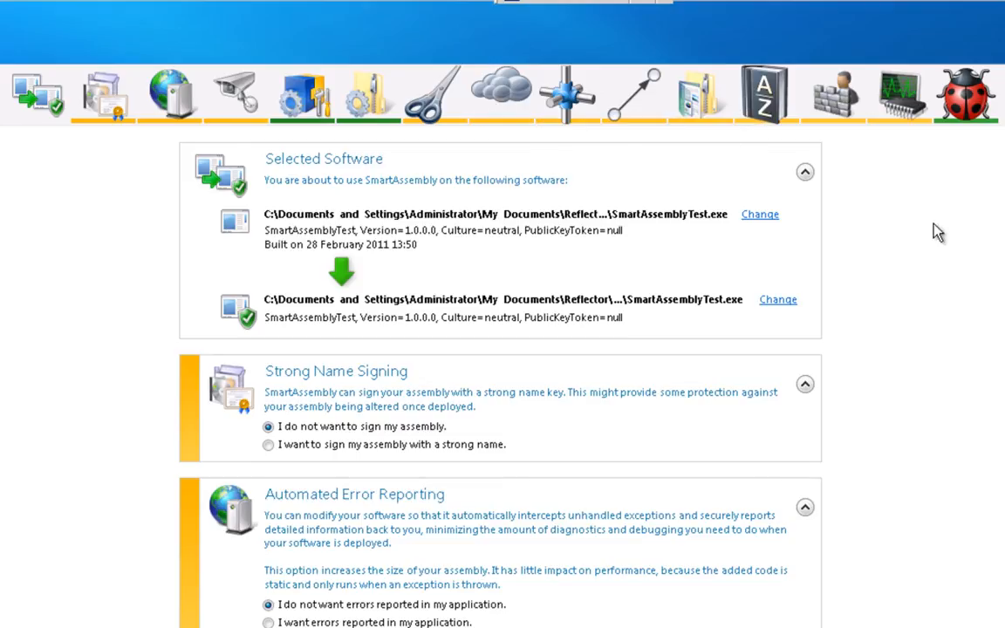
mouse_move(503, 90)
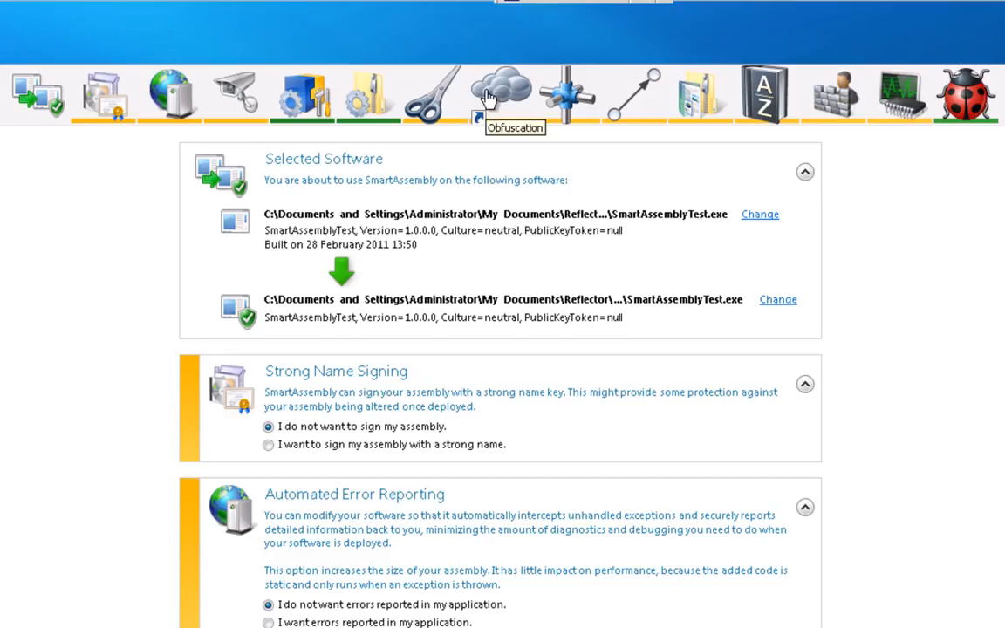
Enable obfuscation for the SmartAssemblyTest assembly in the Obfuscation settings.
left_click(501, 94)
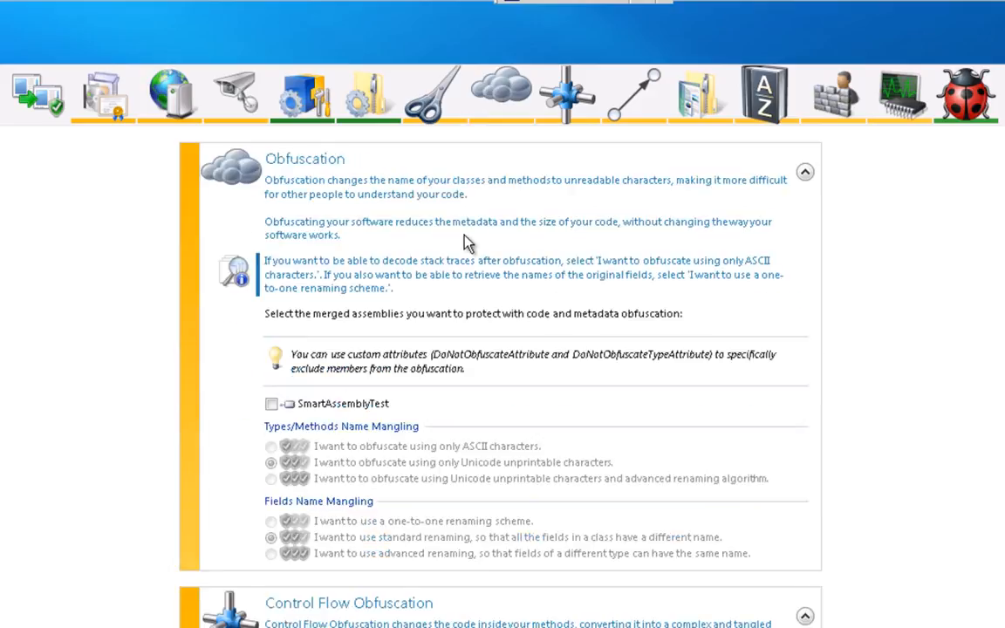
mouse_move(495, 353)
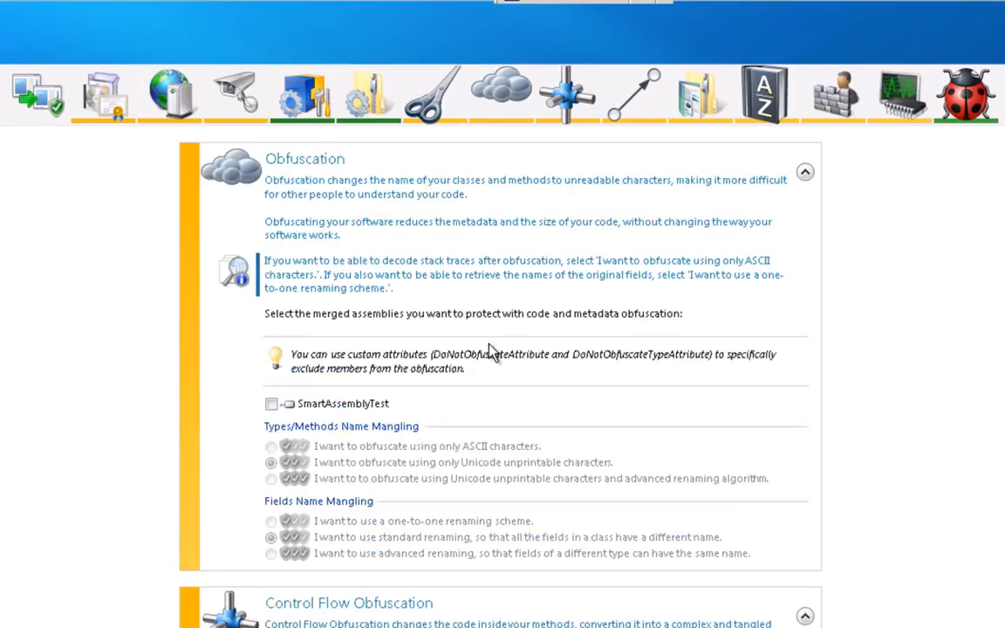
mouse_move(495, 415)
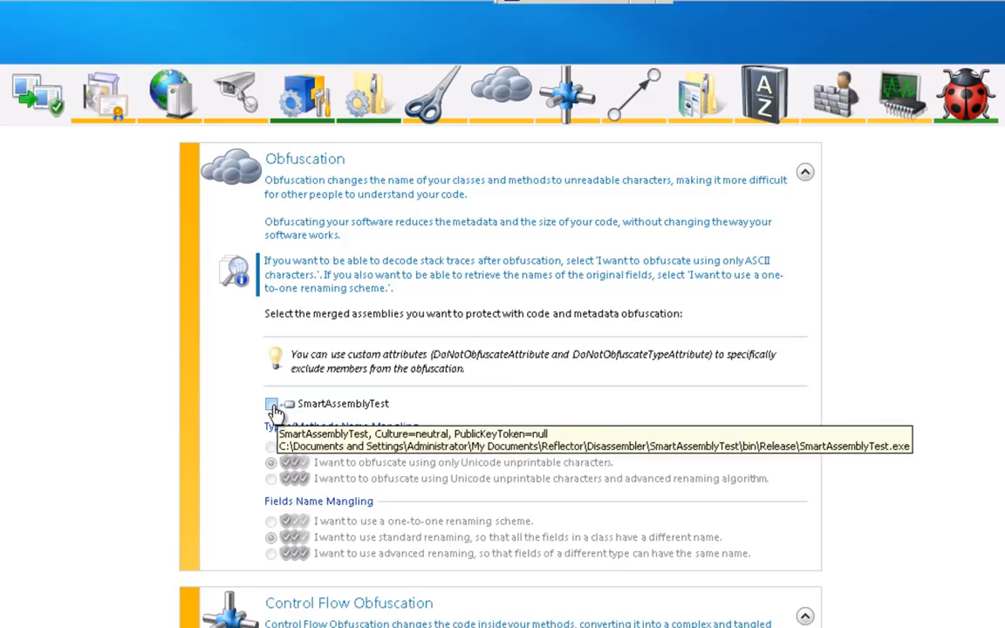
left_click(272, 405)
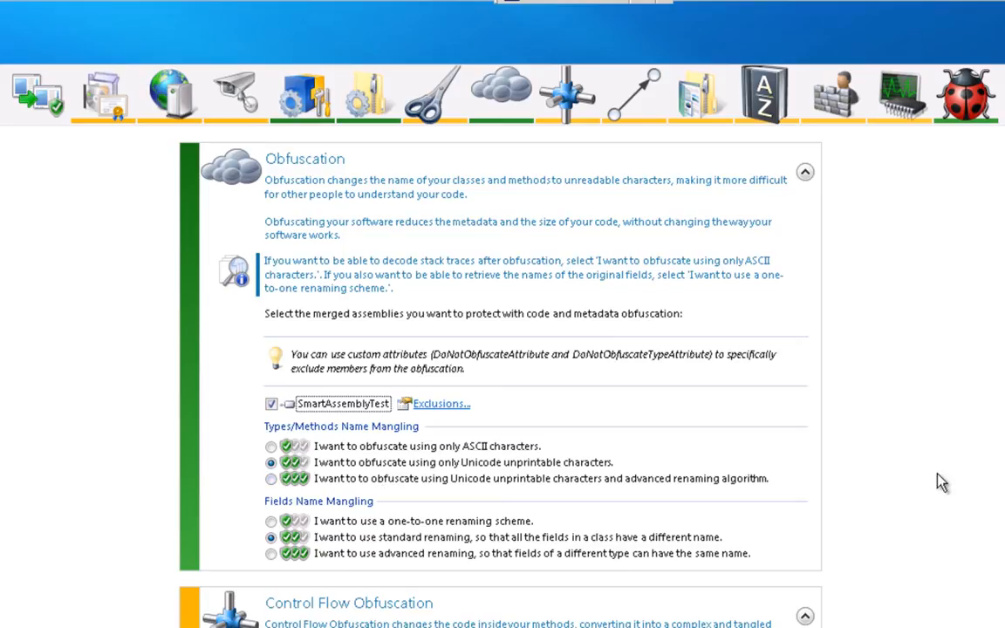
mouse_move(750, 506)
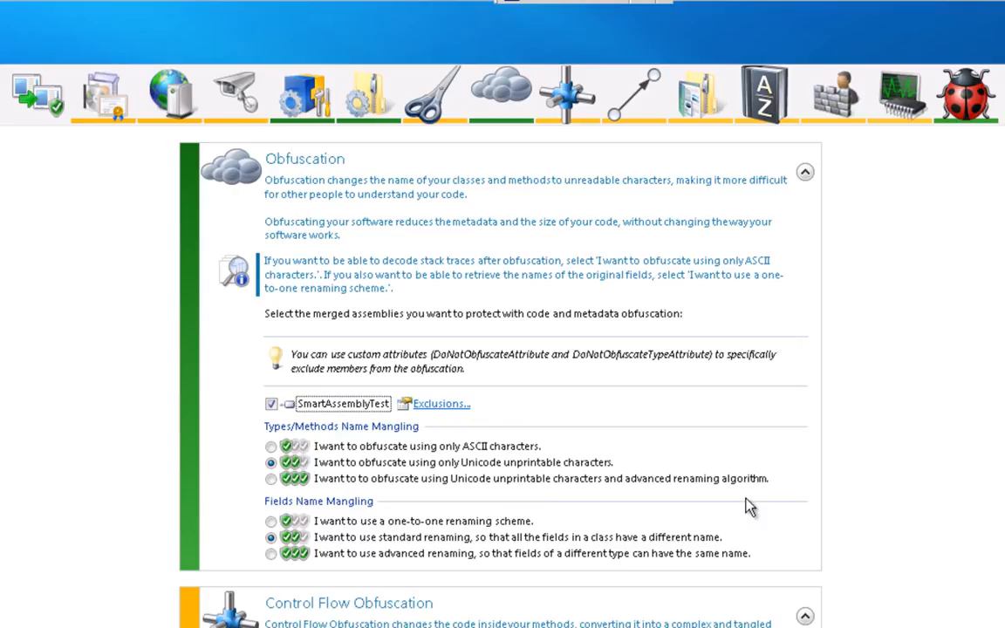
Choose advanced renaming with Unicode unprintable characters for type and method names.
left_click(271, 477)
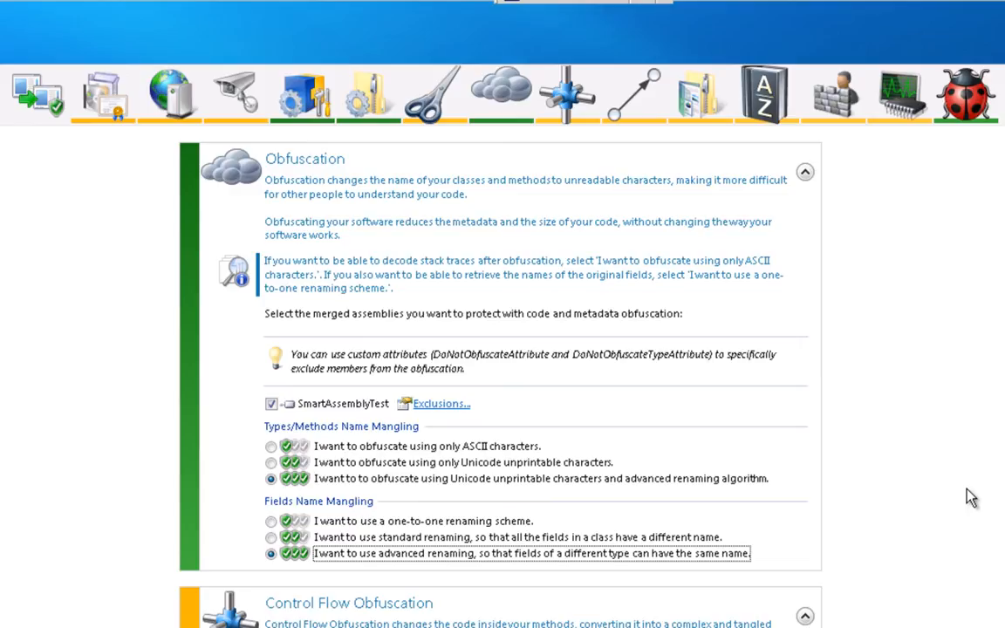
mouse_move(861, 462)
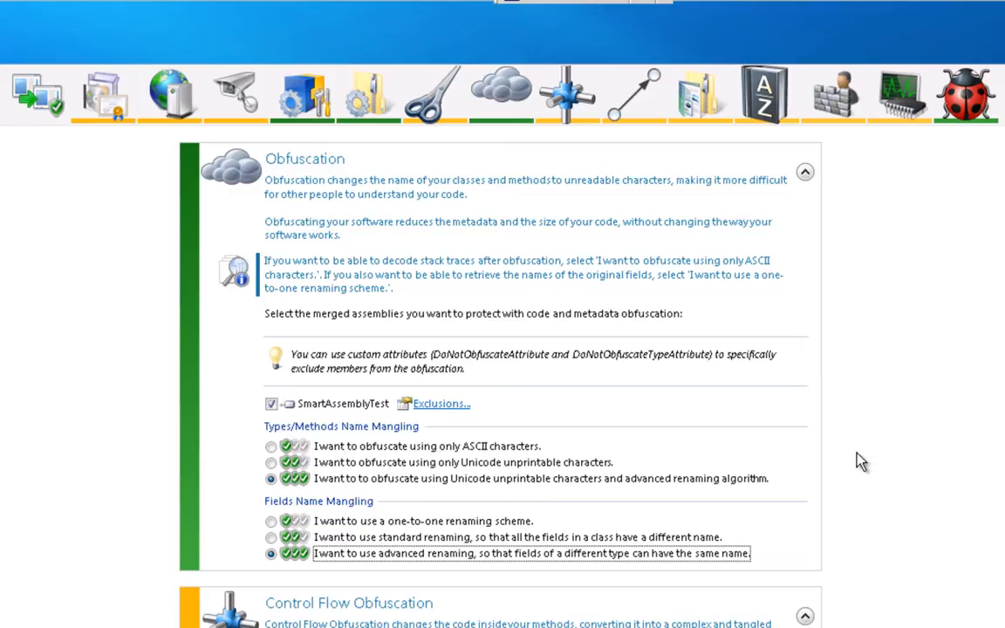
mouse_move(576, 506)
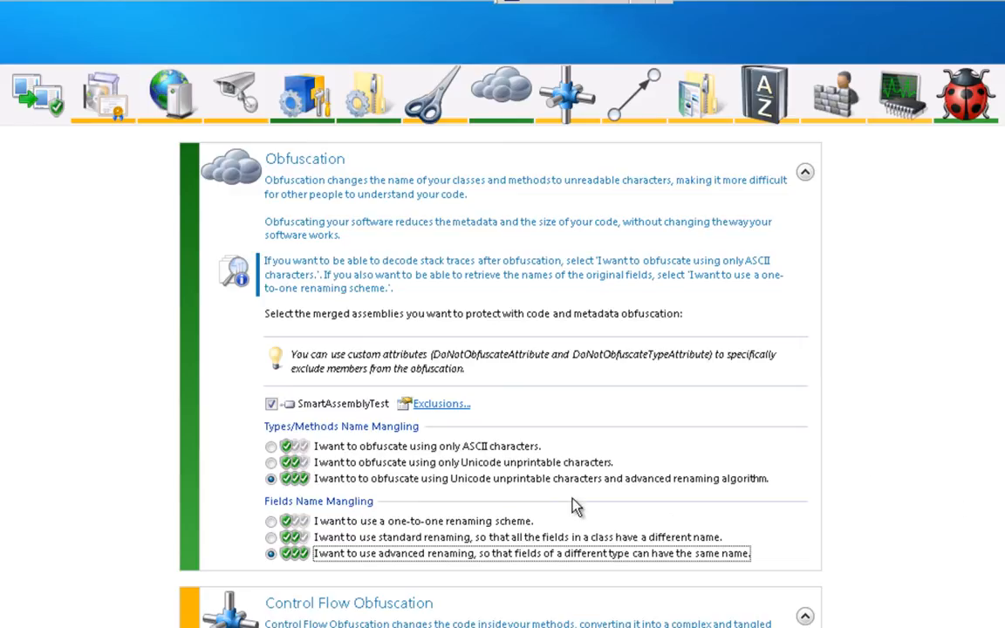
mouse_move(317, 497)
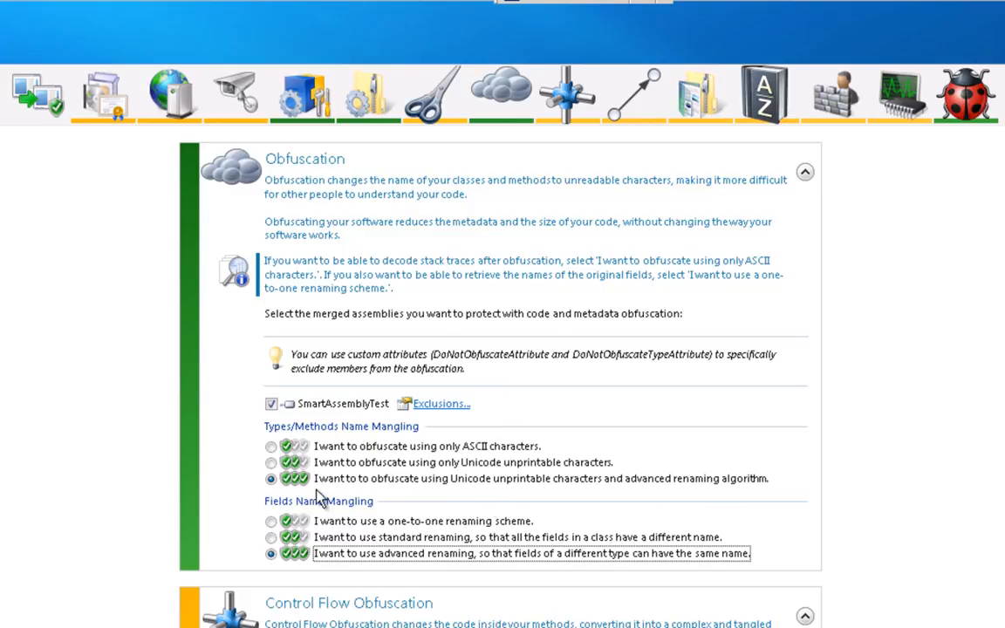
mouse_move(627, 530)
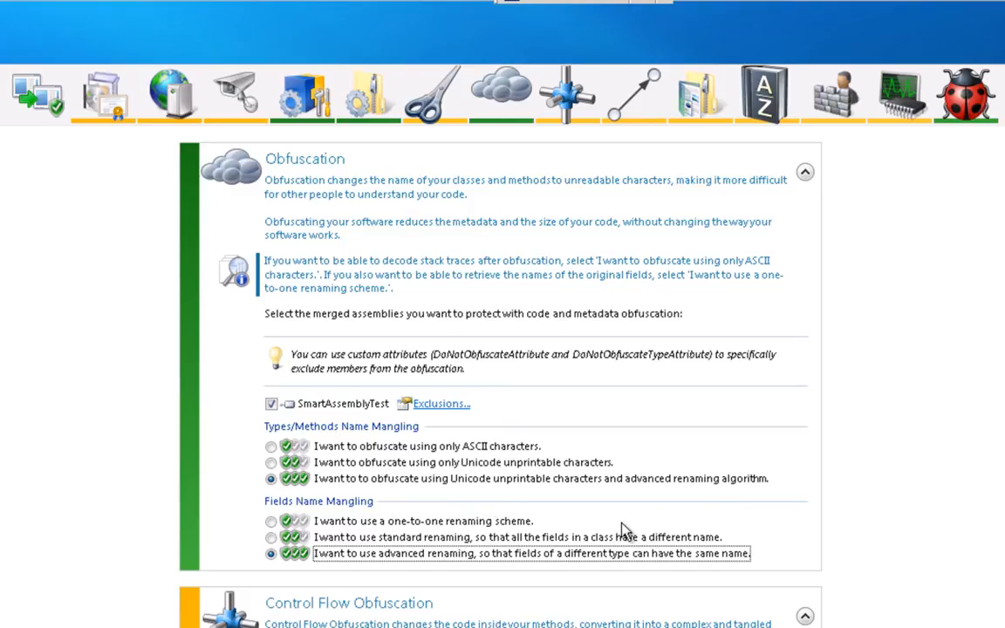
mouse_move(714, 565)
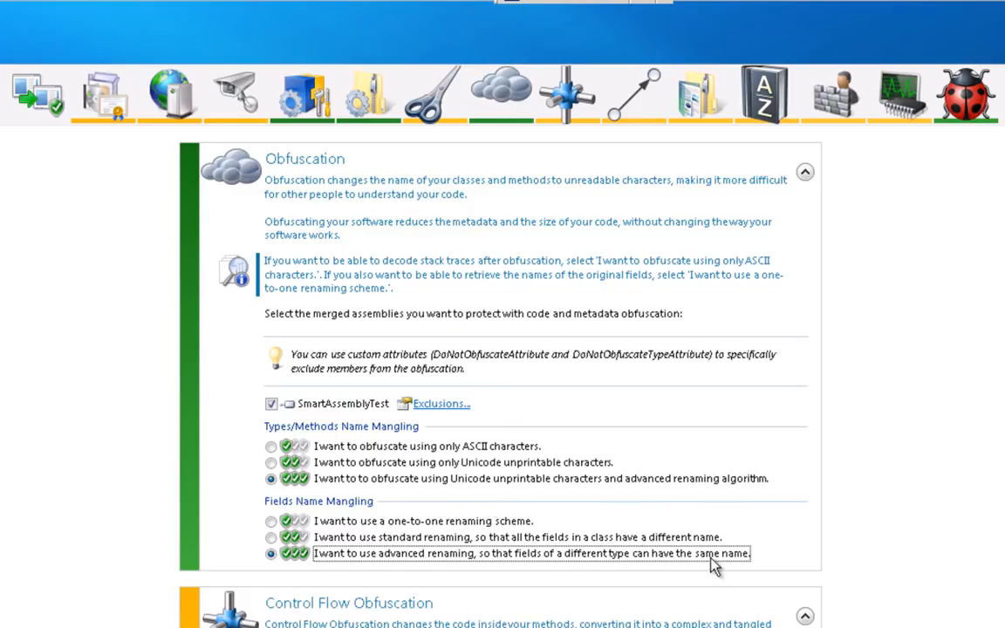
mouse_move(362, 485)
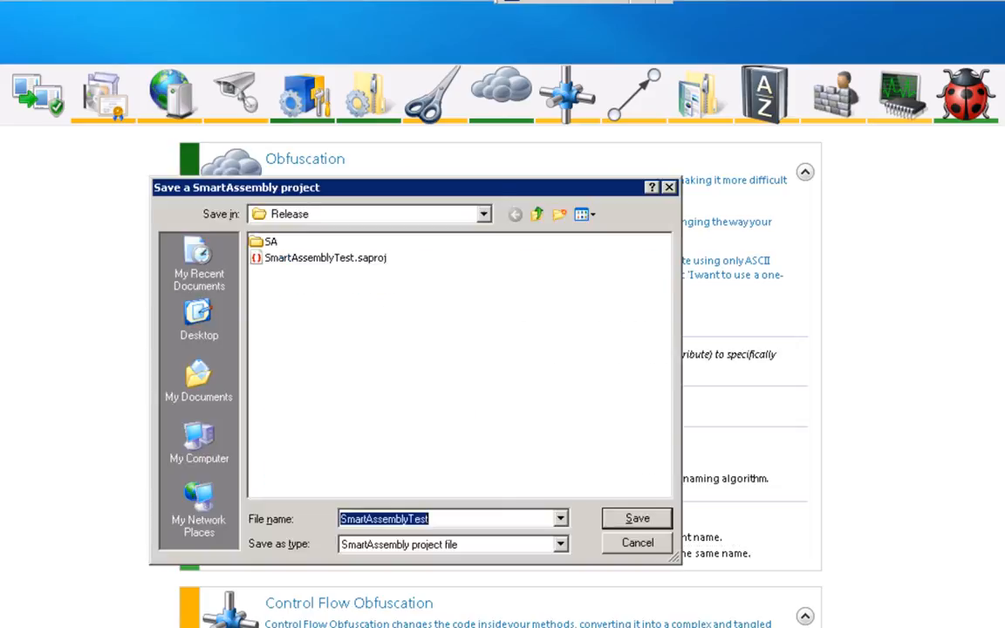
Save the project, replacing the existing SmartAssemblyTest.saproj in the Release folder.
left_click(636, 518)
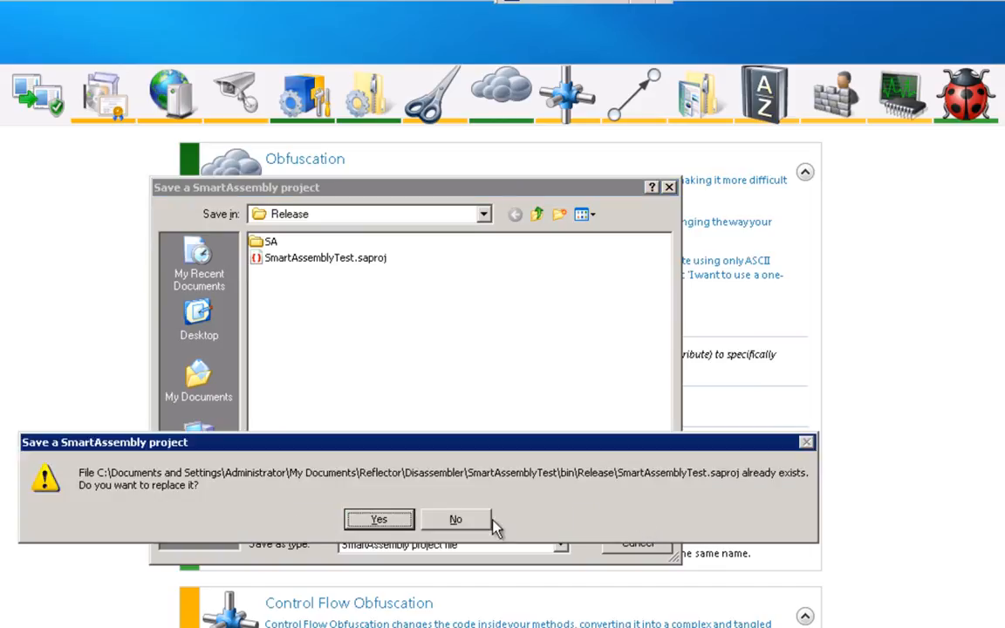
left_click(378, 519)
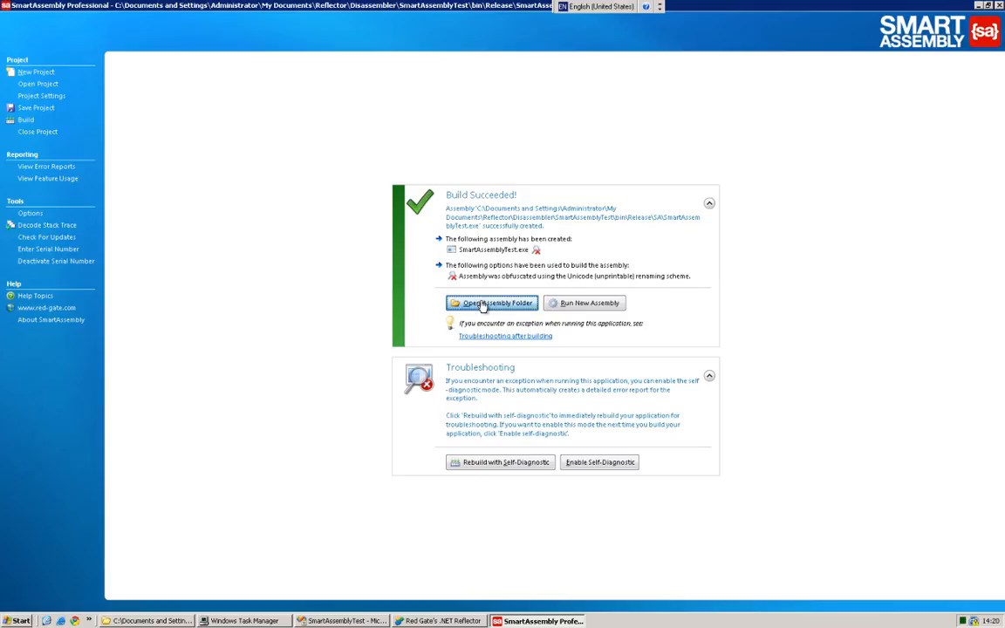
From the Build Succeeded page, open the SA output folder holding the protected SmartAssemblyTest.exe.
left_click(492, 303)
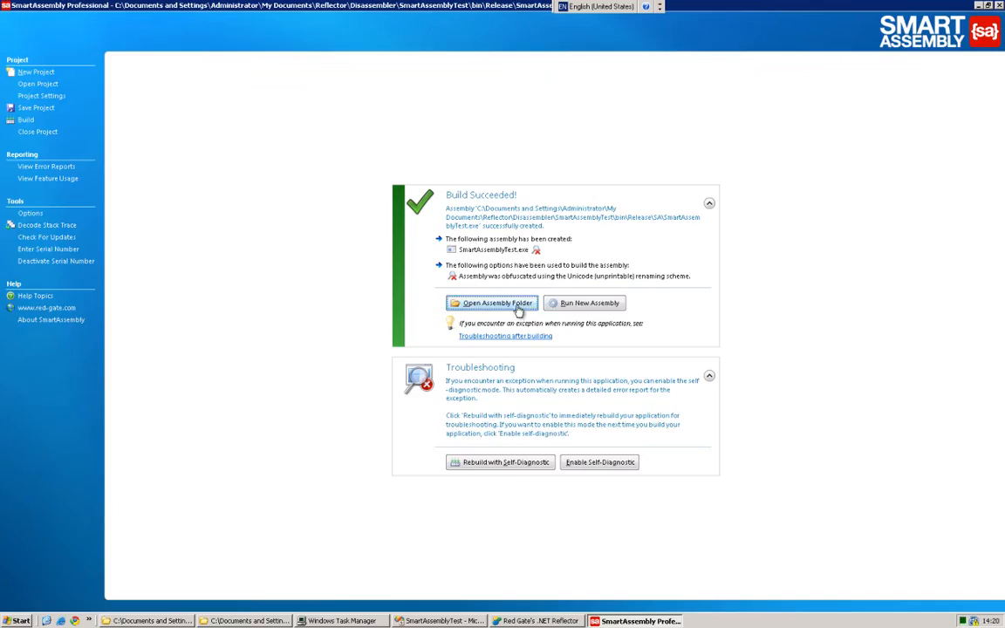
left_click(492, 303)
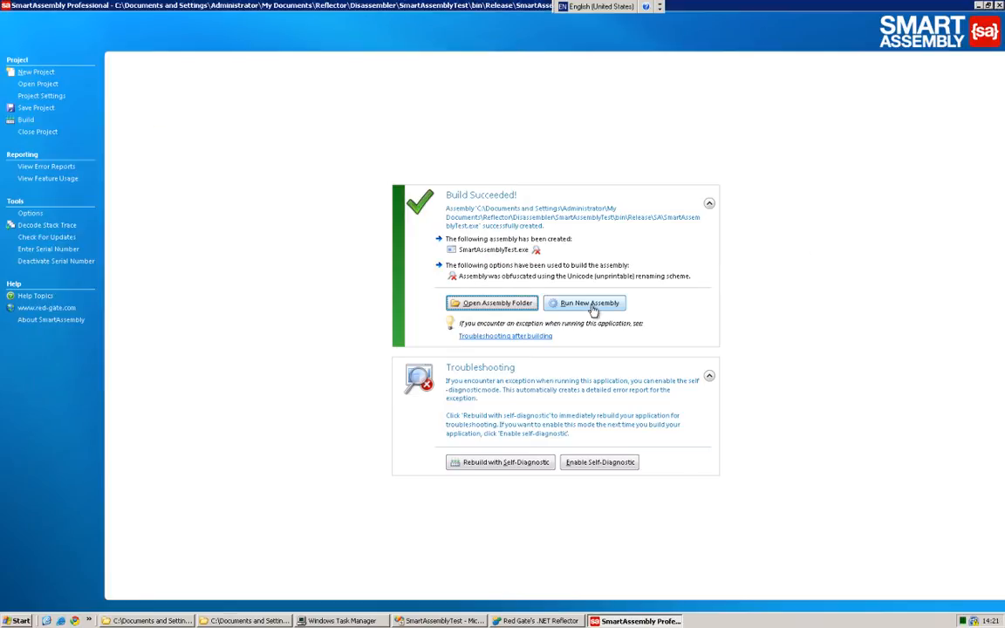
left_click(492, 303)
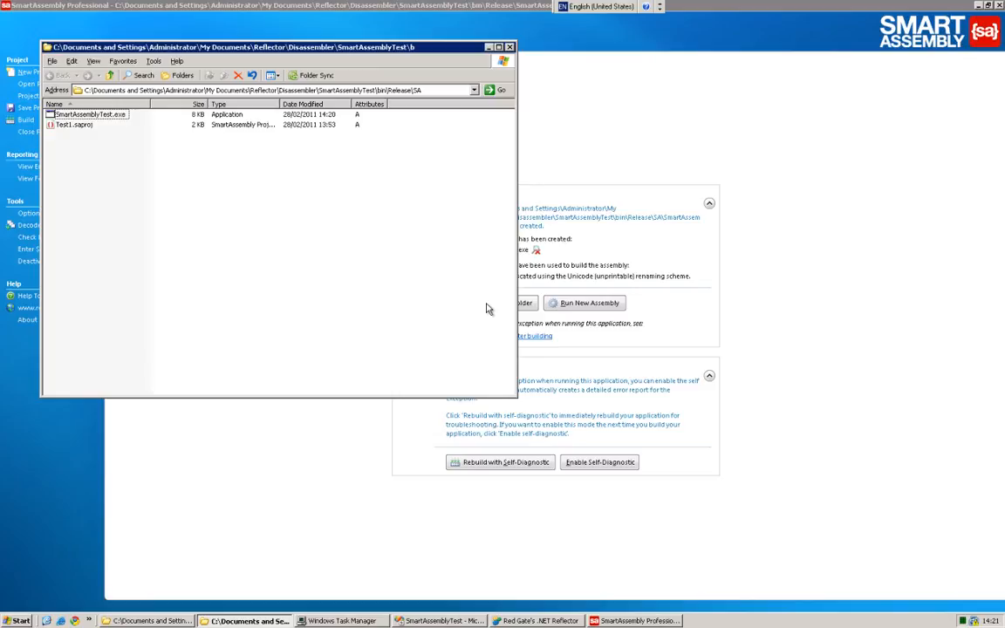
mouse_move(520, 338)
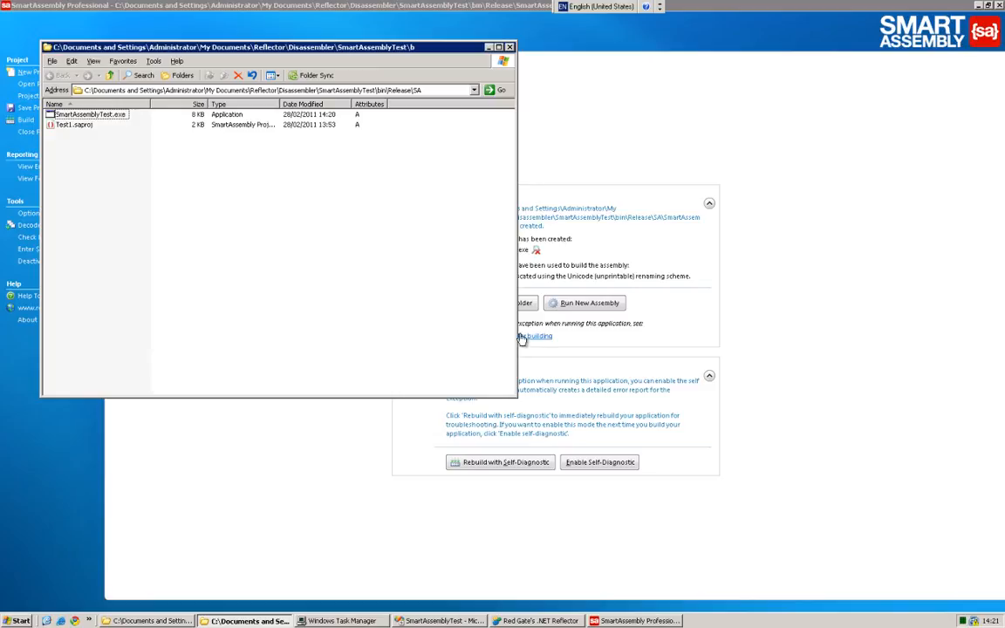
mouse_move(108, 129)
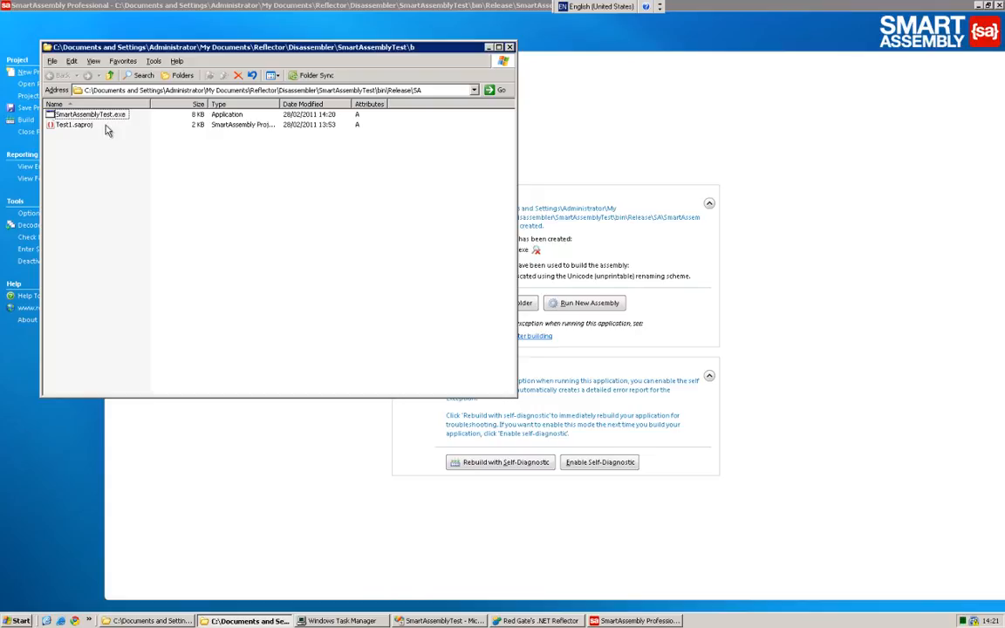
Run the protected SmartAssemblyTest.exe from the SA folder and check its Fib and Fact total.
double_click(87, 115)
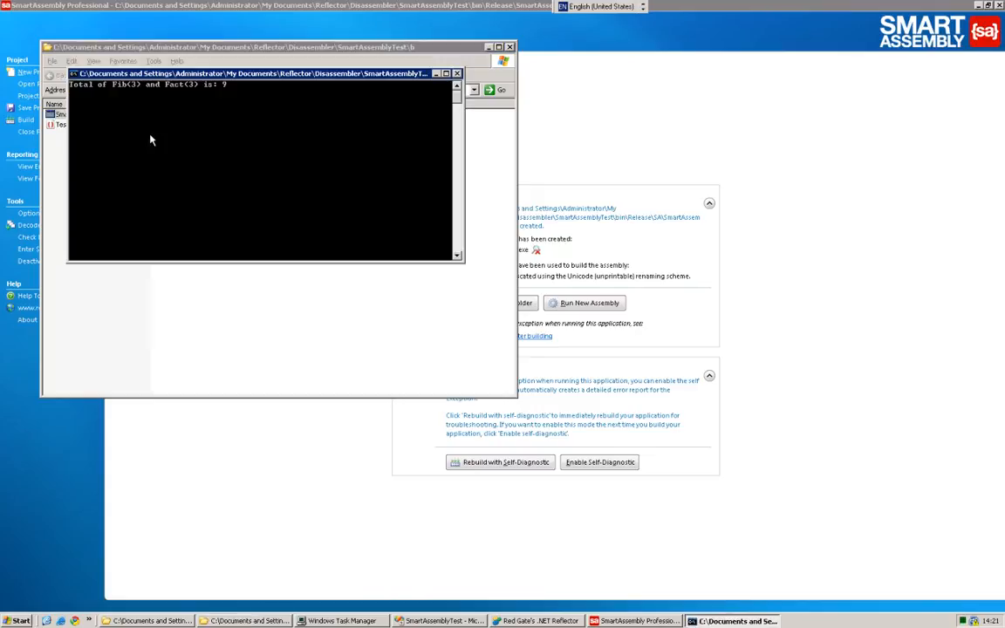
mouse_move(161, 143)
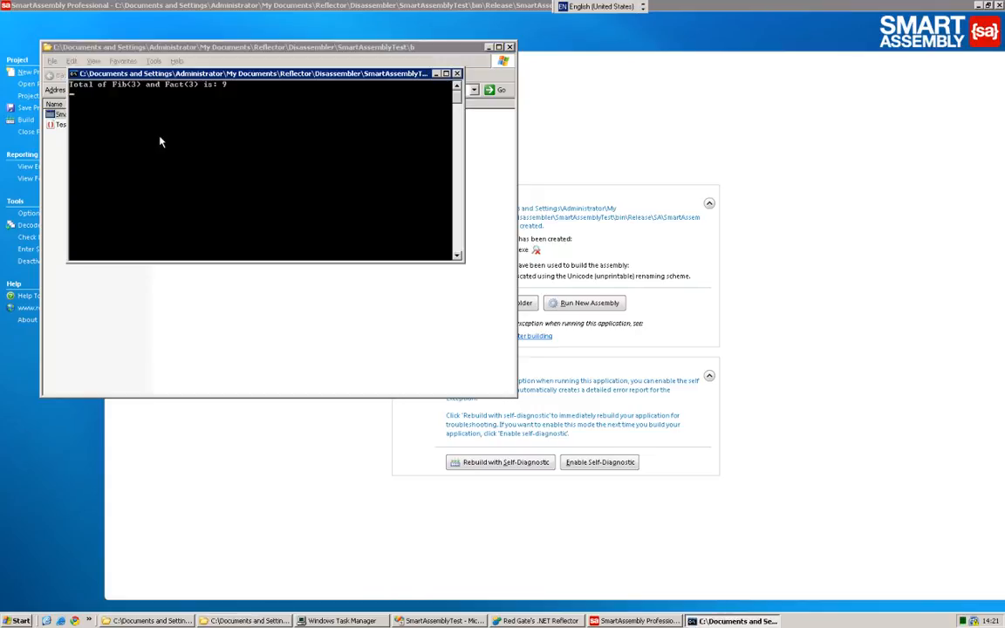
mouse_move(174, 136)
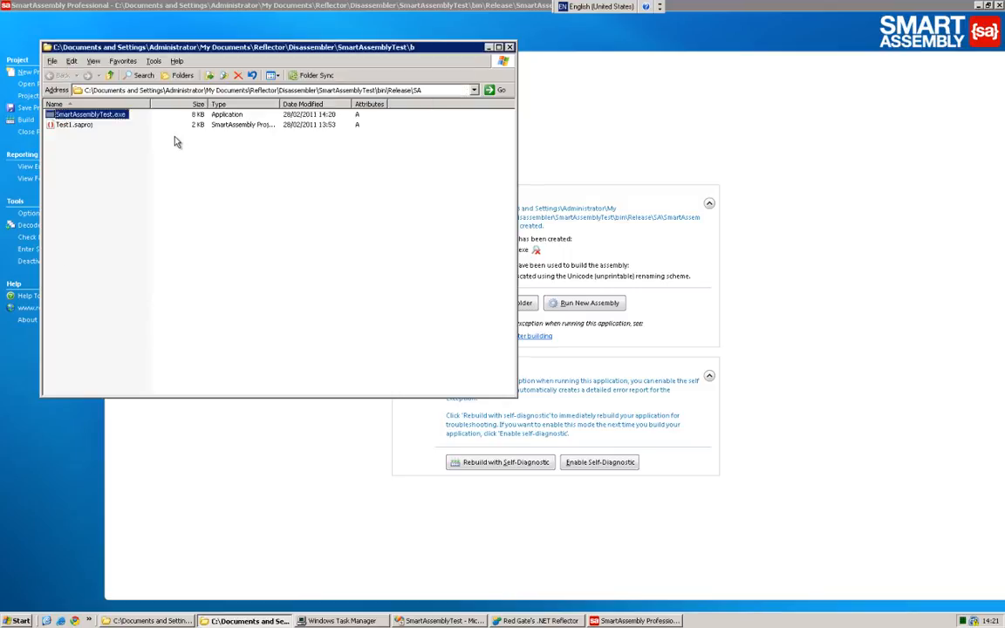
mouse_move(188, 154)
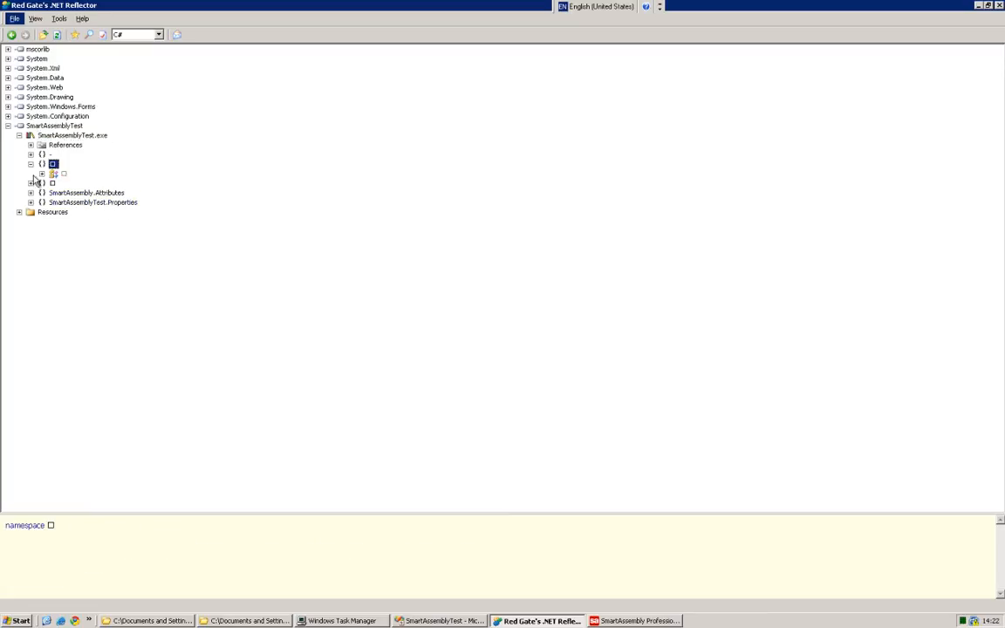
Expand the obfuscated namespace and classes of SmartAssemblyTest.exe down to the decompiled Main method.
left_click(42, 174)
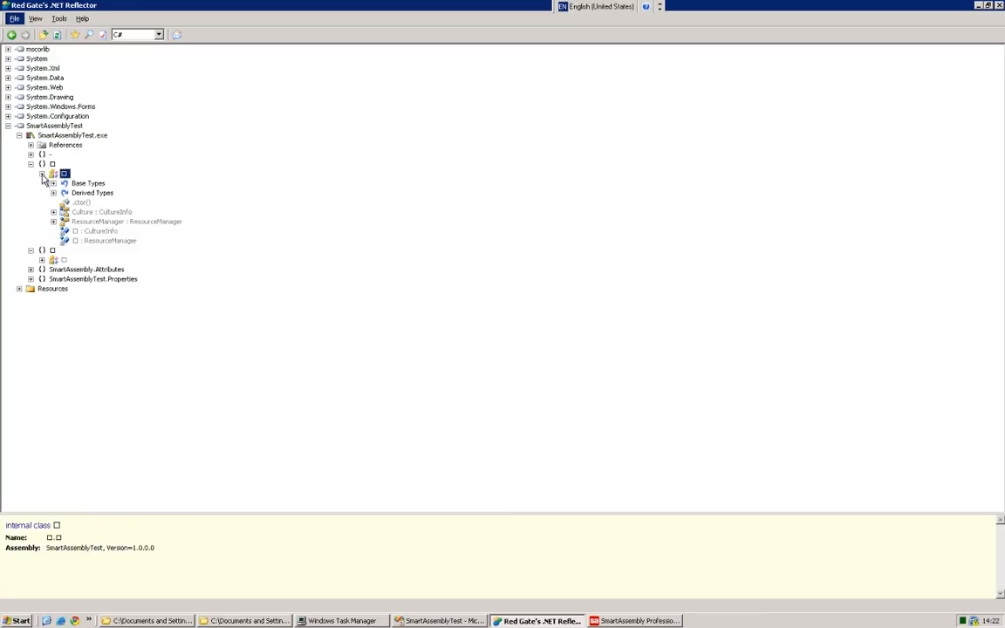
left_click(42, 260)
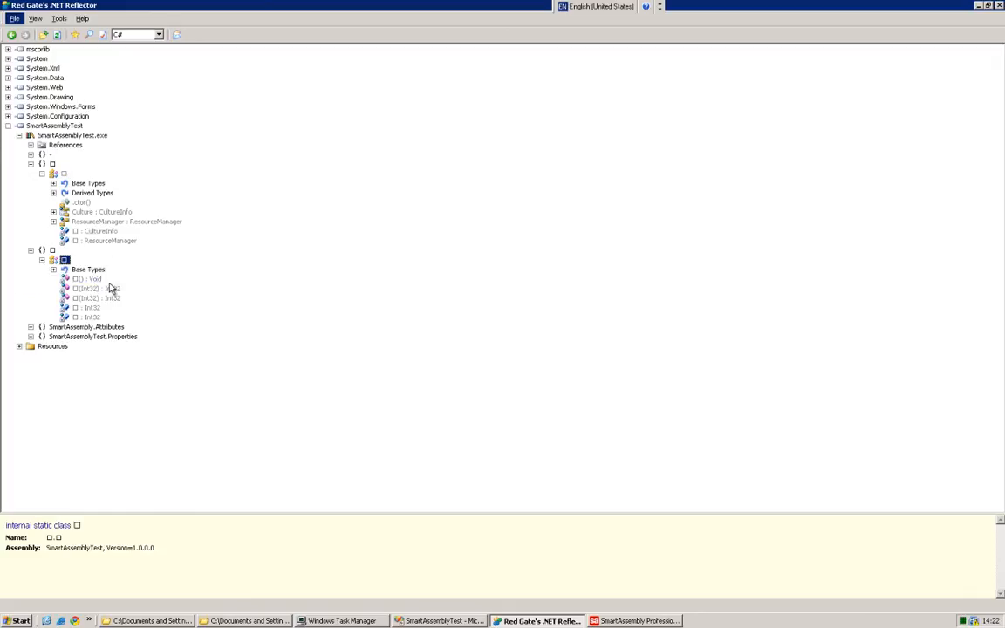
left_click(90, 279)
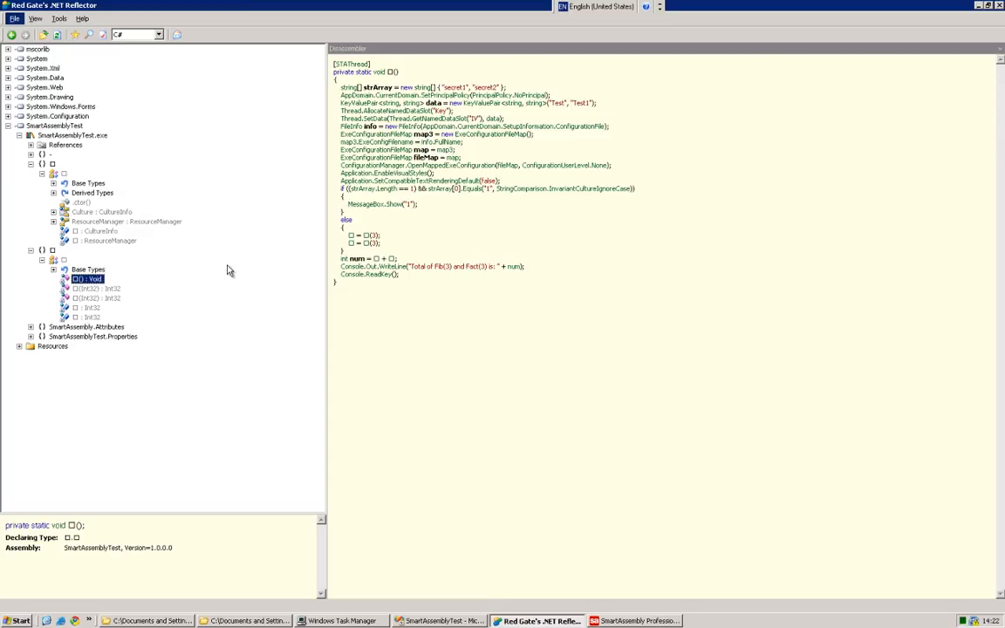
mouse_move(242, 263)
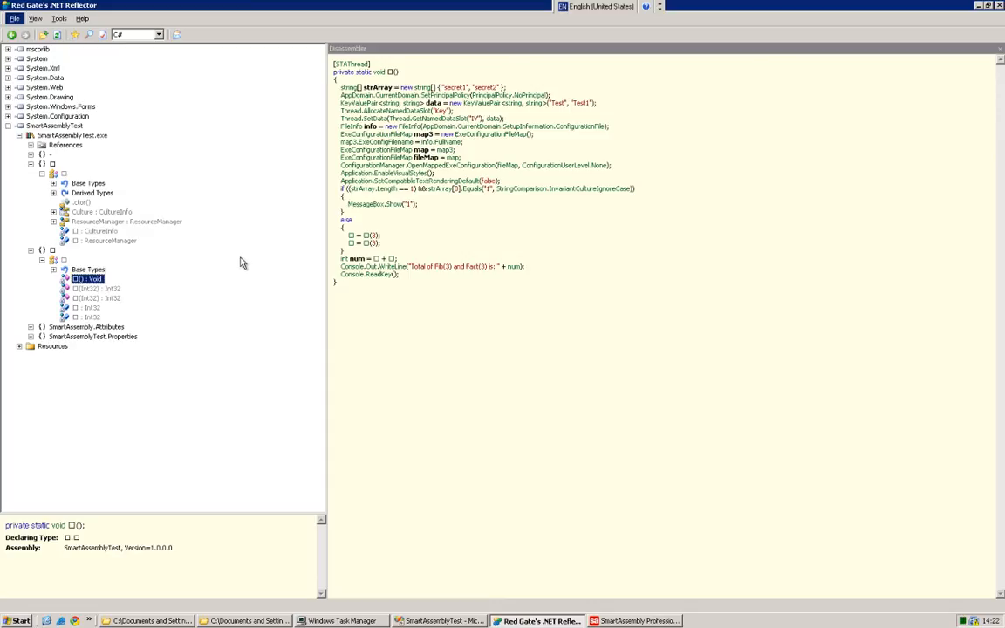
mouse_move(258, 260)
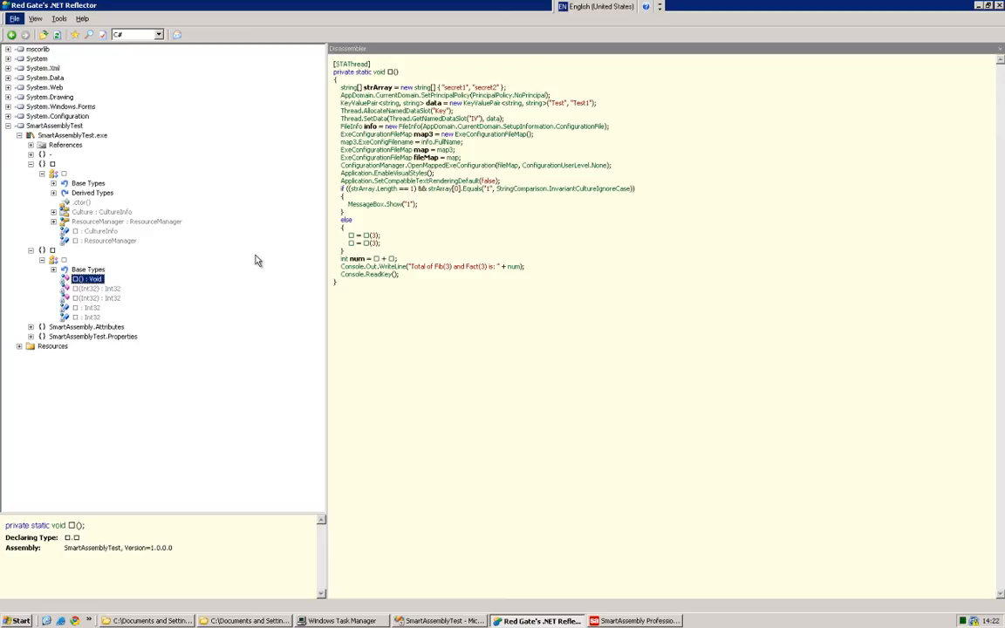
mouse_move(503, 317)
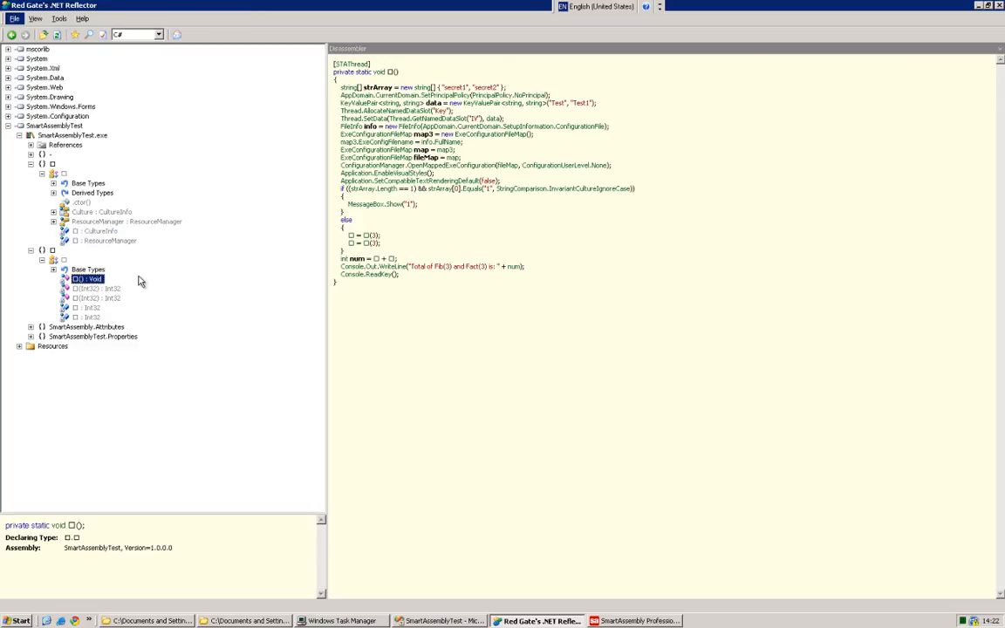
mouse_move(357, 105)
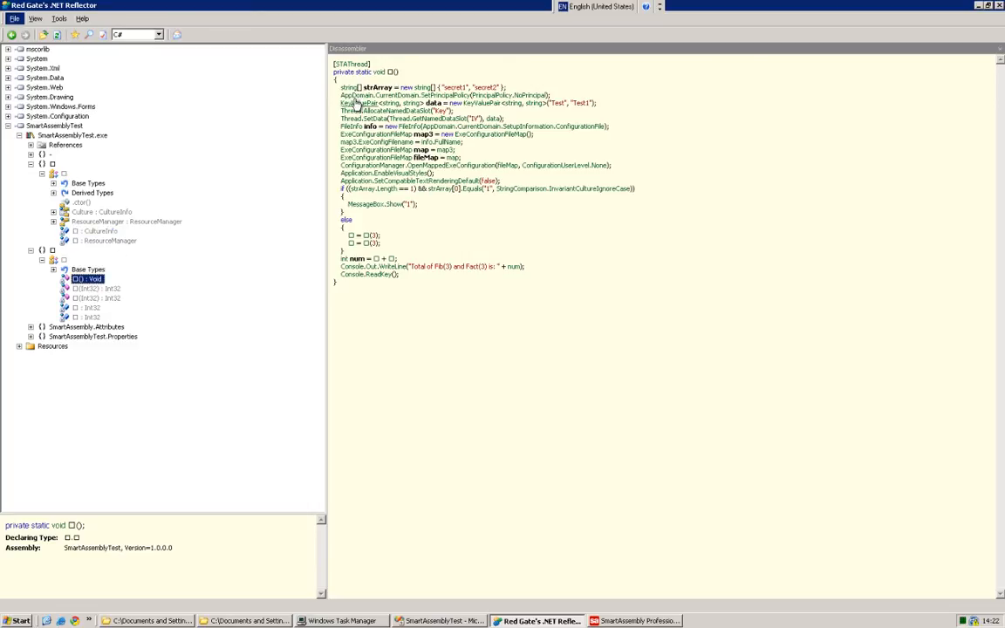
mouse_move(357, 89)
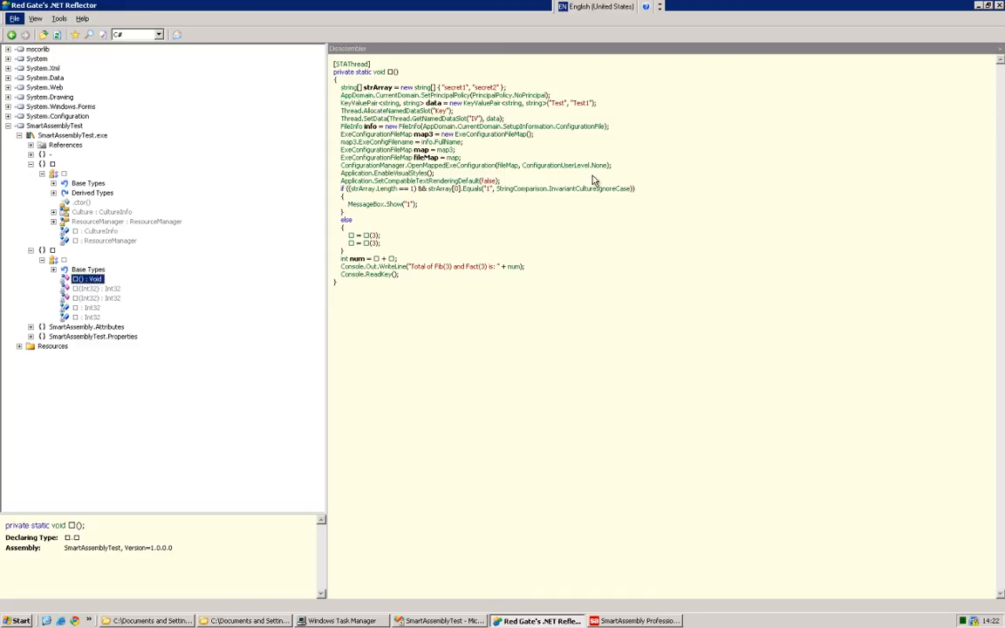
mouse_move(598, 255)
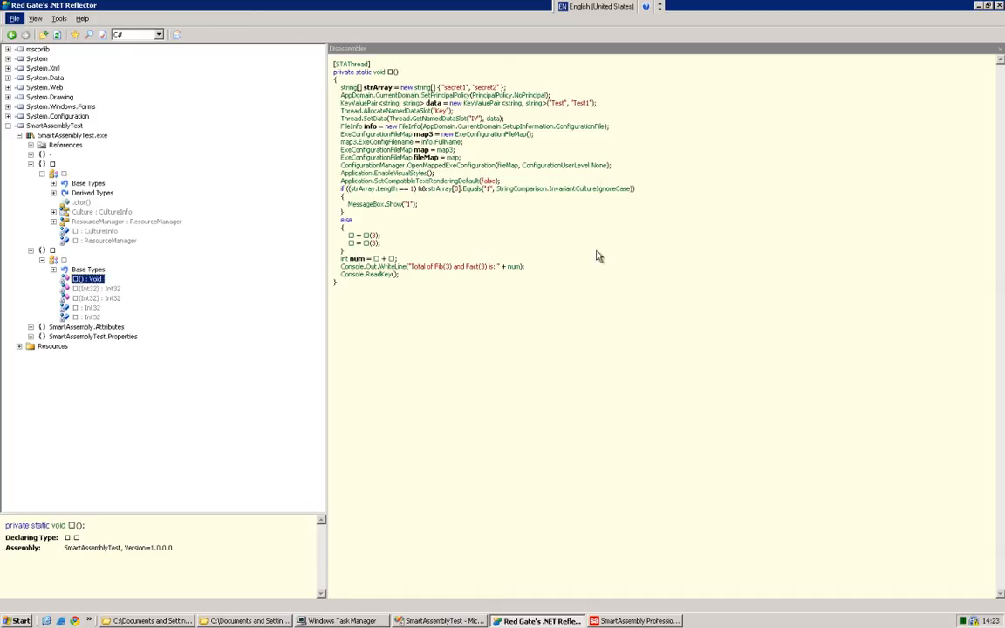
mouse_move(642, 621)
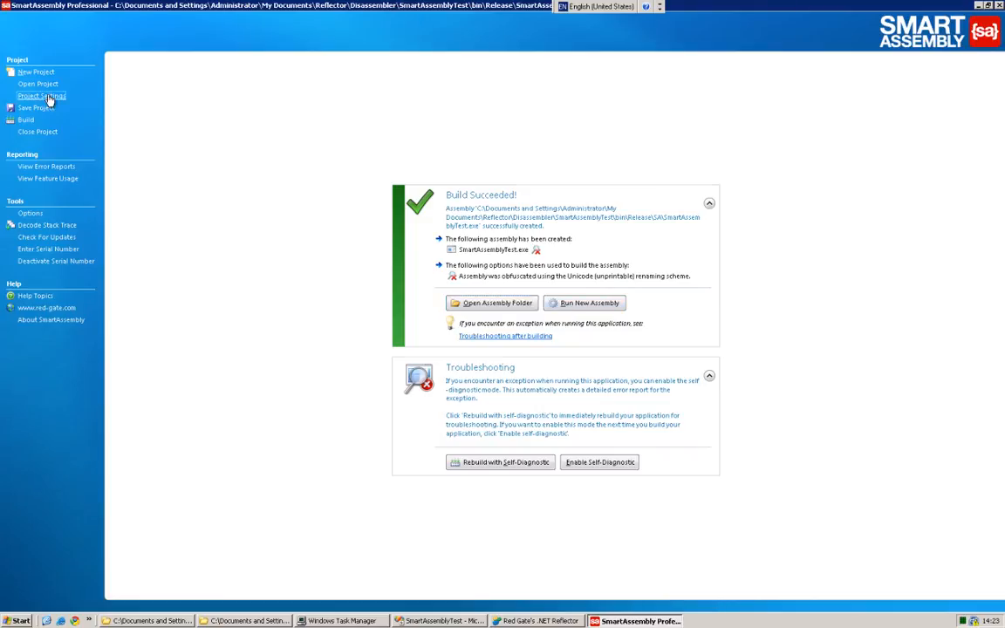
In Project Settings, enable Control Flow Obfuscation for SmartAssemblyTest at the Strongest level.
left_click(42, 96)
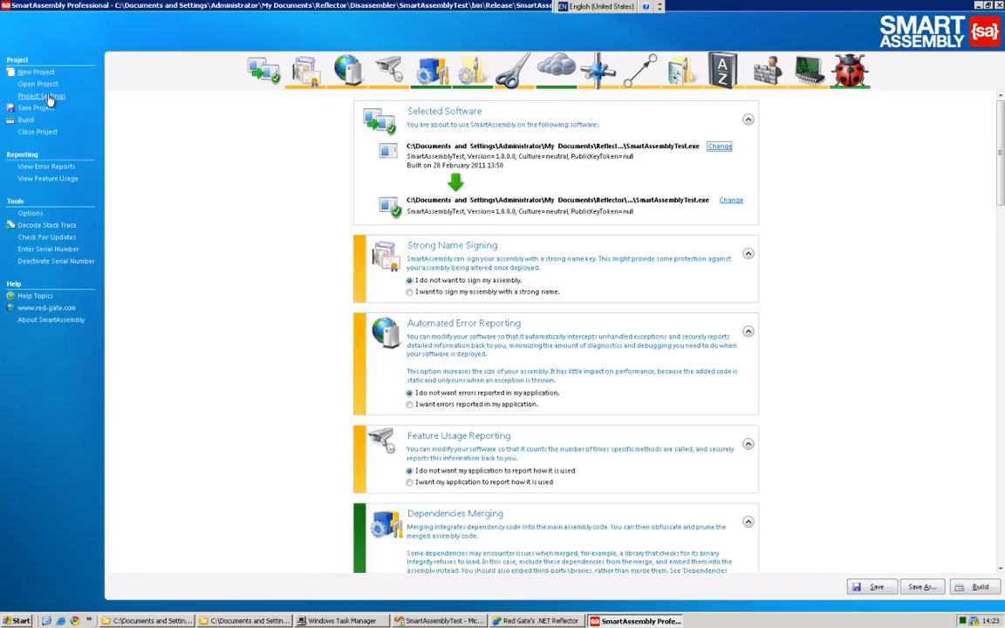
mouse_move(540, 119)
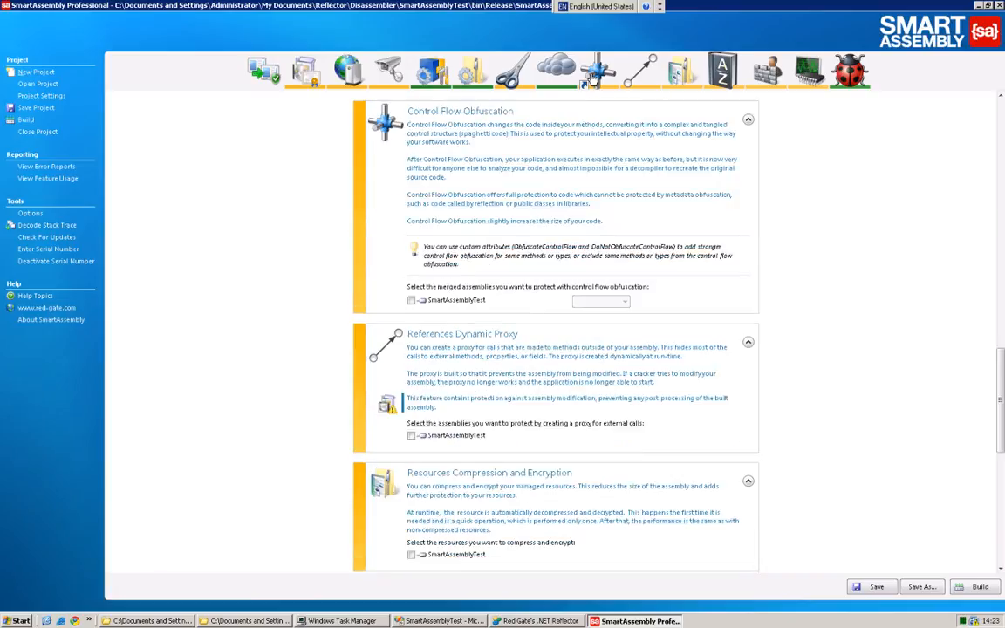
left_click(411, 300)
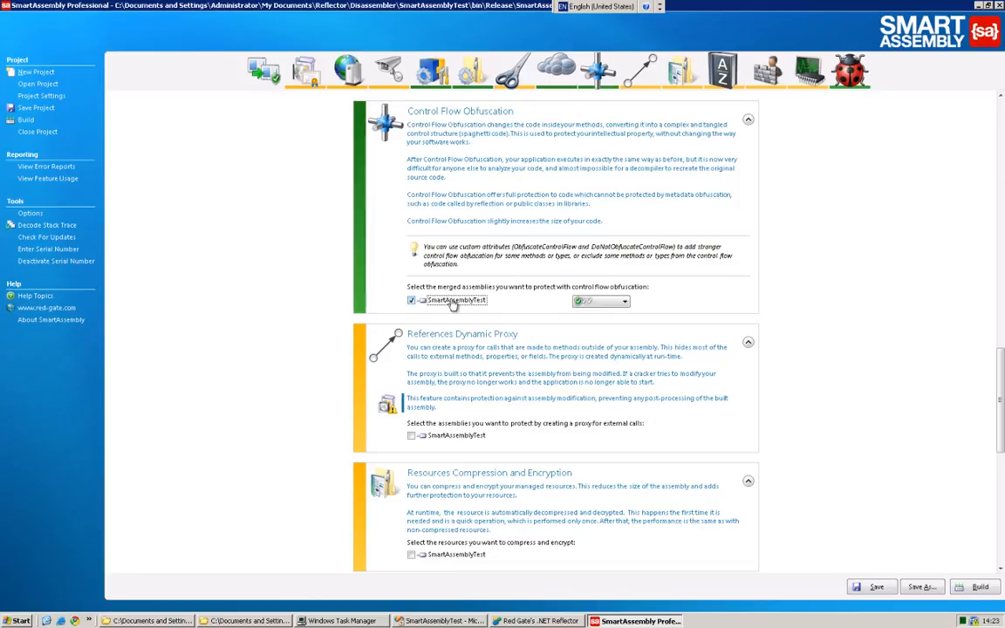
left_click(625, 300)
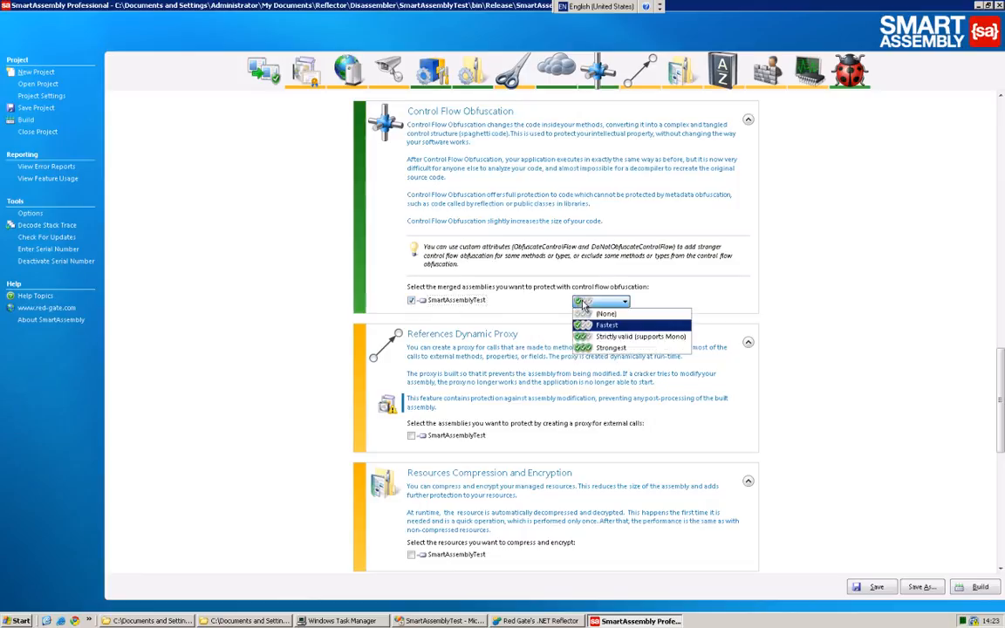
mouse_move(631, 347)
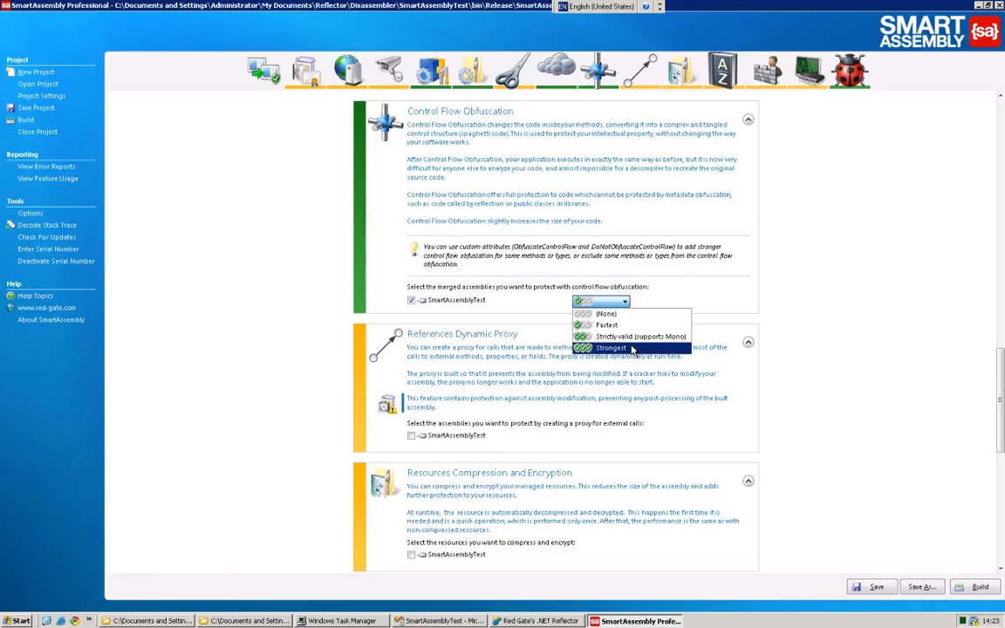
left_click(610, 347)
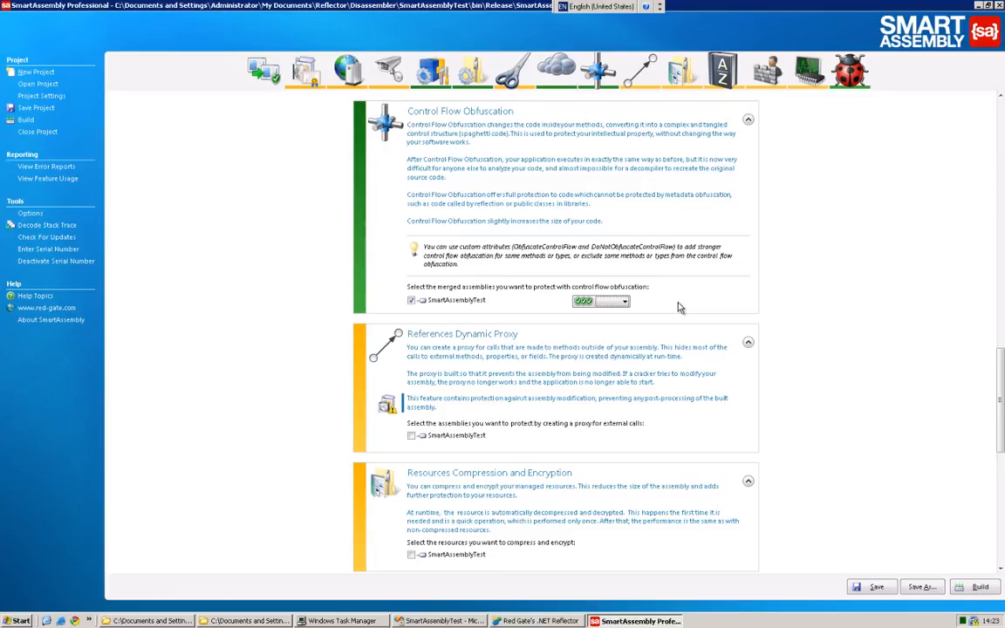
mouse_move(879, 586)
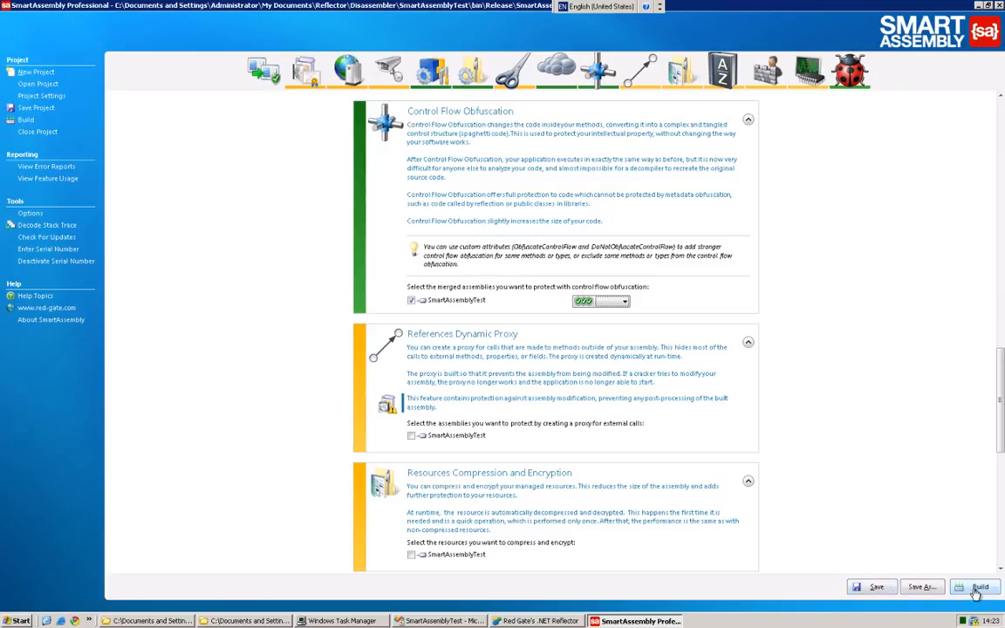
Open the SA folder and run the control-flow-obfuscated SmartAssemblyTest.exe to see its total.
left_click(973, 586)
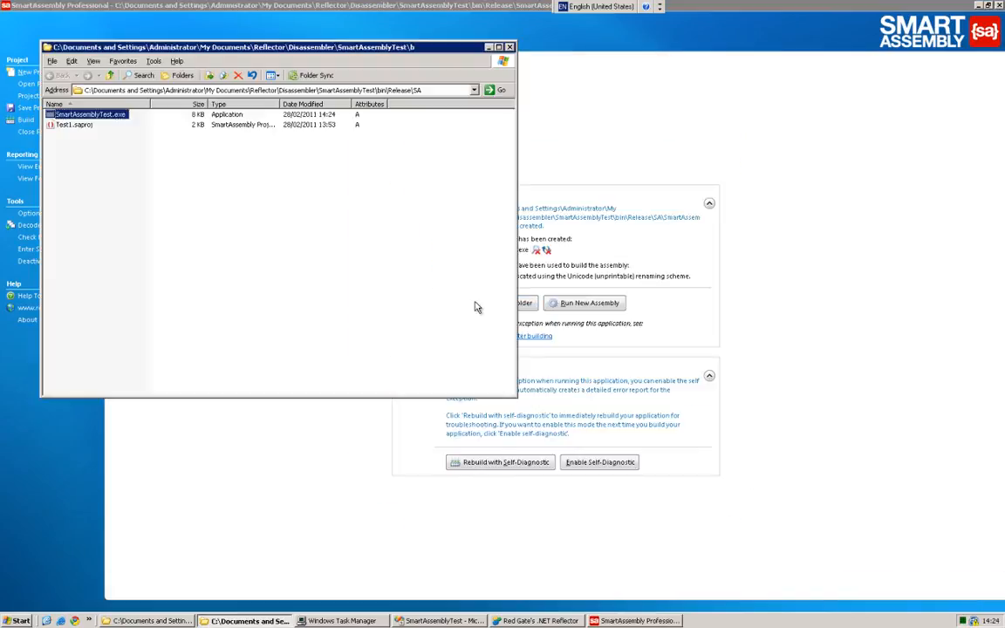
double_click(88, 115)
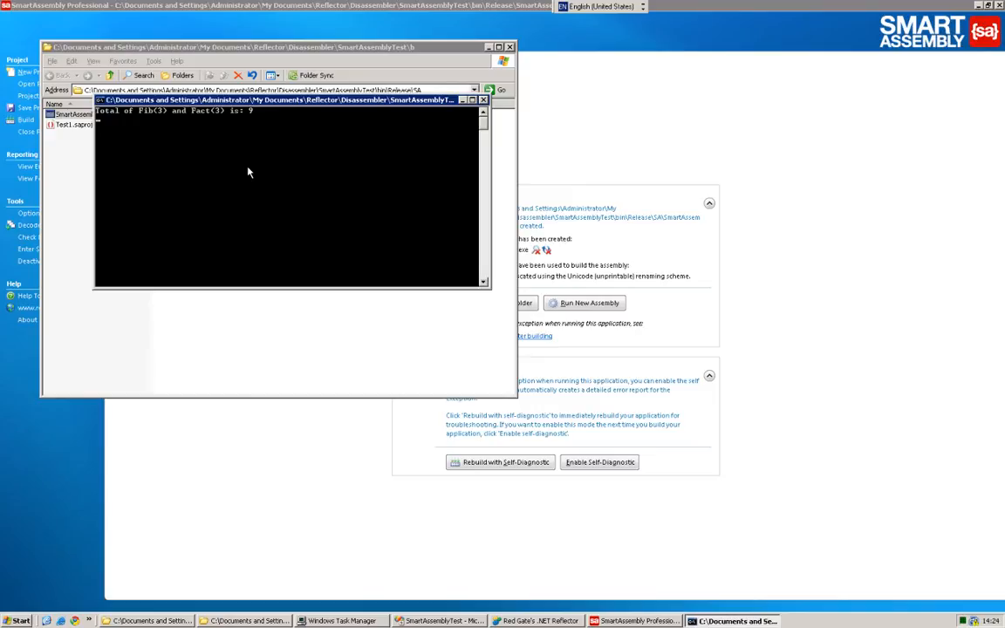
right_click(84, 115)
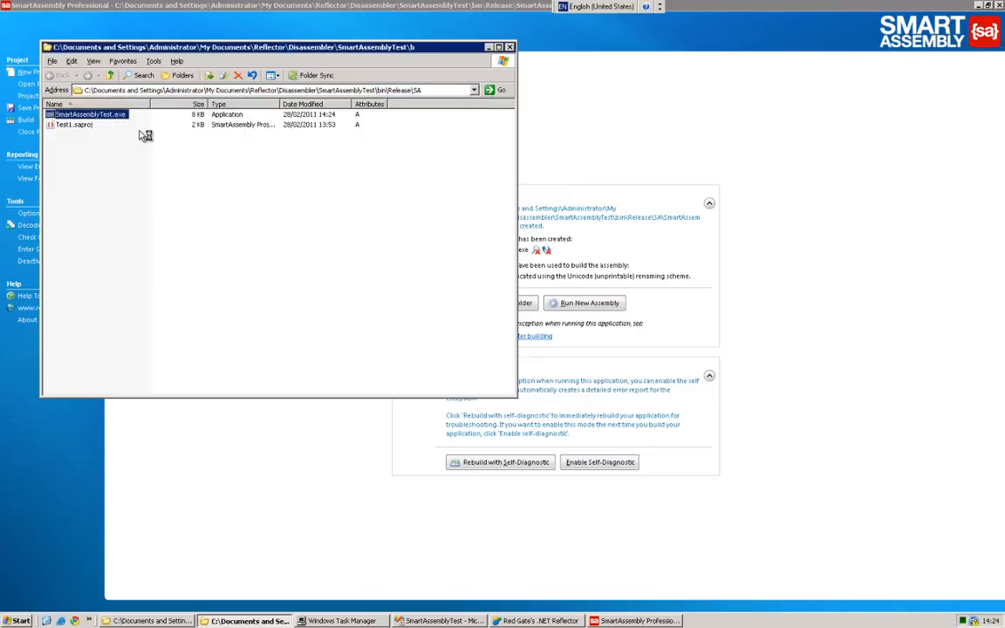
mouse_move(227, 202)
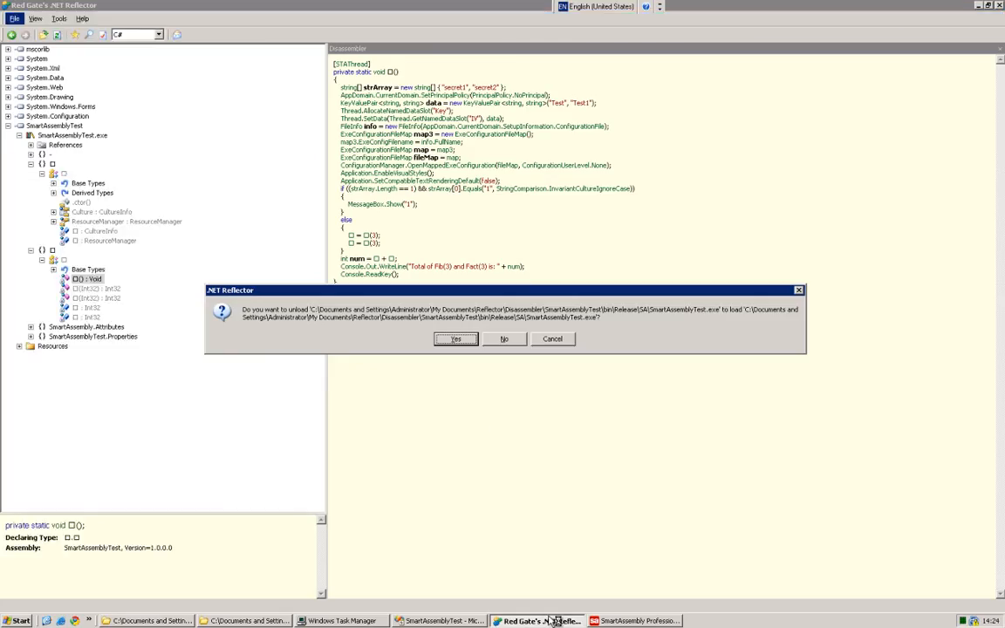
Reload the rebuilt SmartAssemblyTest.exe in Reflector and expand it toward the untranslatable Main method.
left_click(456, 338)
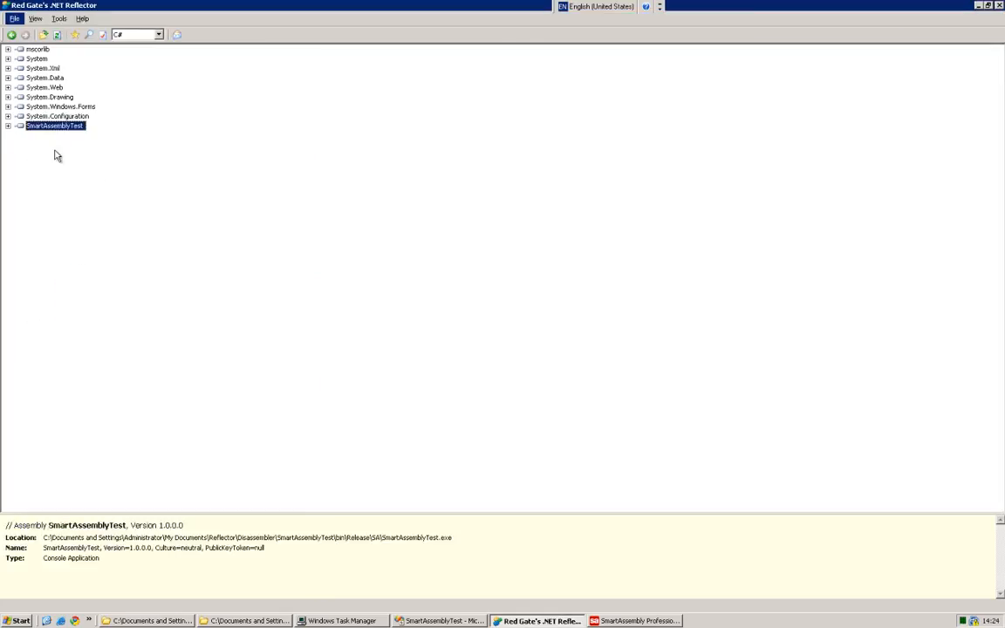
left_click(7, 126)
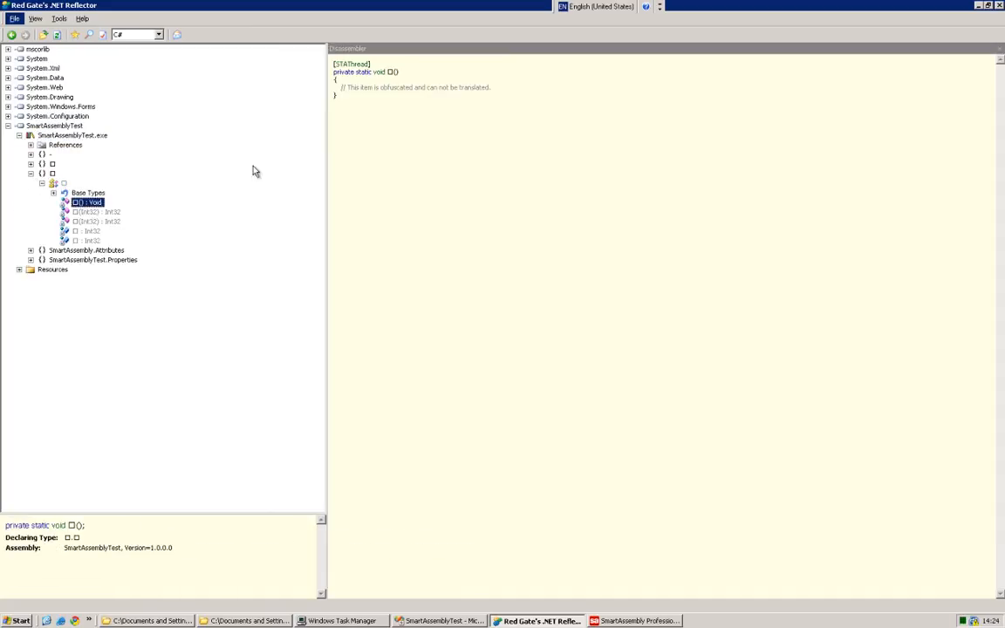
mouse_move(394, 169)
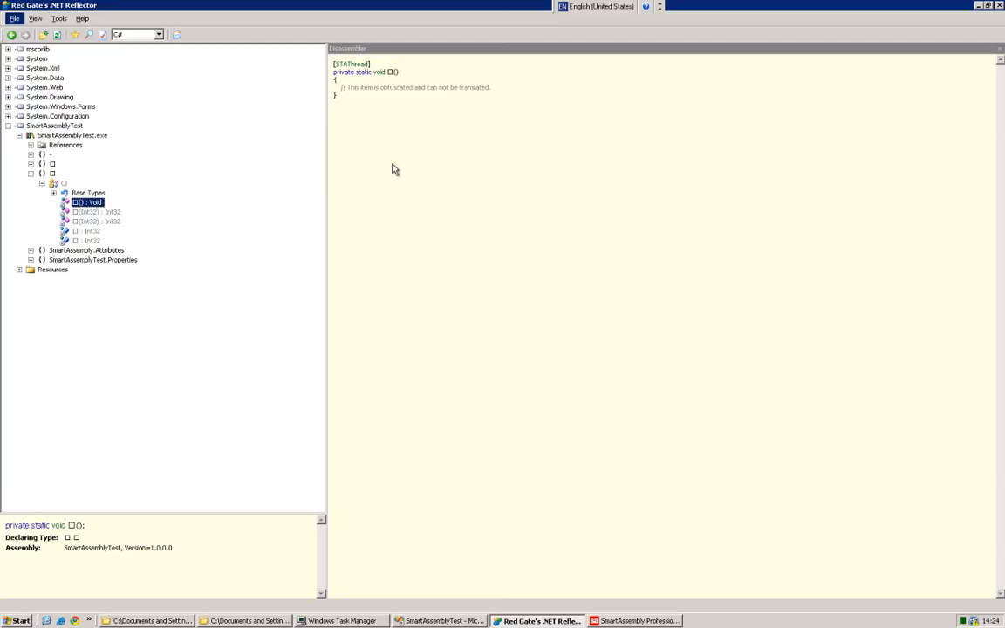
mouse_move(414, 164)
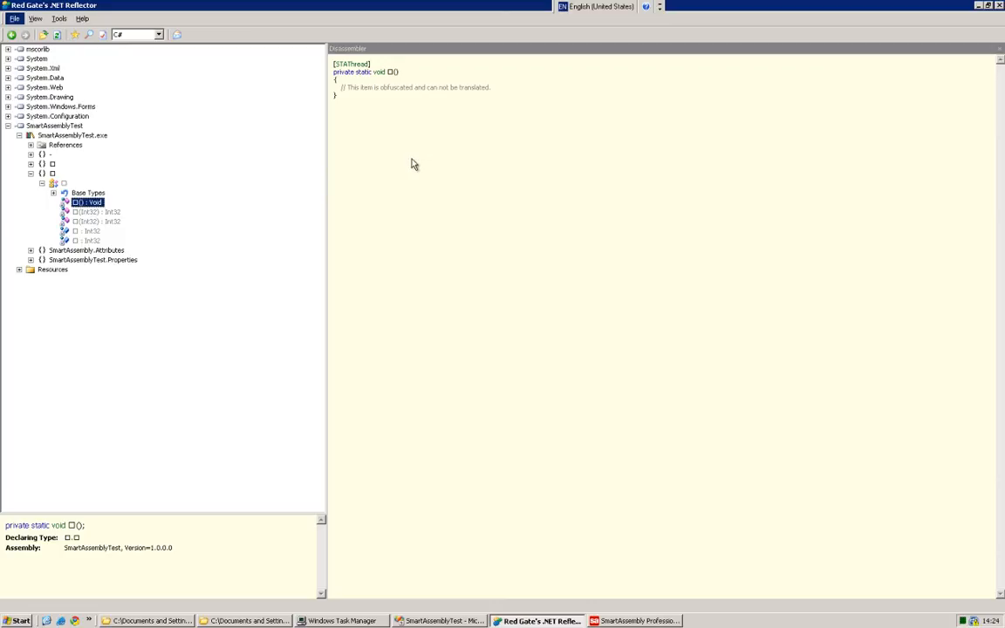
mouse_move(415, 153)
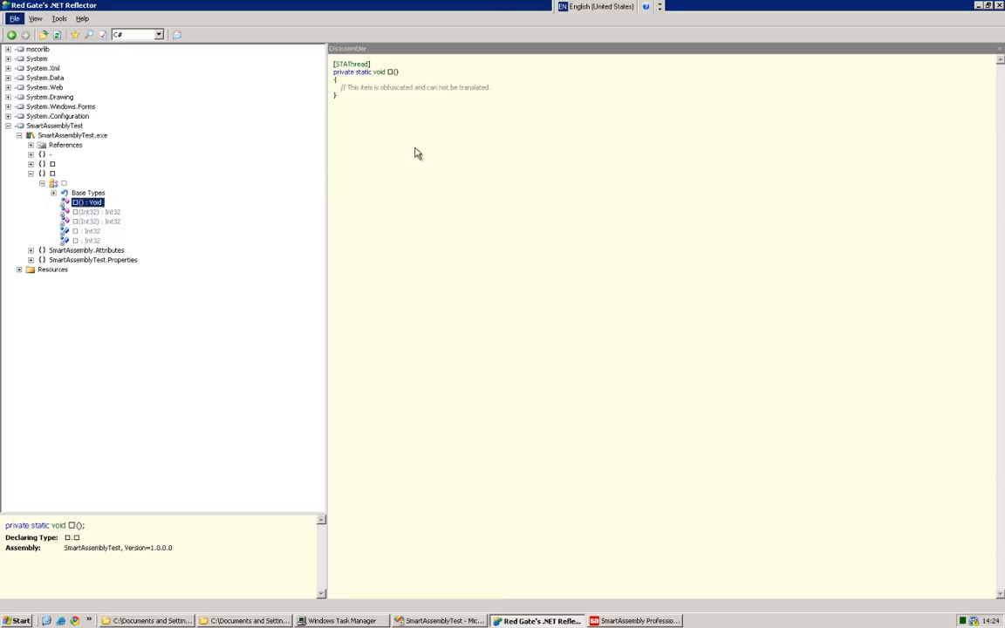
mouse_move(332, 198)
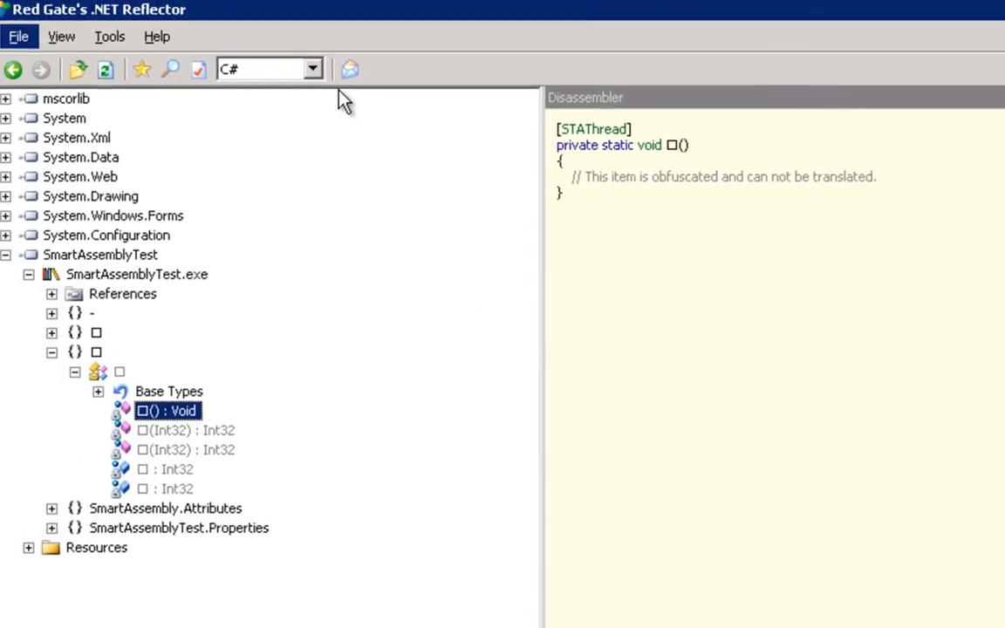
Switch the disassembly language from C# to IL and scroll through Main, where secret1 and secret2 remain readable.
left_click(311, 69)
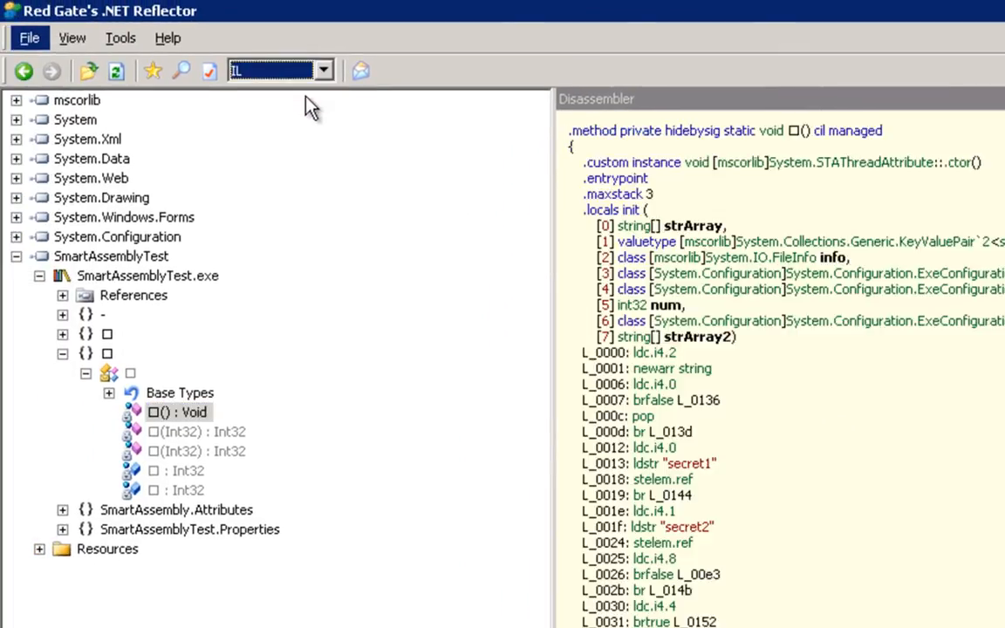
mouse_move(924, 384)
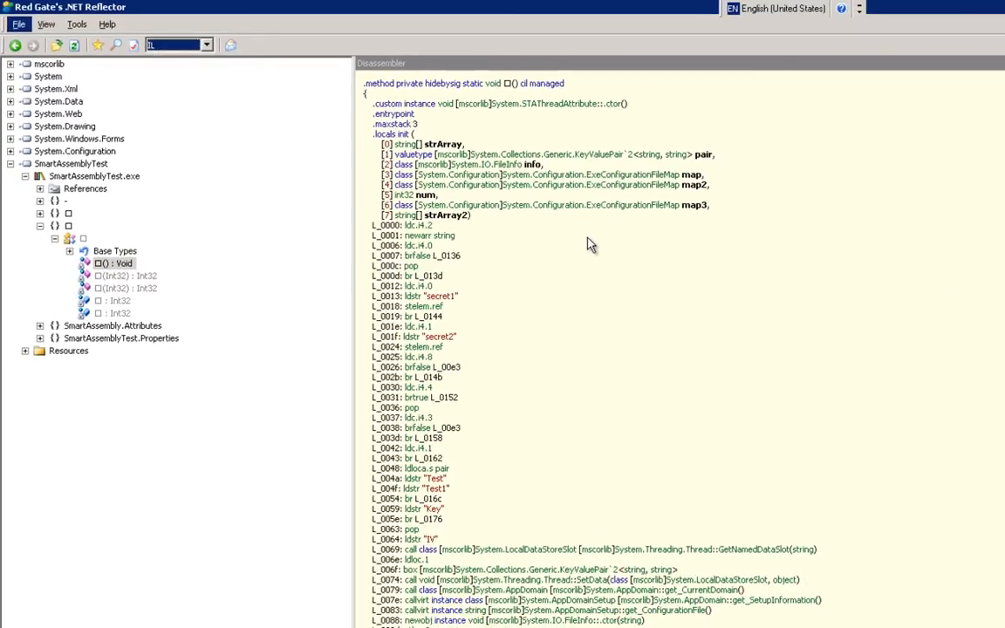
mouse_move(532, 199)
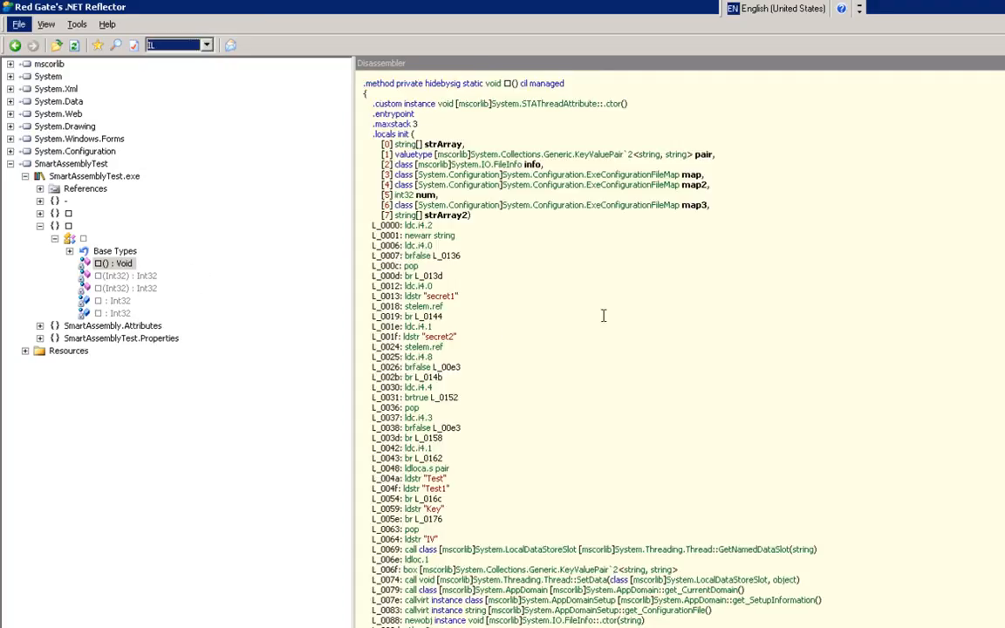
scroll("down", 3)
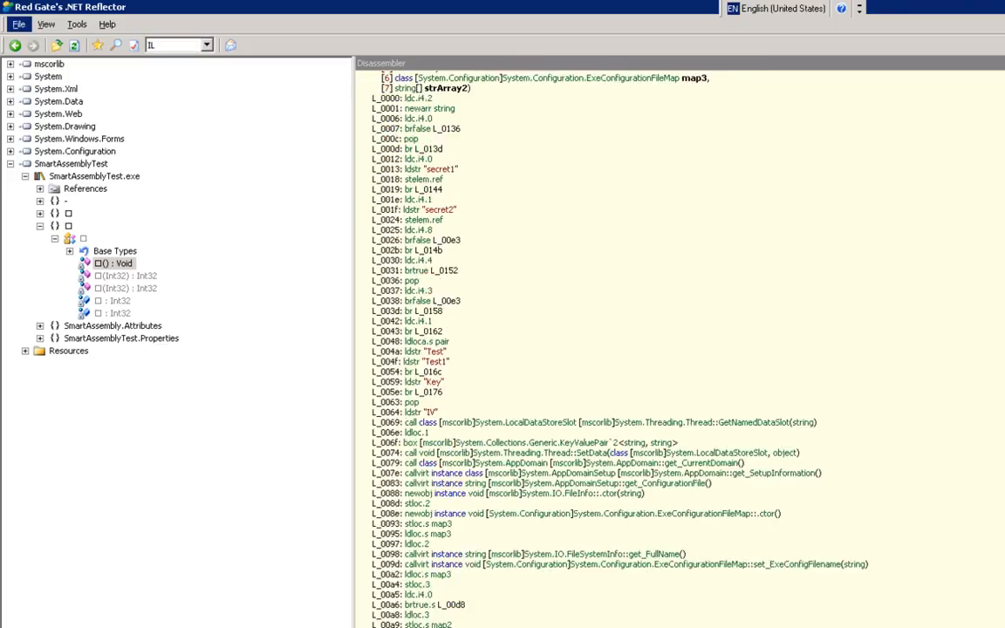
scroll("down", 3)
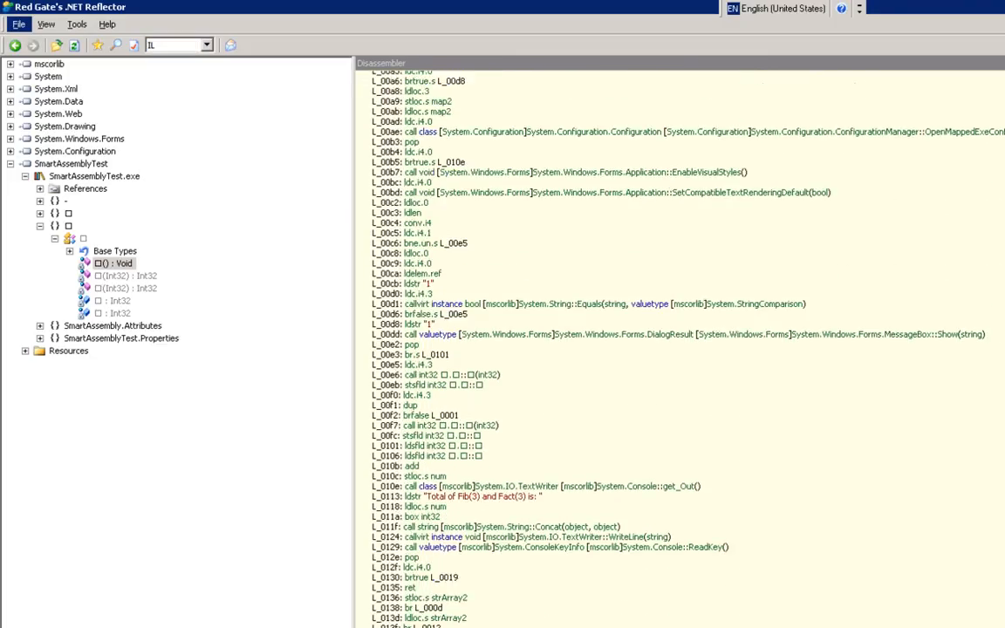
scroll("down", 3)
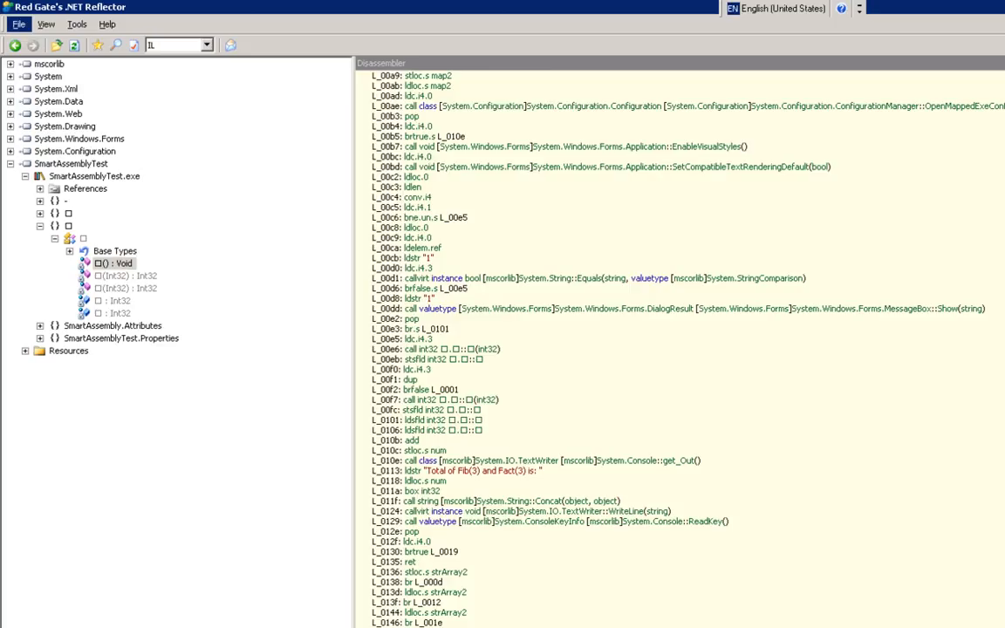
mouse_move(978, 429)
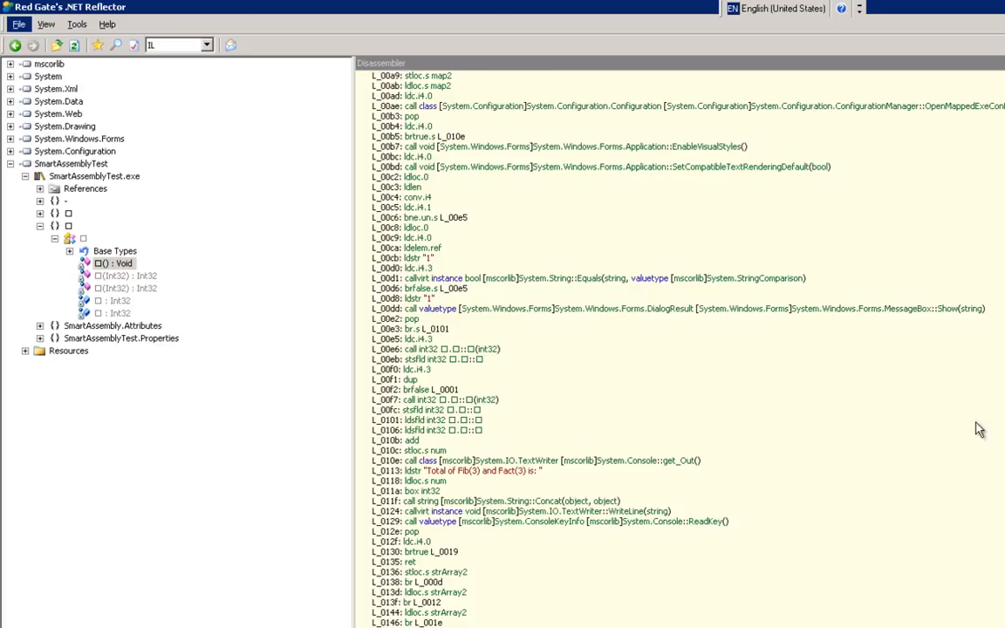
mouse_move(475, 400)
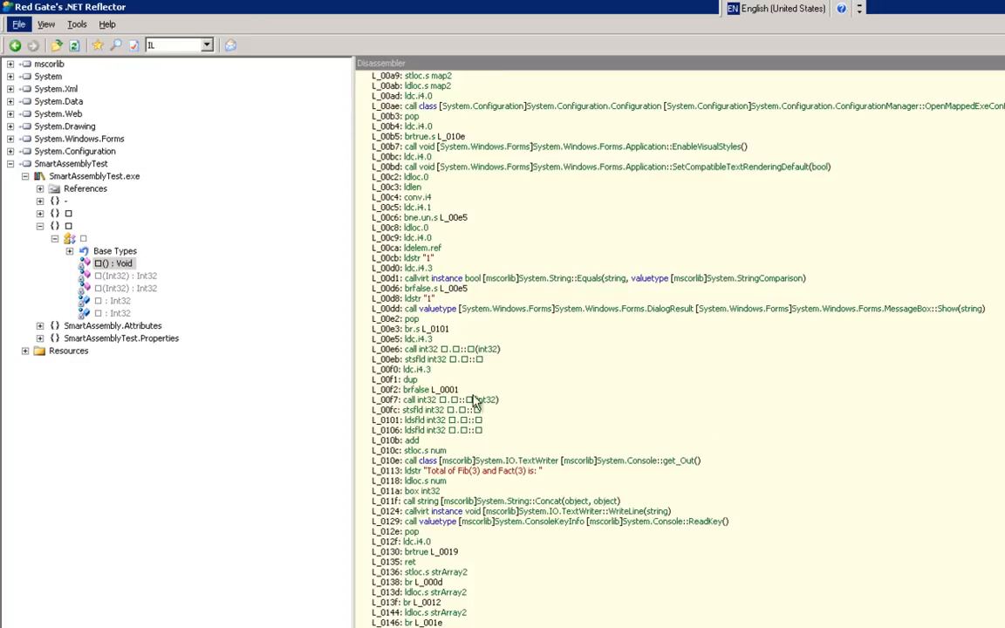
mouse_move(509, 383)
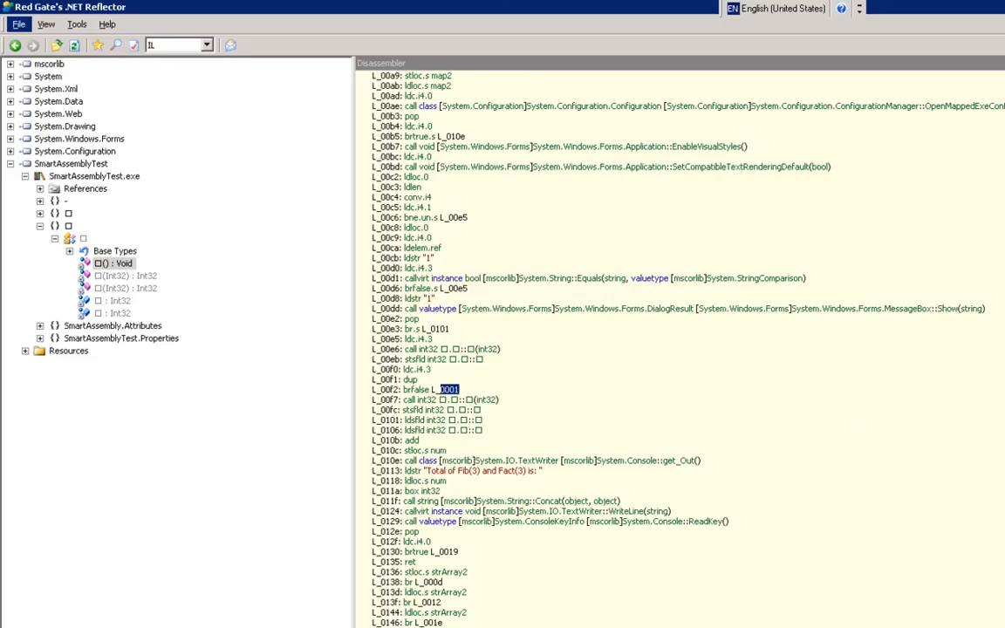
scroll("up", 3)
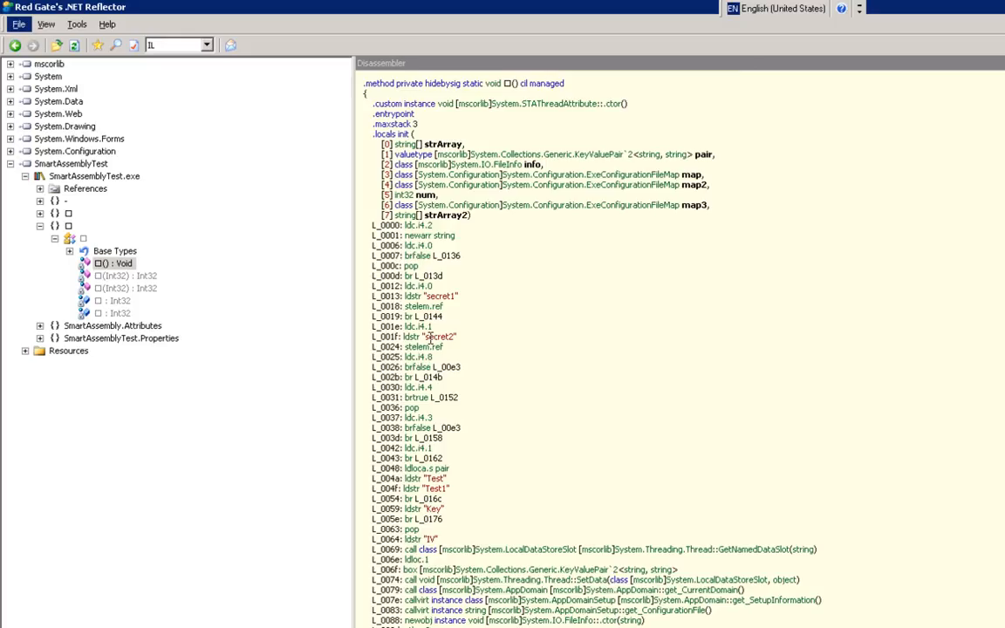
mouse_move(526, 374)
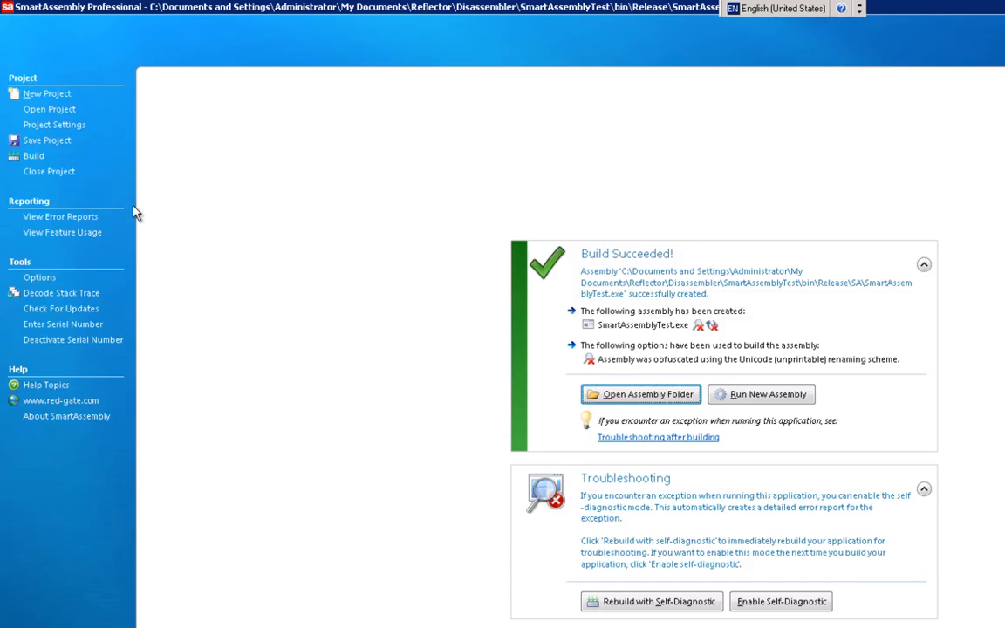
Reopen Project Settings and jump to the Strings Encoding section.
left_click(54, 125)
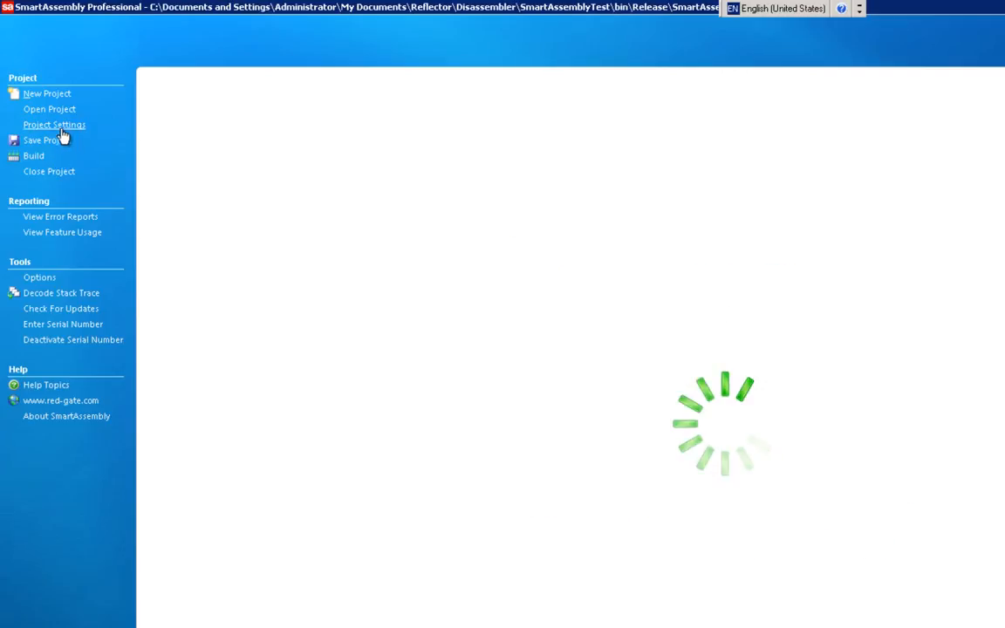
left_click(53, 126)
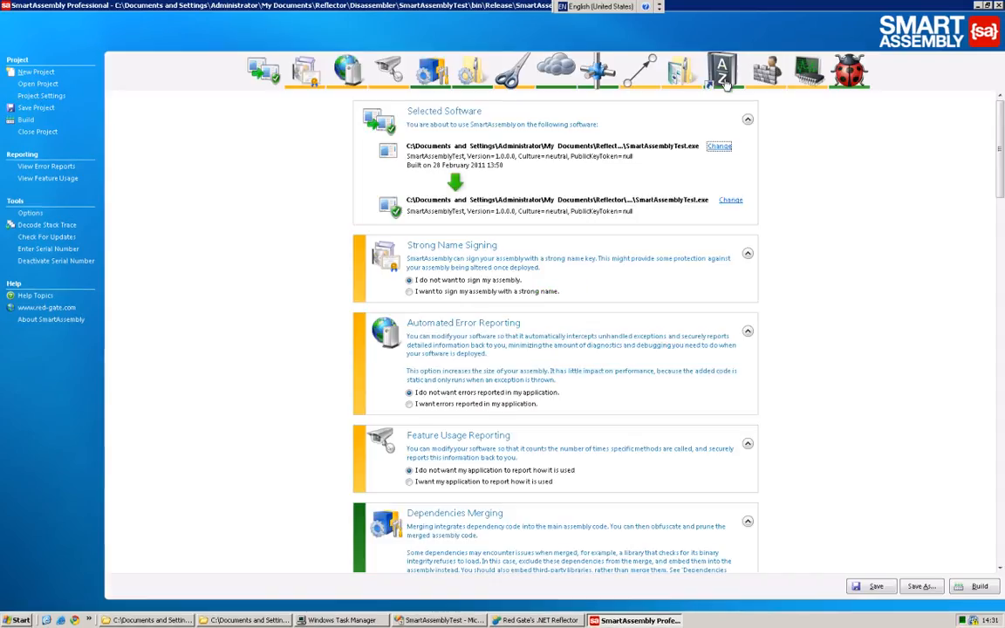
mouse_move(722, 70)
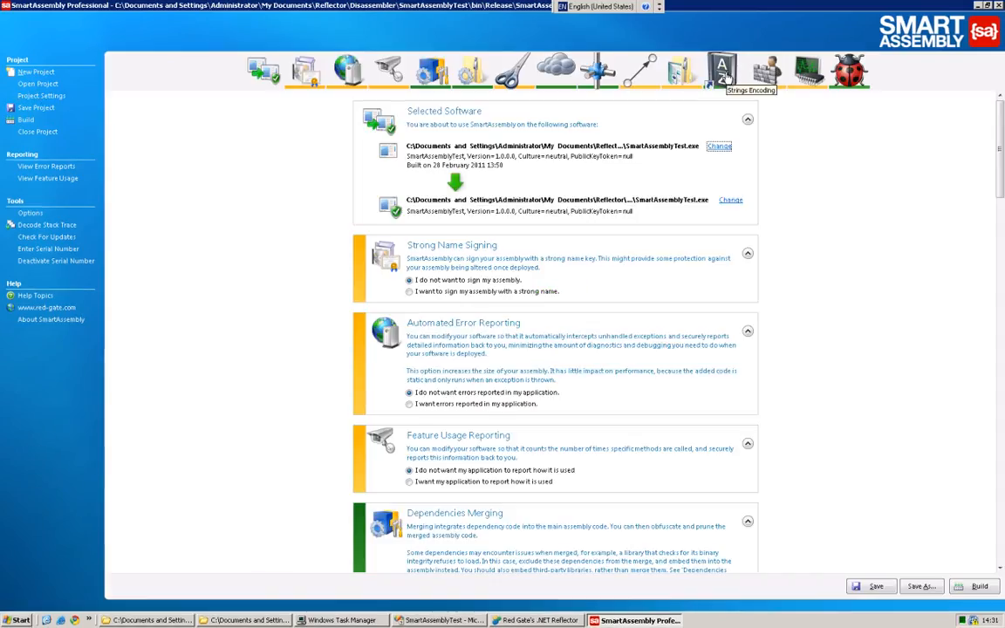
left_click(722, 70)
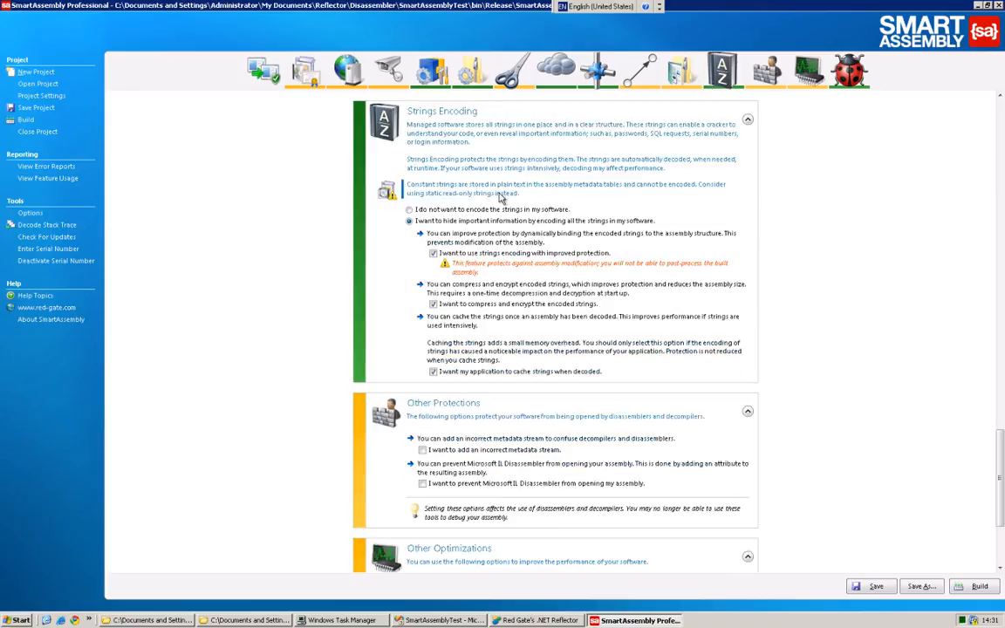
mouse_move(503, 223)
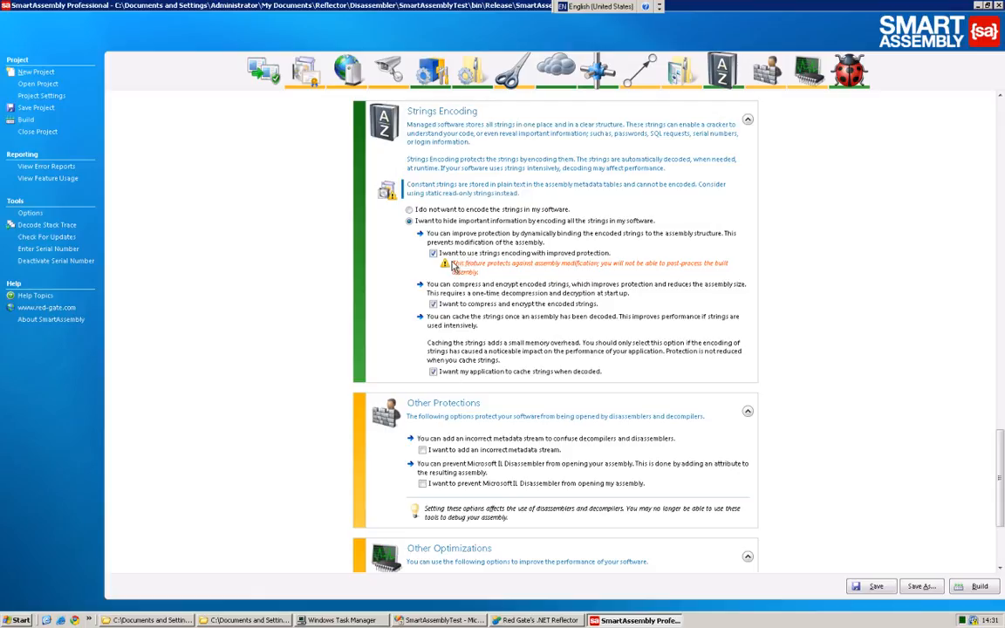
mouse_move(544, 296)
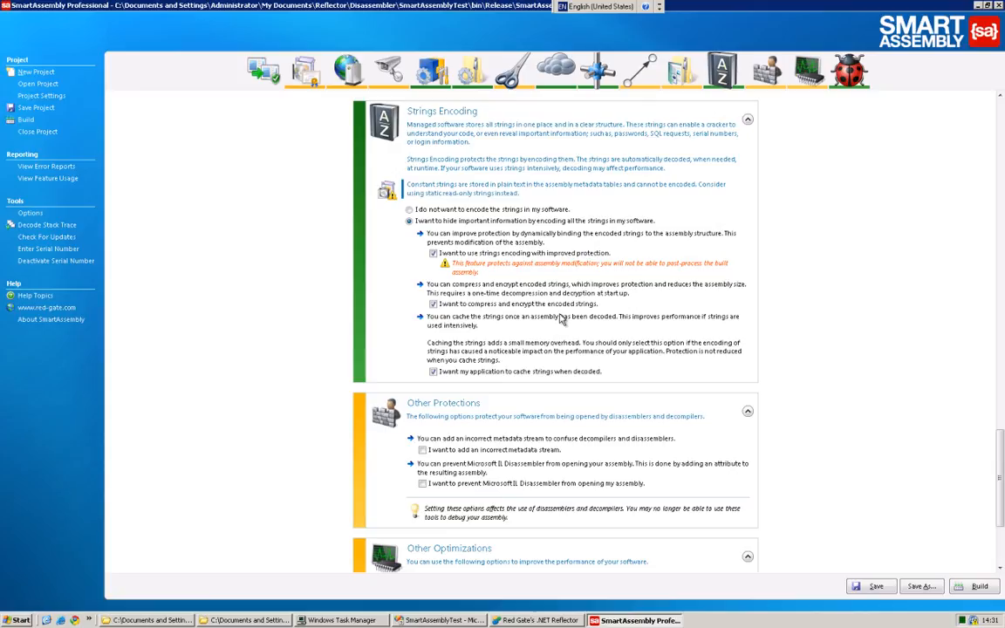
mouse_move(544, 388)
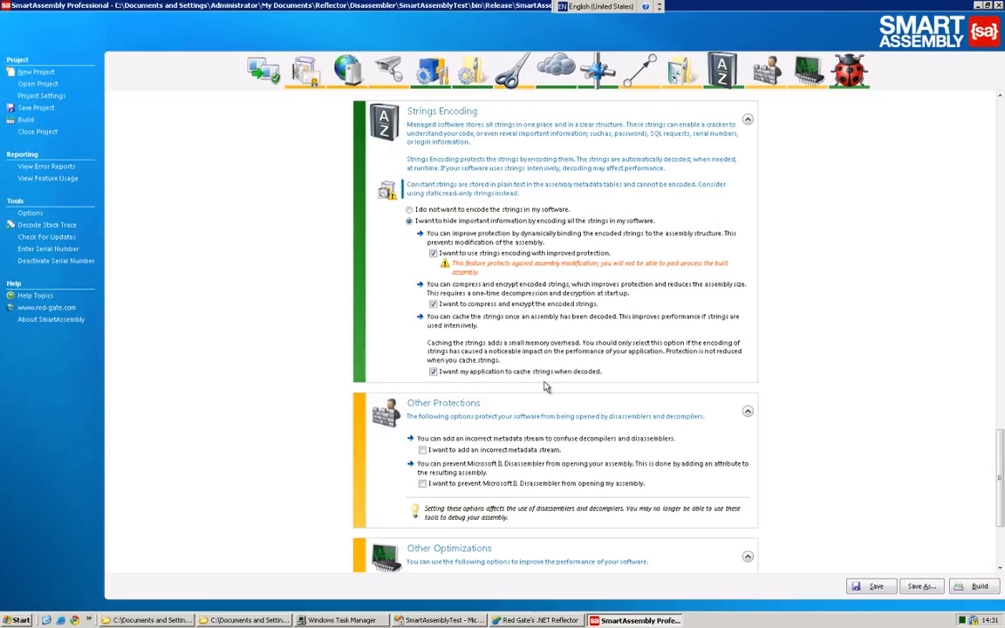
mouse_move(641, 361)
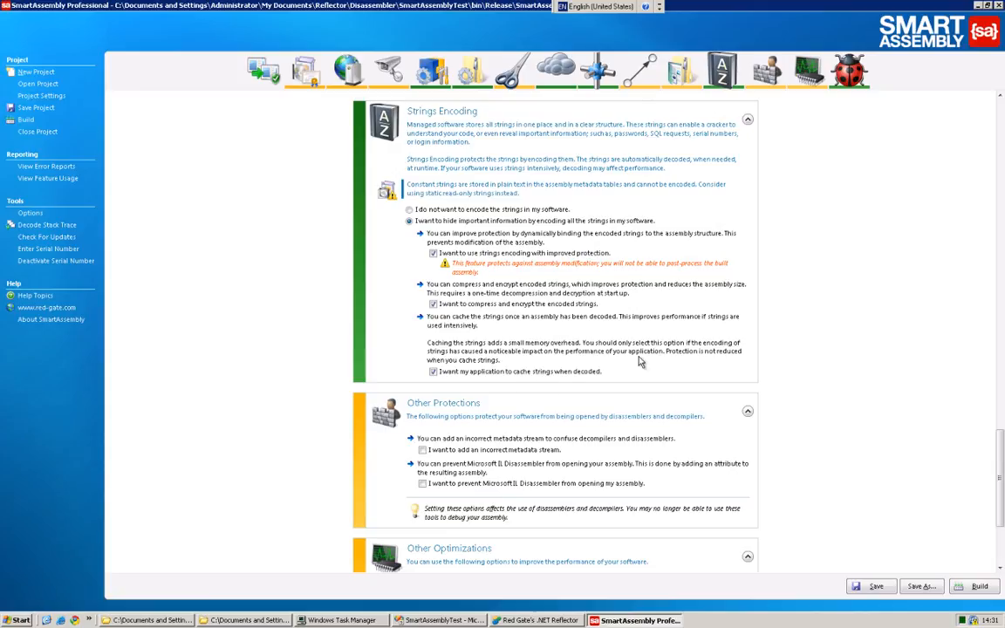
mouse_move(720, 359)
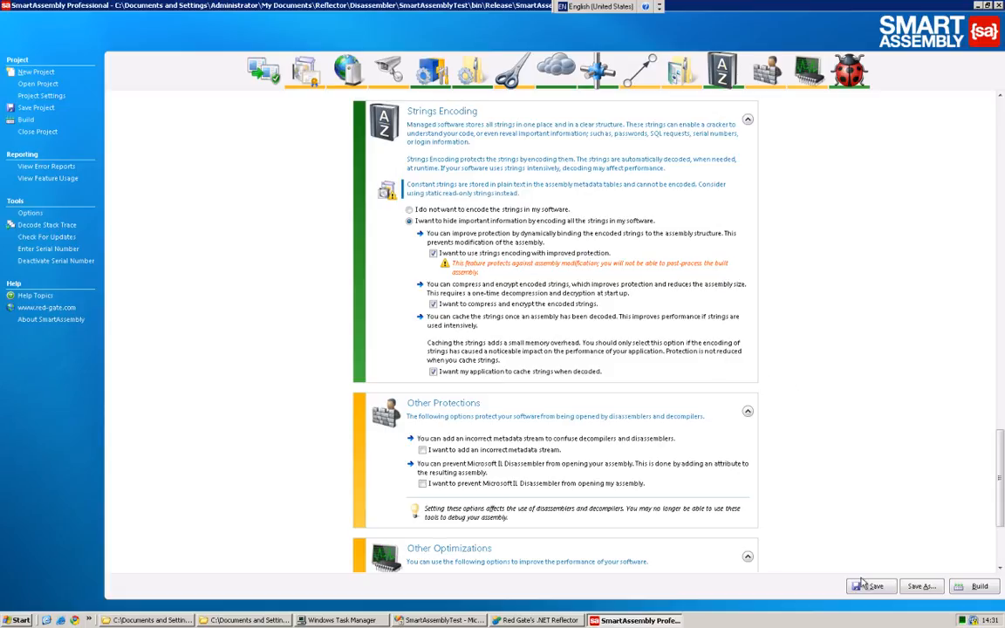
mouse_move(827, 495)
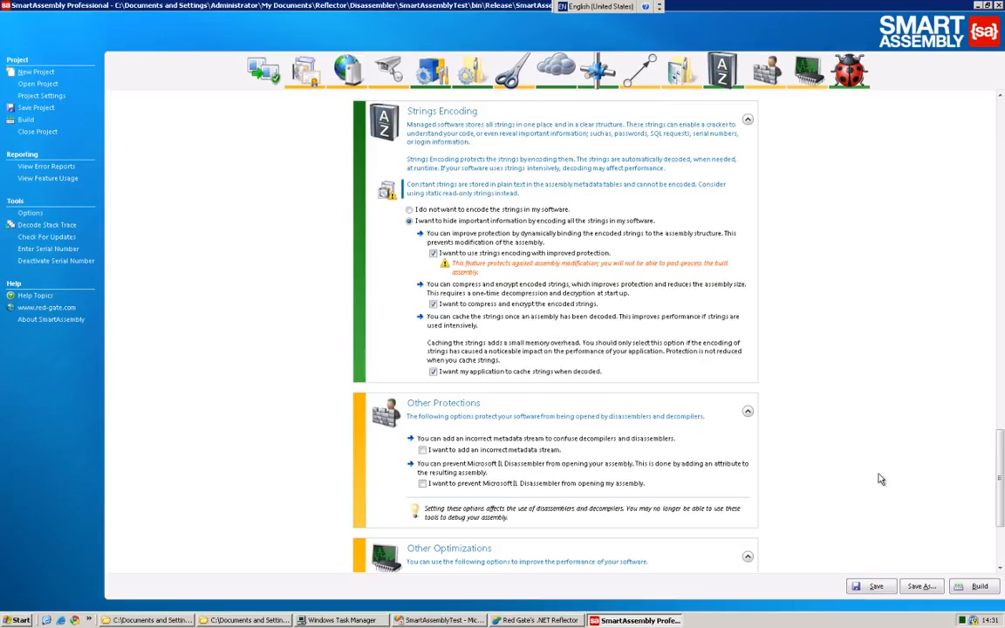
Save the project as a new file with 'trings_AND_Tl' appended to its name.
left_click(921, 586)
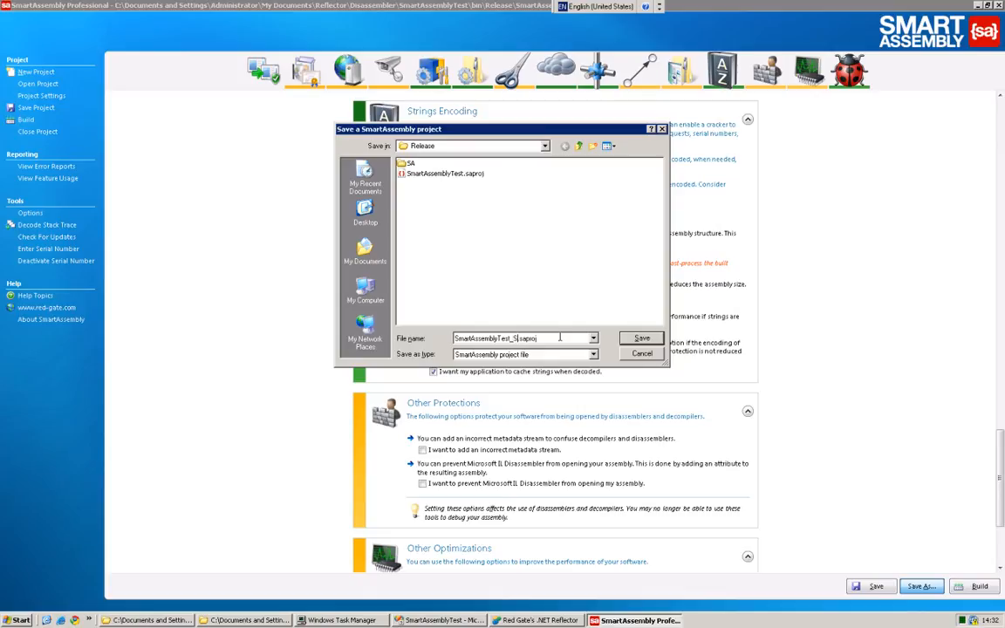
type("trings")
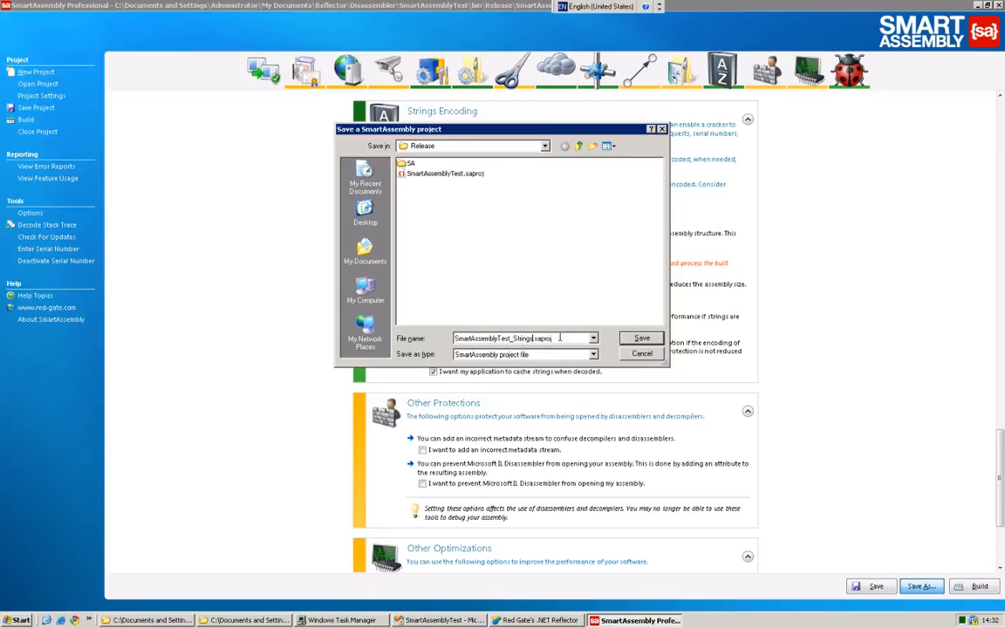
type("_AND_Tl")
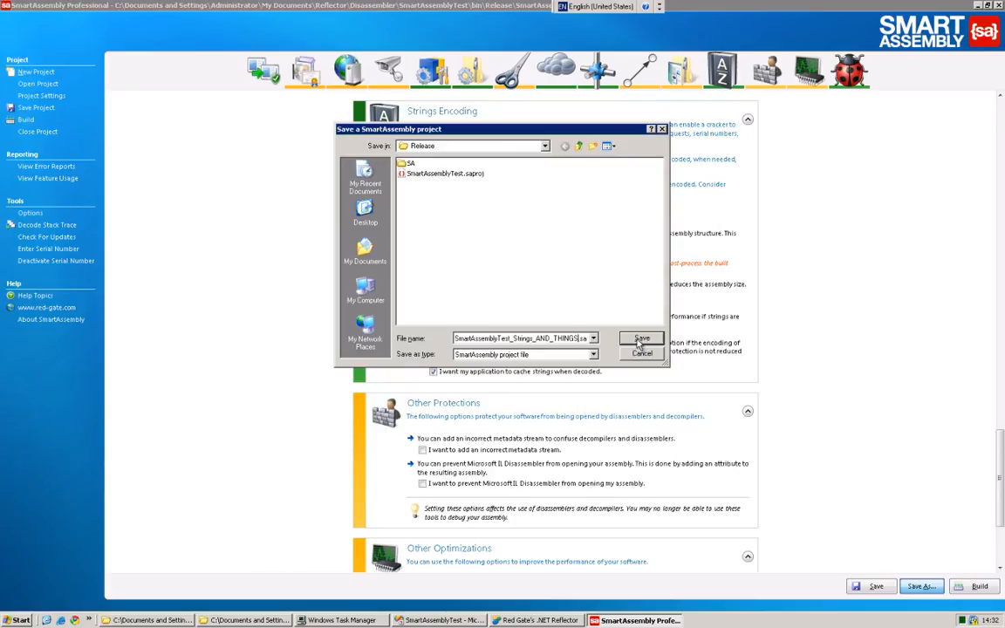
left_click(641, 339)
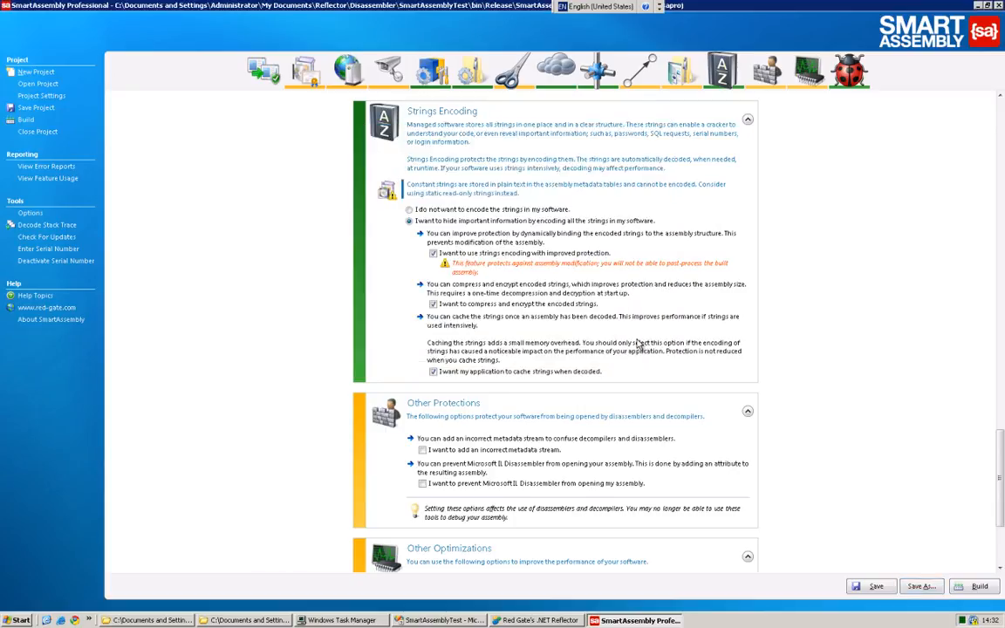
mouse_move(766, 354)
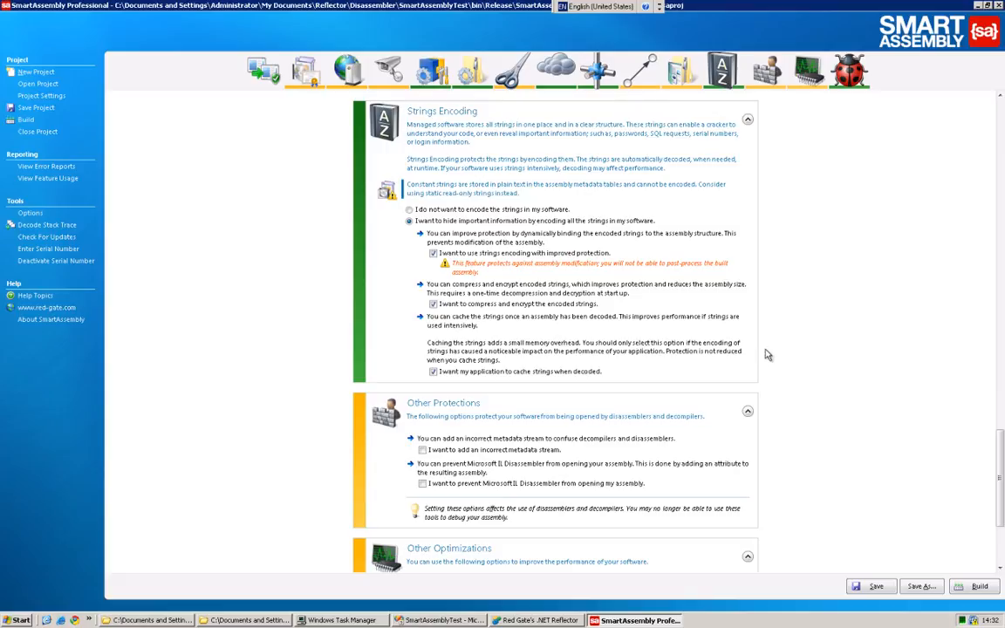
mouse_move(910, 523)
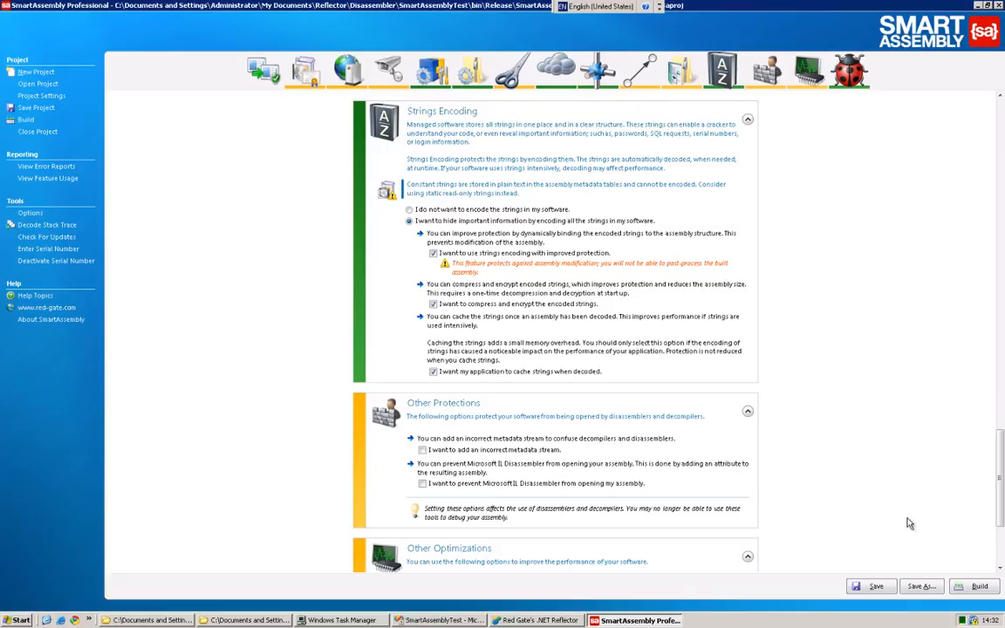
Build the strings-encoded assembly and run it to confirm the Fib and Fact total still prints.
left_click(978, 586)
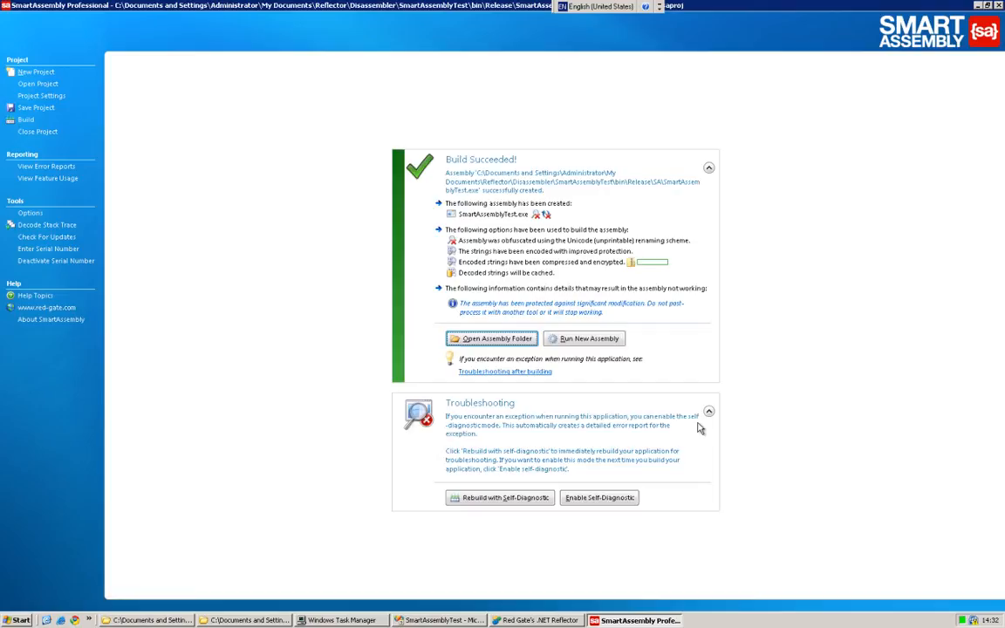
left_click(583, 338)
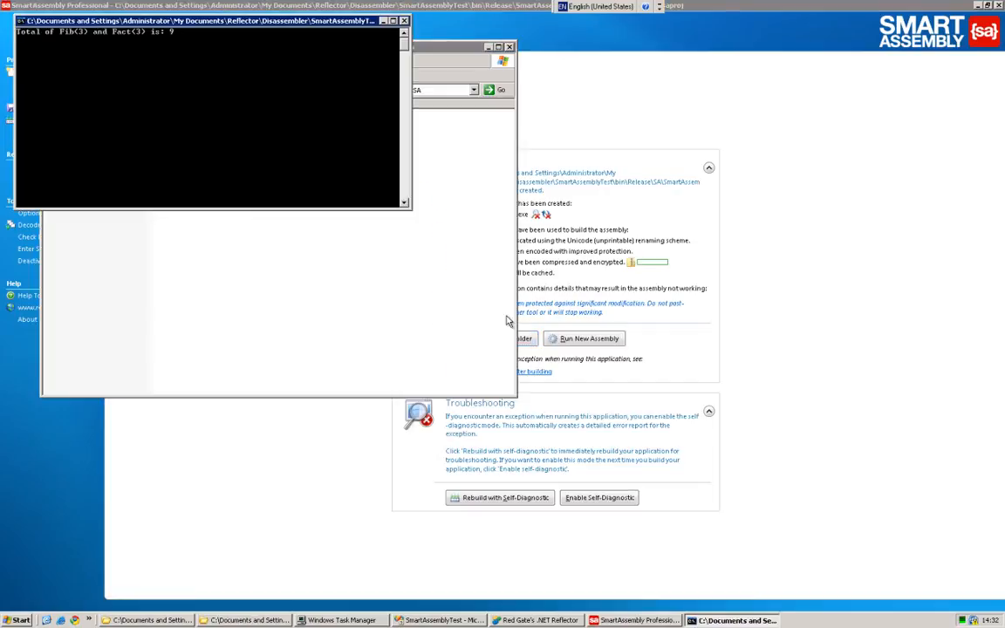
mouse_move(335, 104)
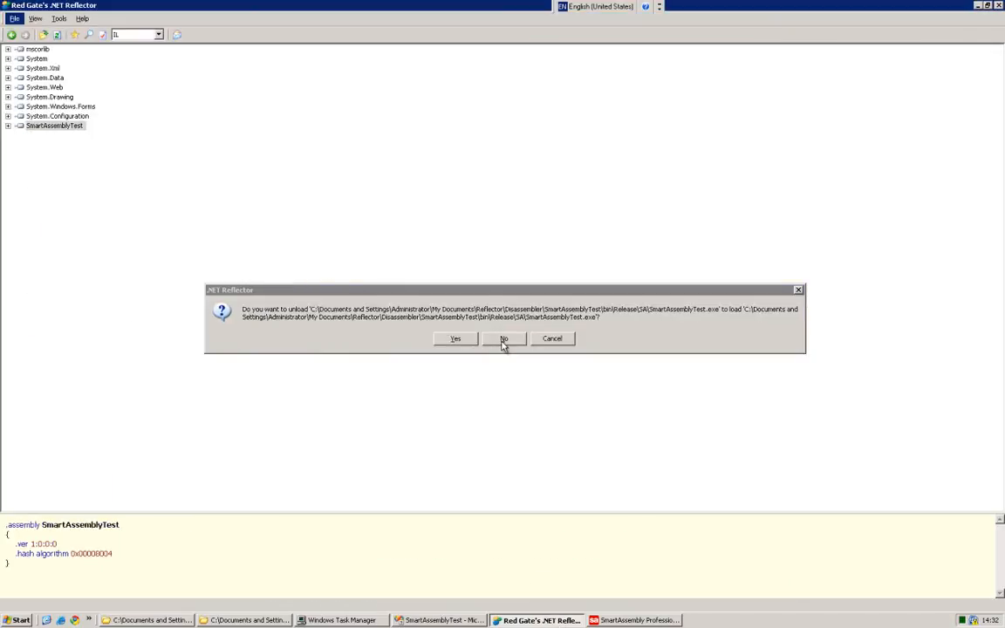
Reload the protected SmartAssemblyTest.exe and view its obfuscated entry method decompiled as C#.
left_click(503, 338)
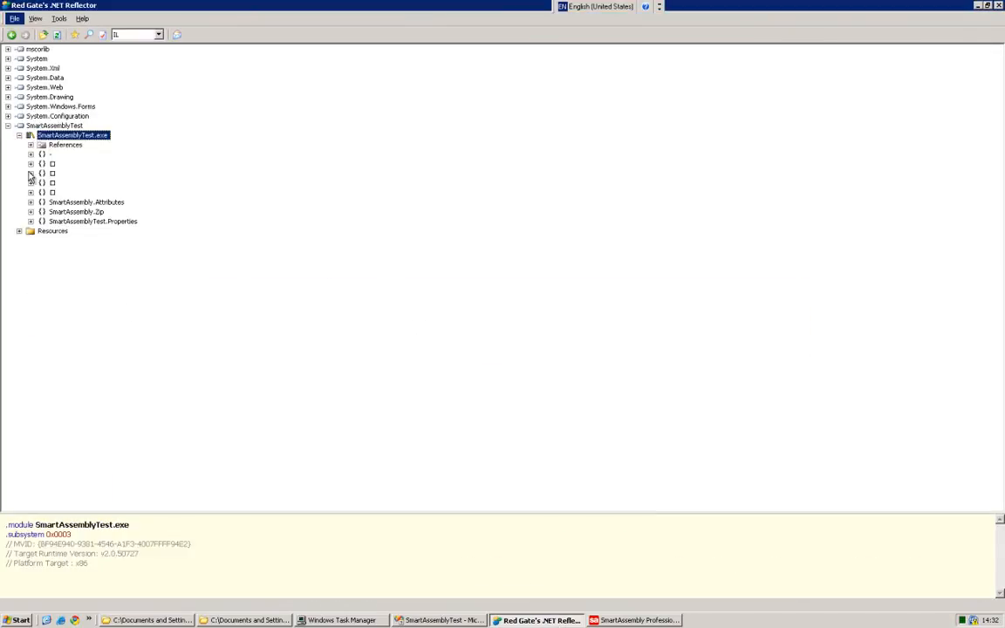
left_click(31, 192)
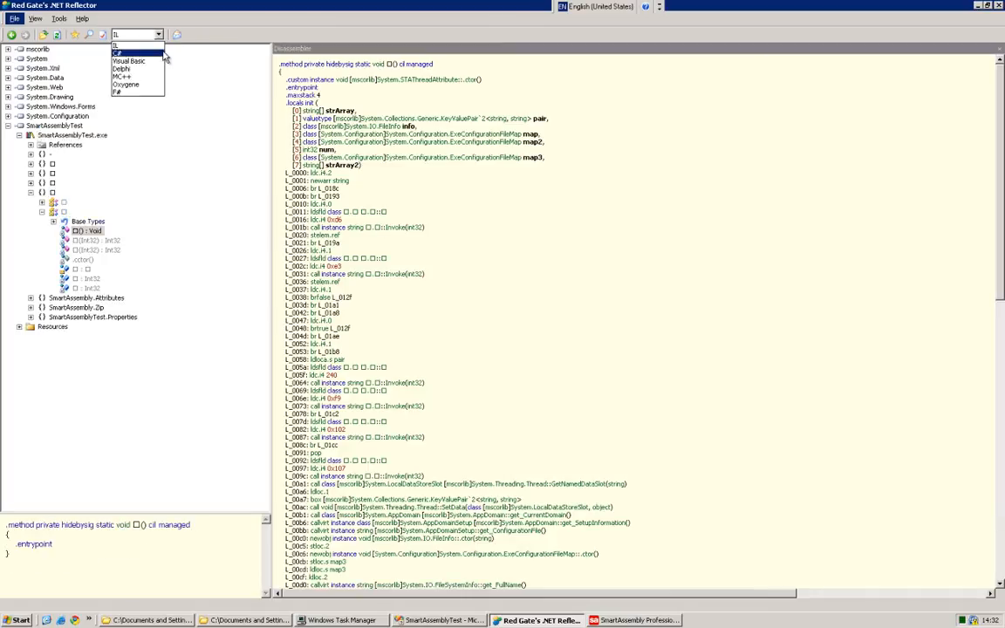
left_click(121, 52)
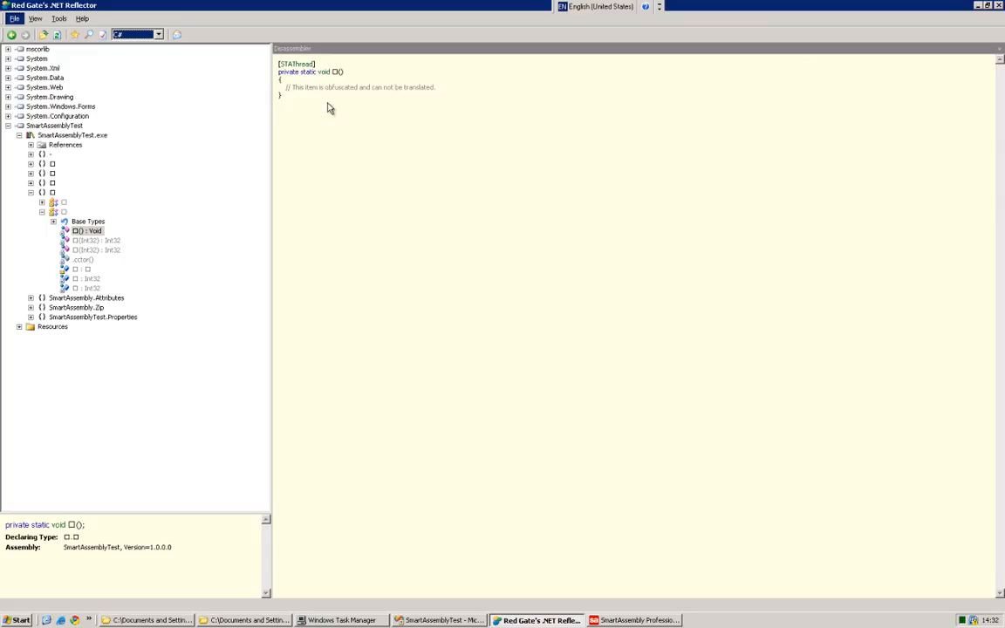
mouse_move(318, 88)
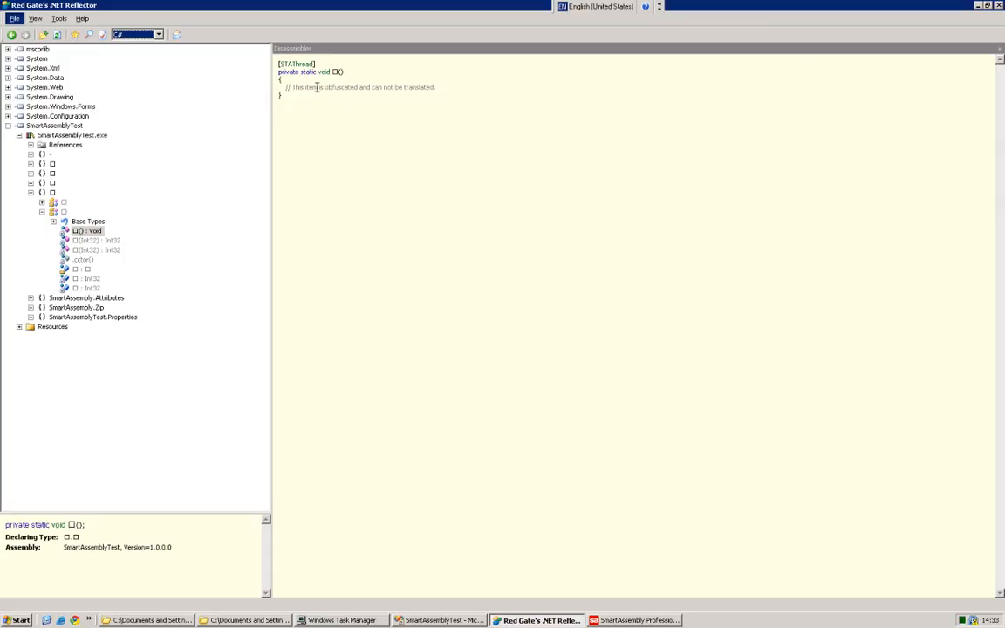
Switch the disassembly to IL and scroll through Main, showing strings replaced by decoding-method calls.
left_click(157, 35)
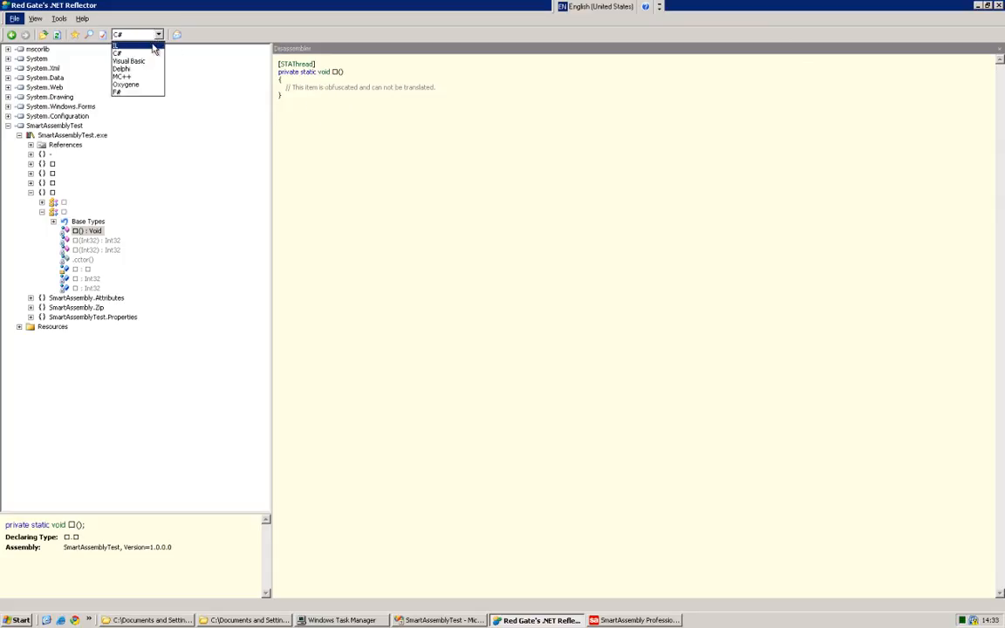
left_click(115, 45)
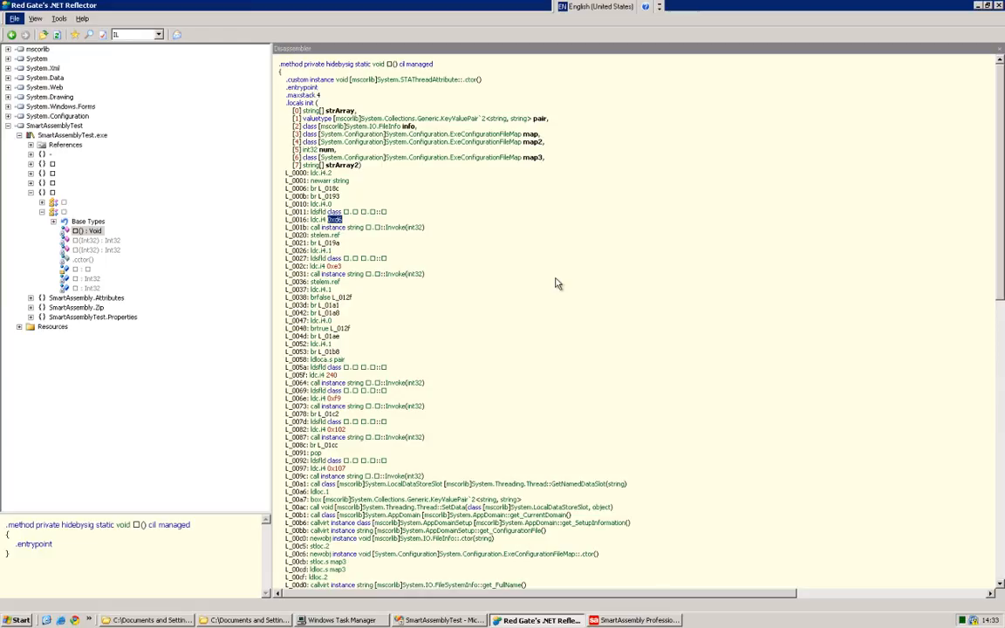
scroll("down", 3)
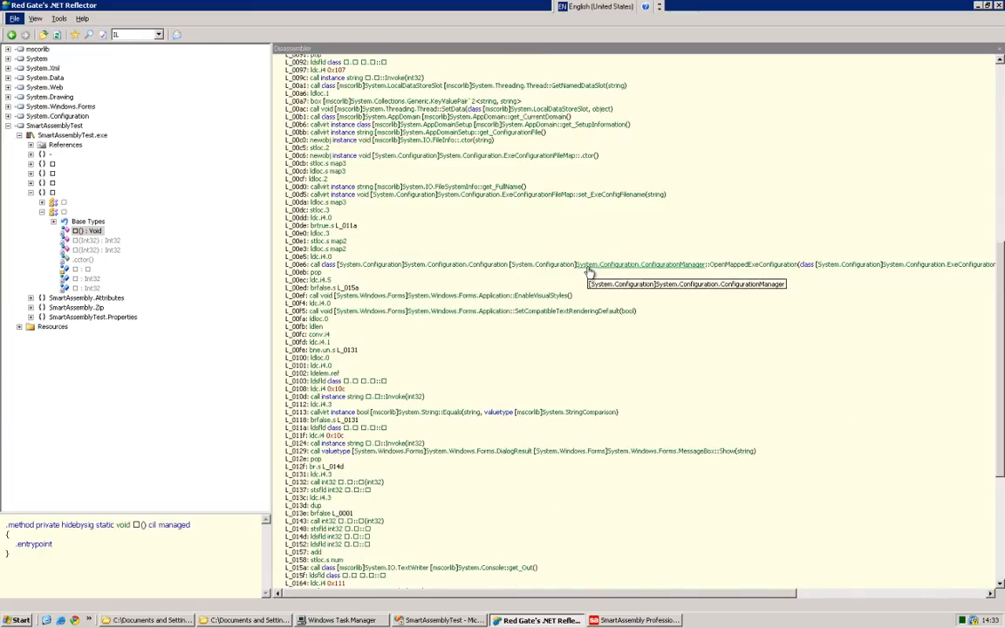
scroll("down", 3)
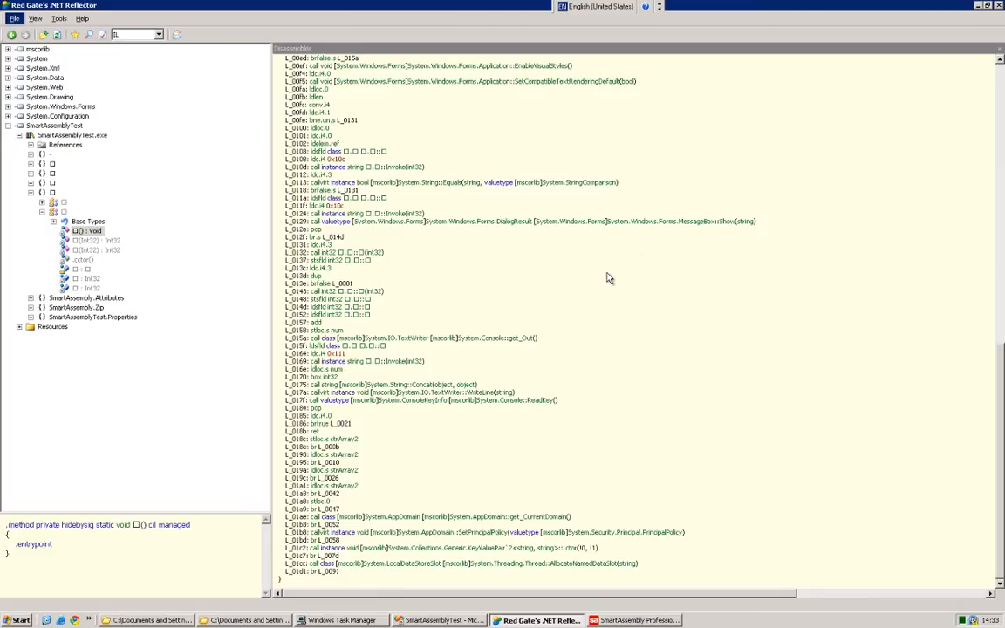
mouse_move(599, 293)
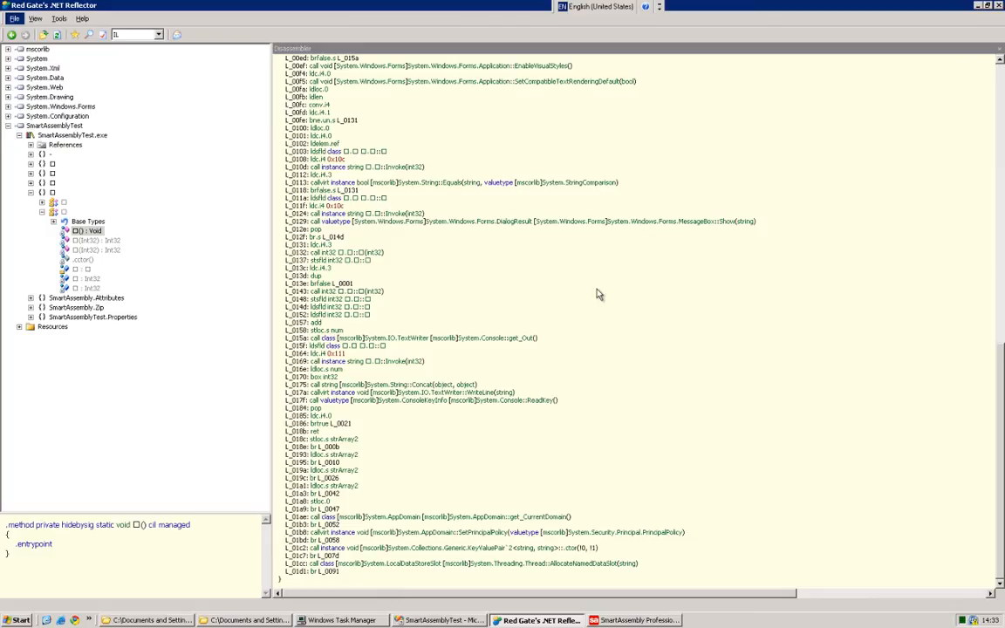
mouse_move(636, 619)
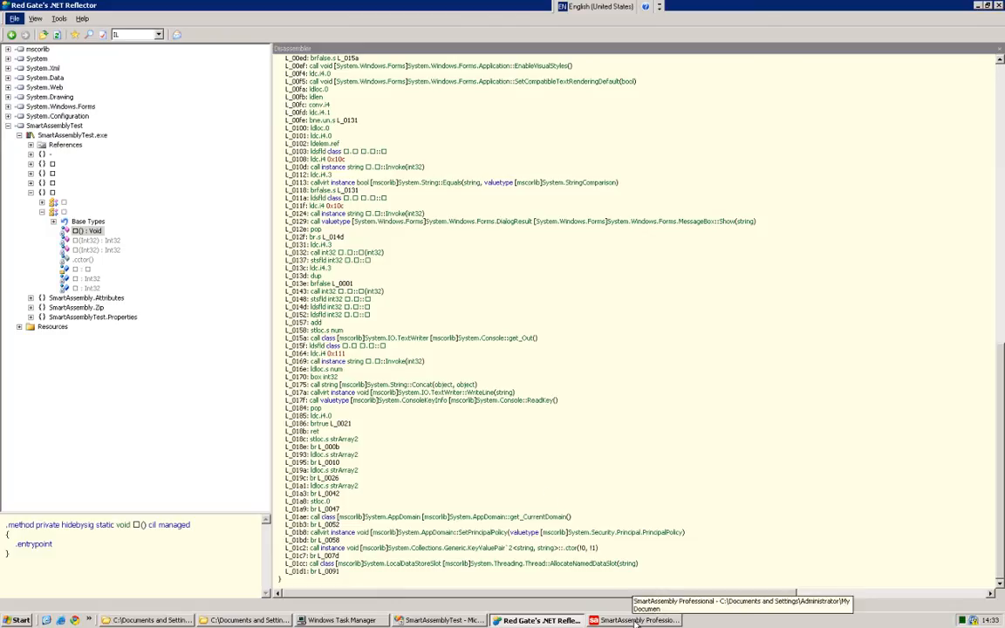
Bring SmartAssembly forward and return to the SmartAssemblyTest project settings overview.
left_click(636, 621)
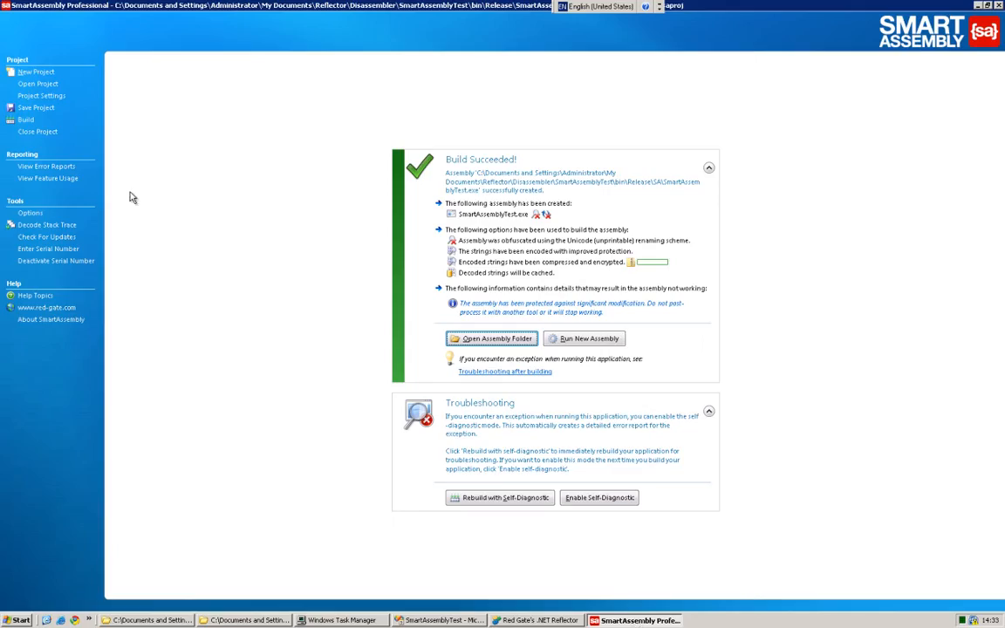
left_click(583, 338)
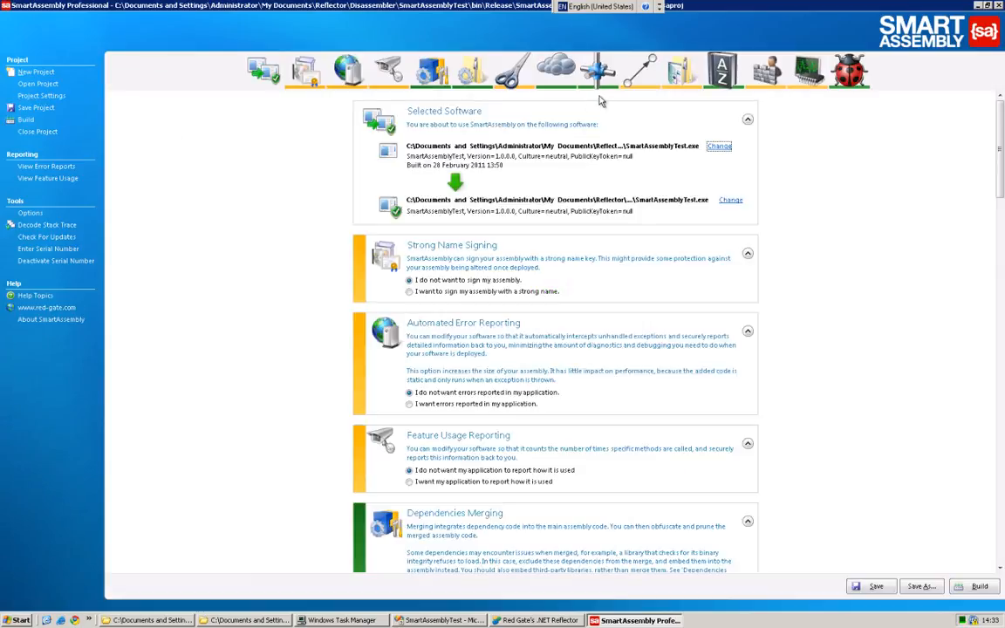
mouse_move(586, 98)
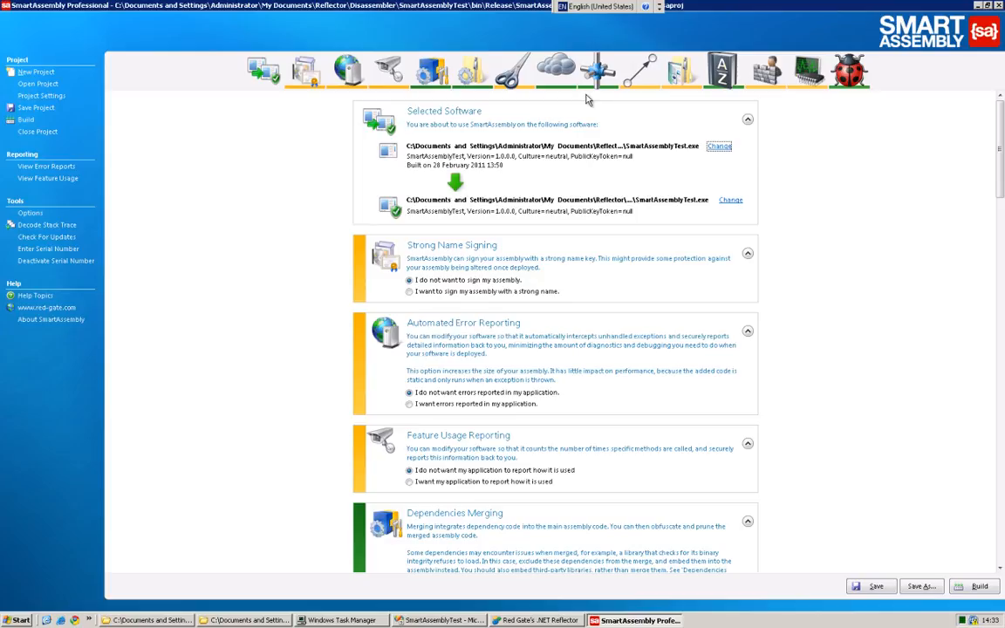
mouse_move(577, 94)
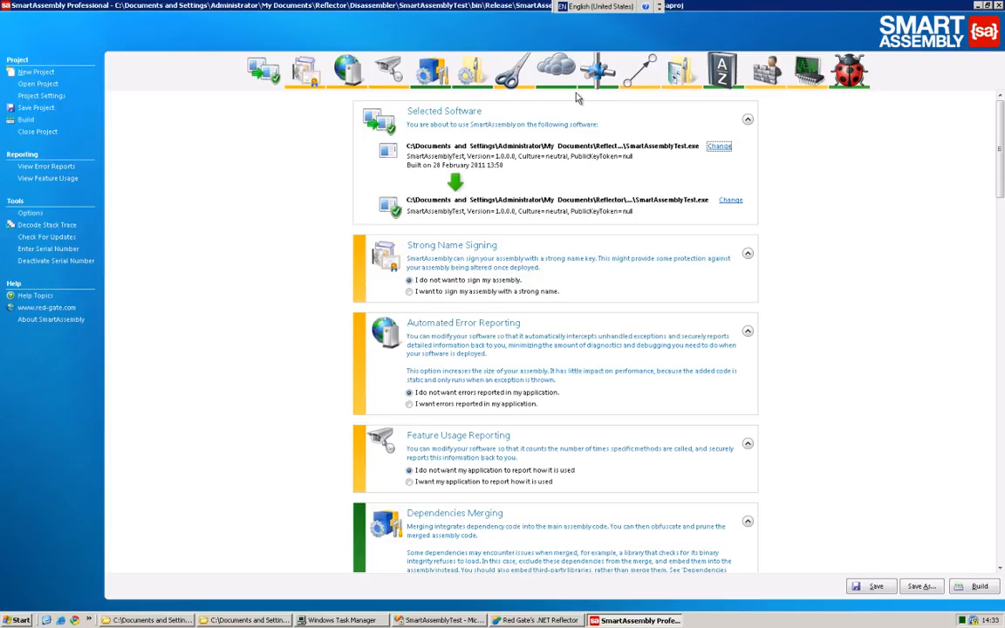
mouse_move(862, 185)
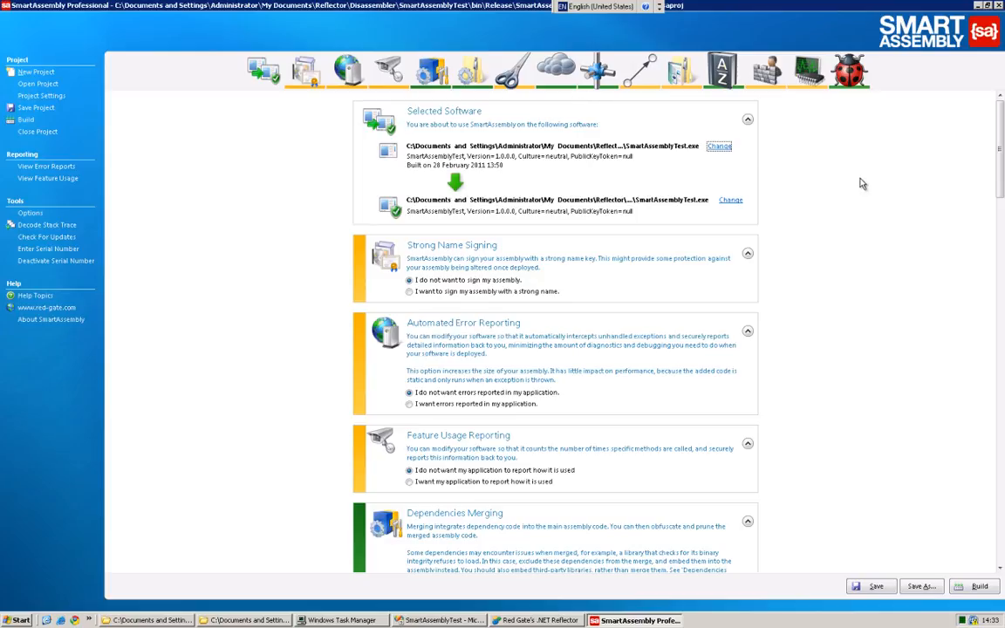